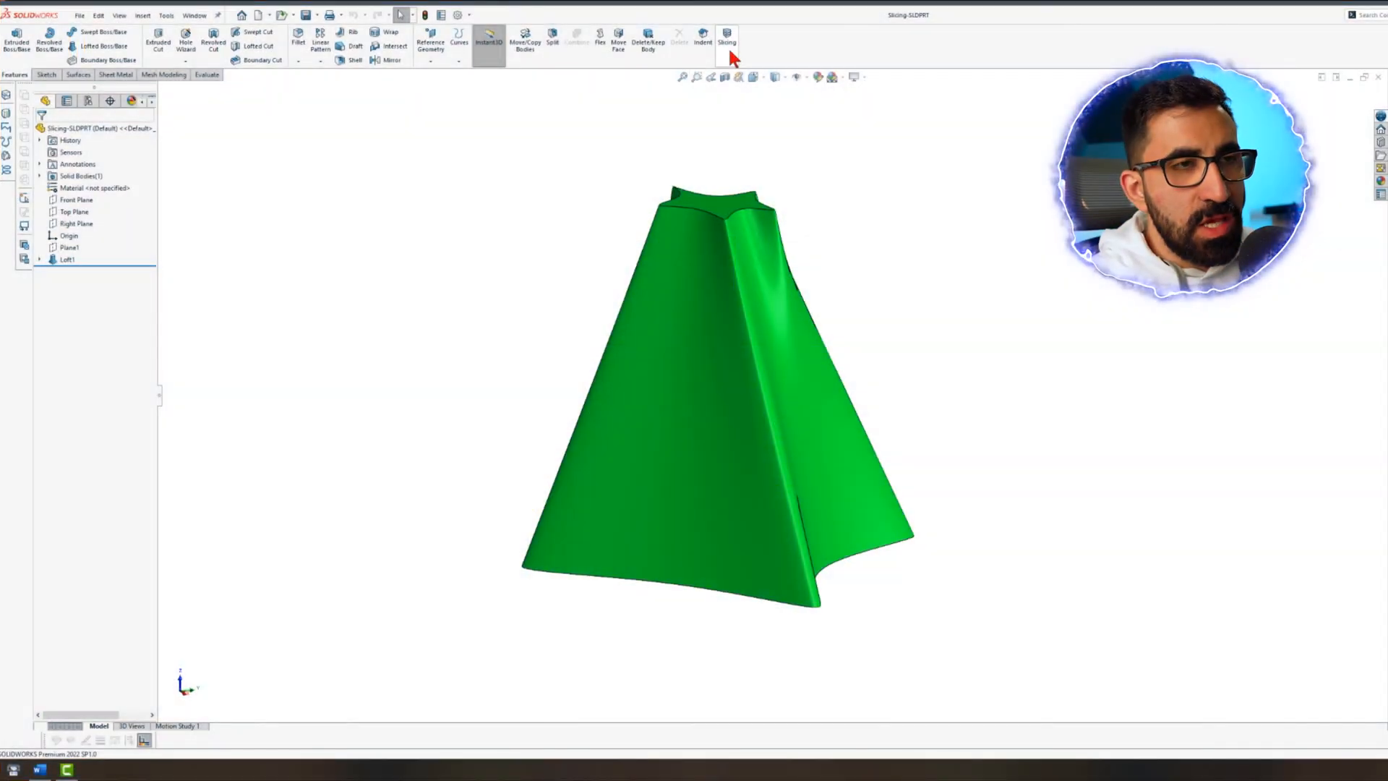
mouse_move(730, 37)
text(sl)
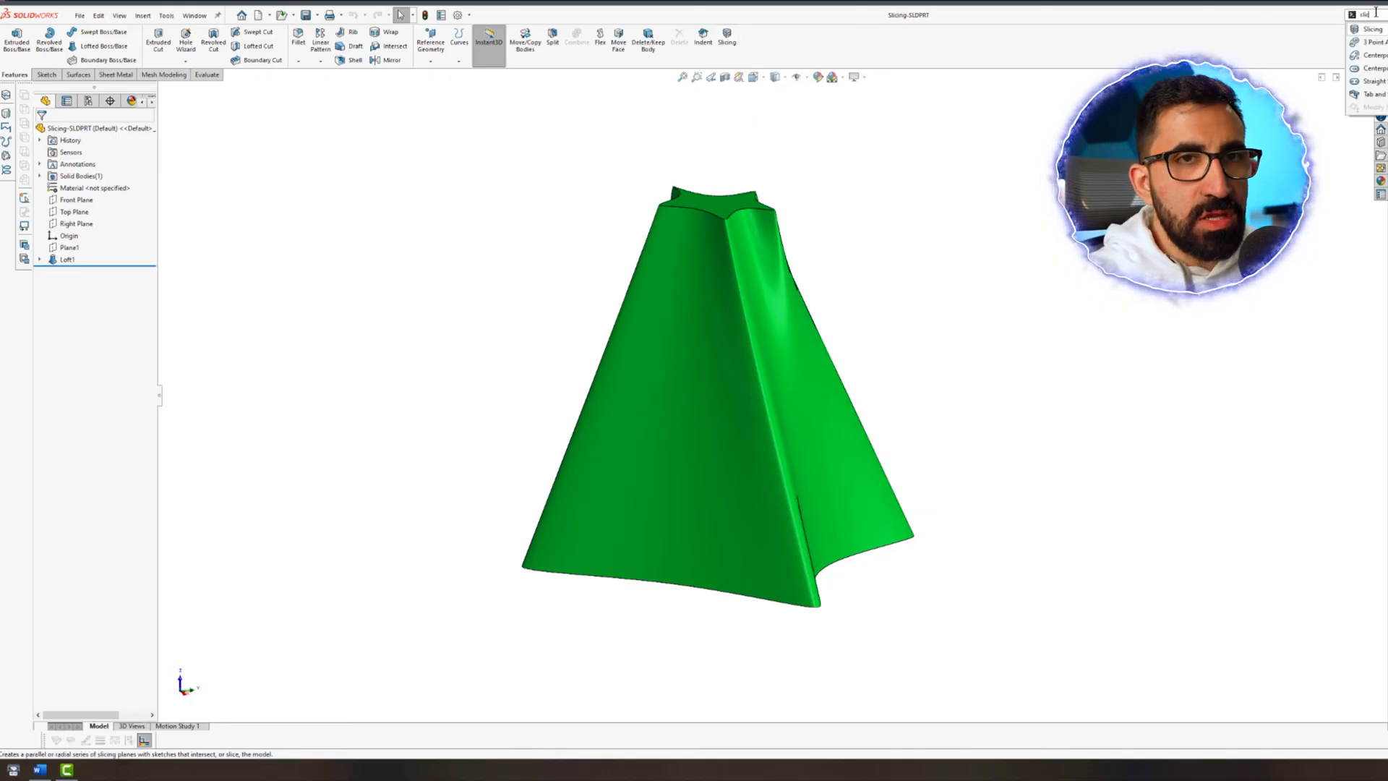
Open the Welcome dialog listing recent documents over the Slicing part
click(725, 36)
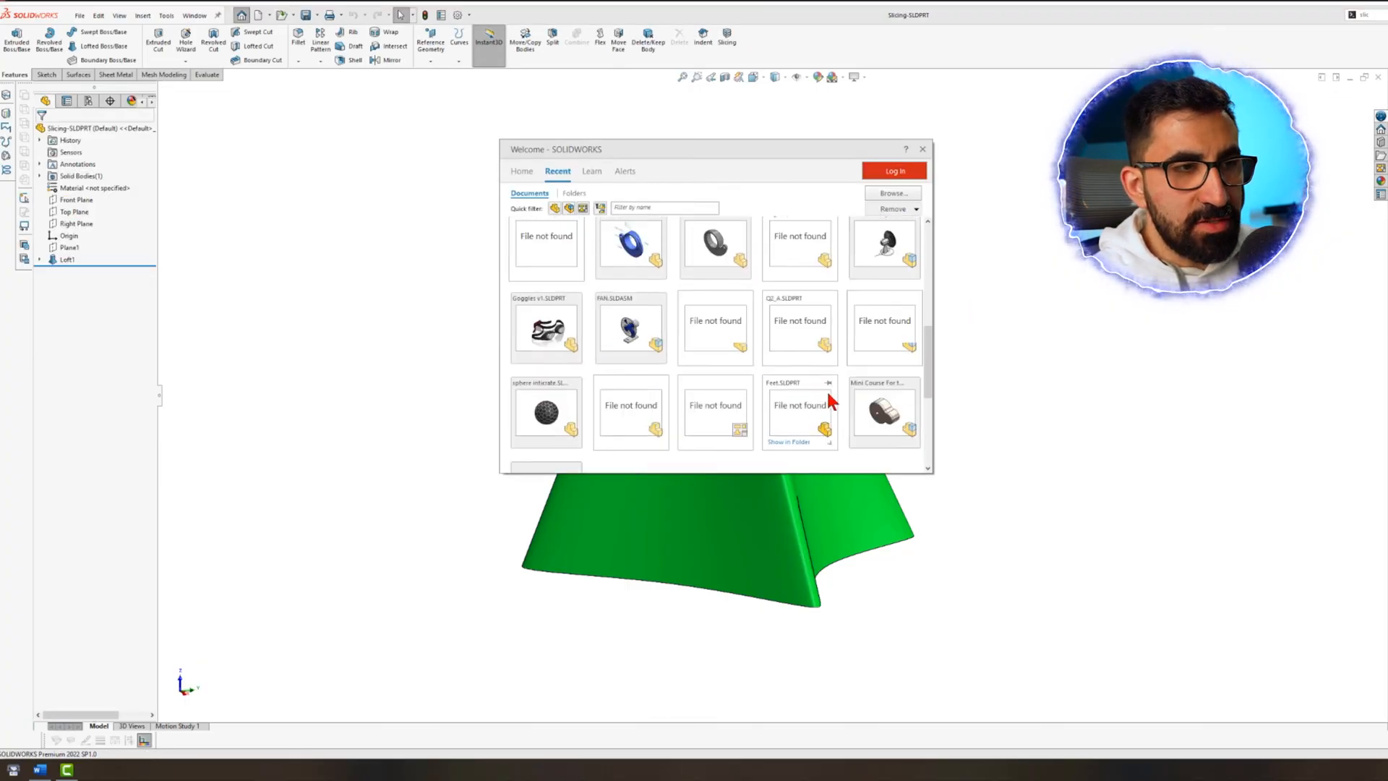
Open Slicing.STL from recent files, orbit the mesh, and start the Slicing feature
scroll(down, 3)
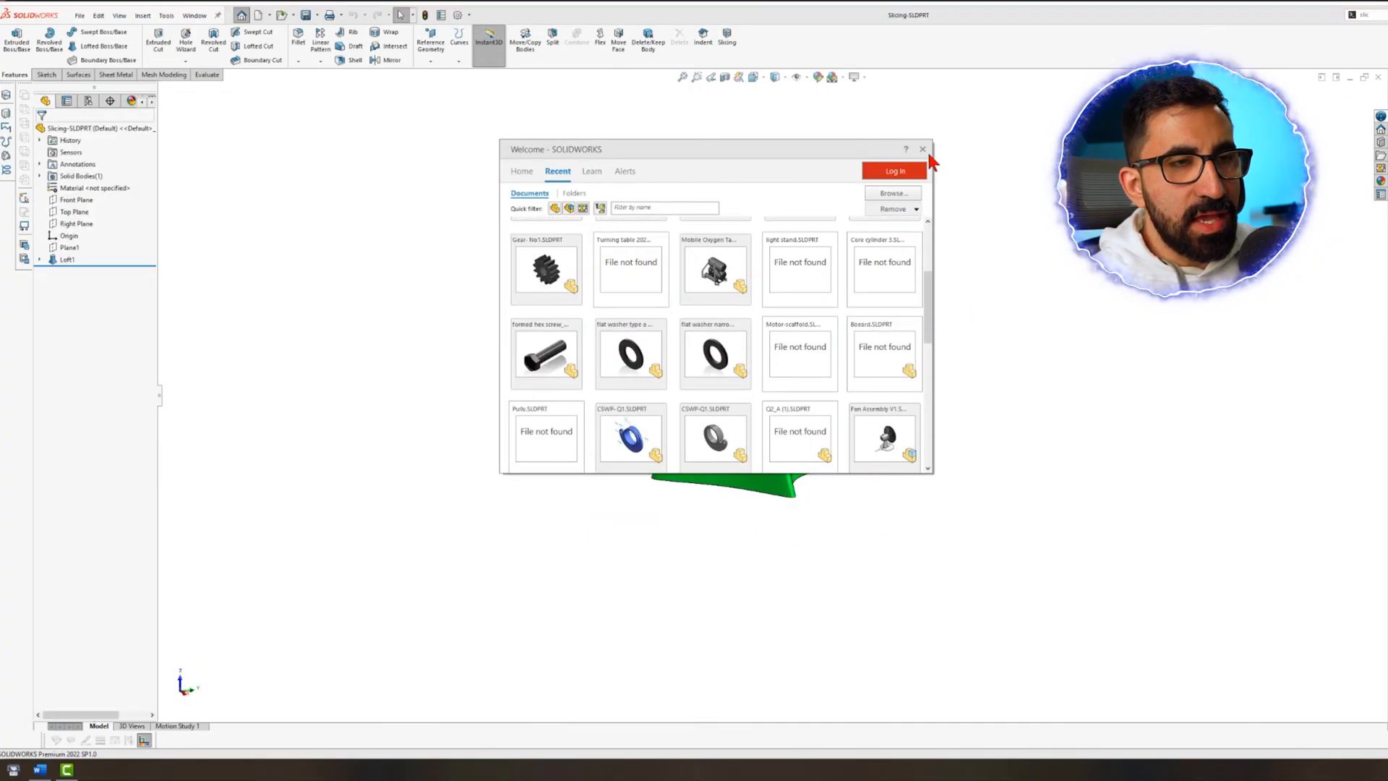
click(922, 148)
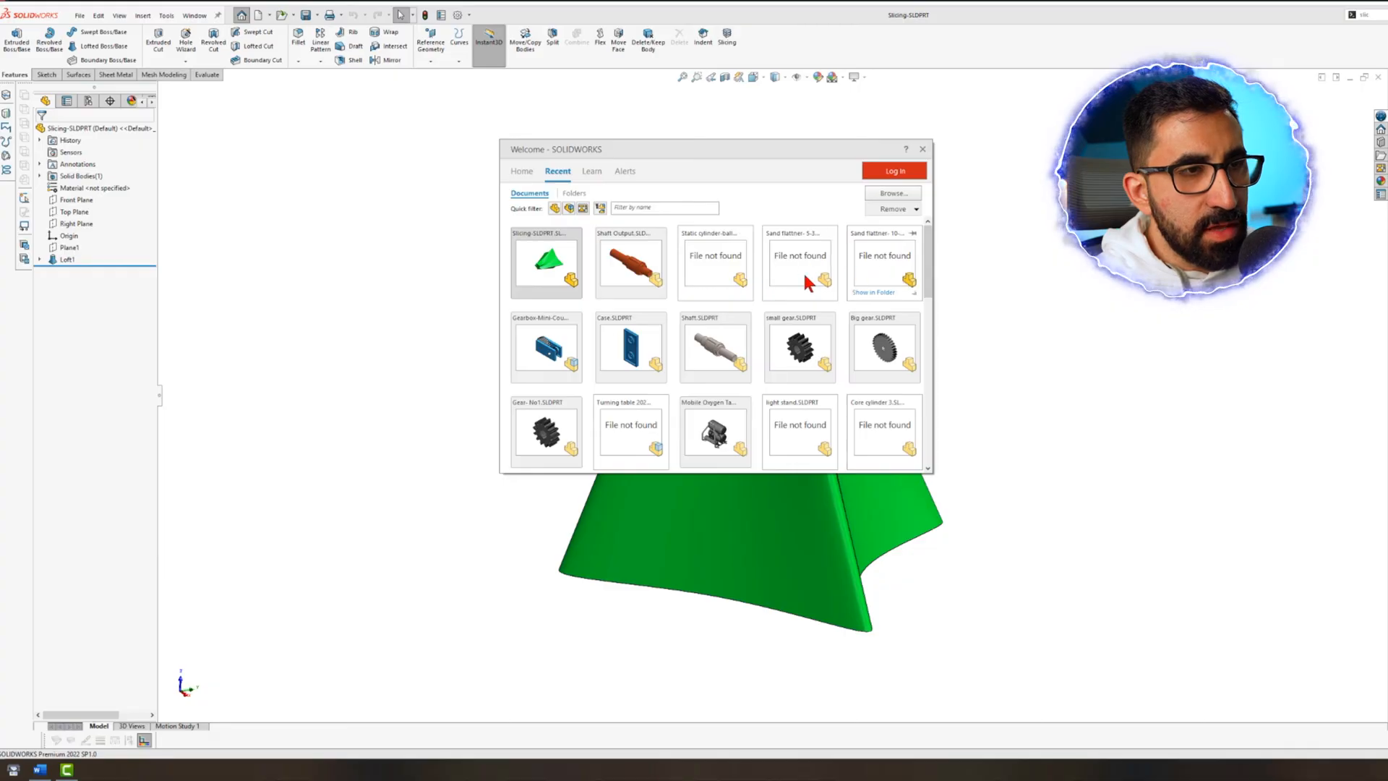
scroll(down, 3)
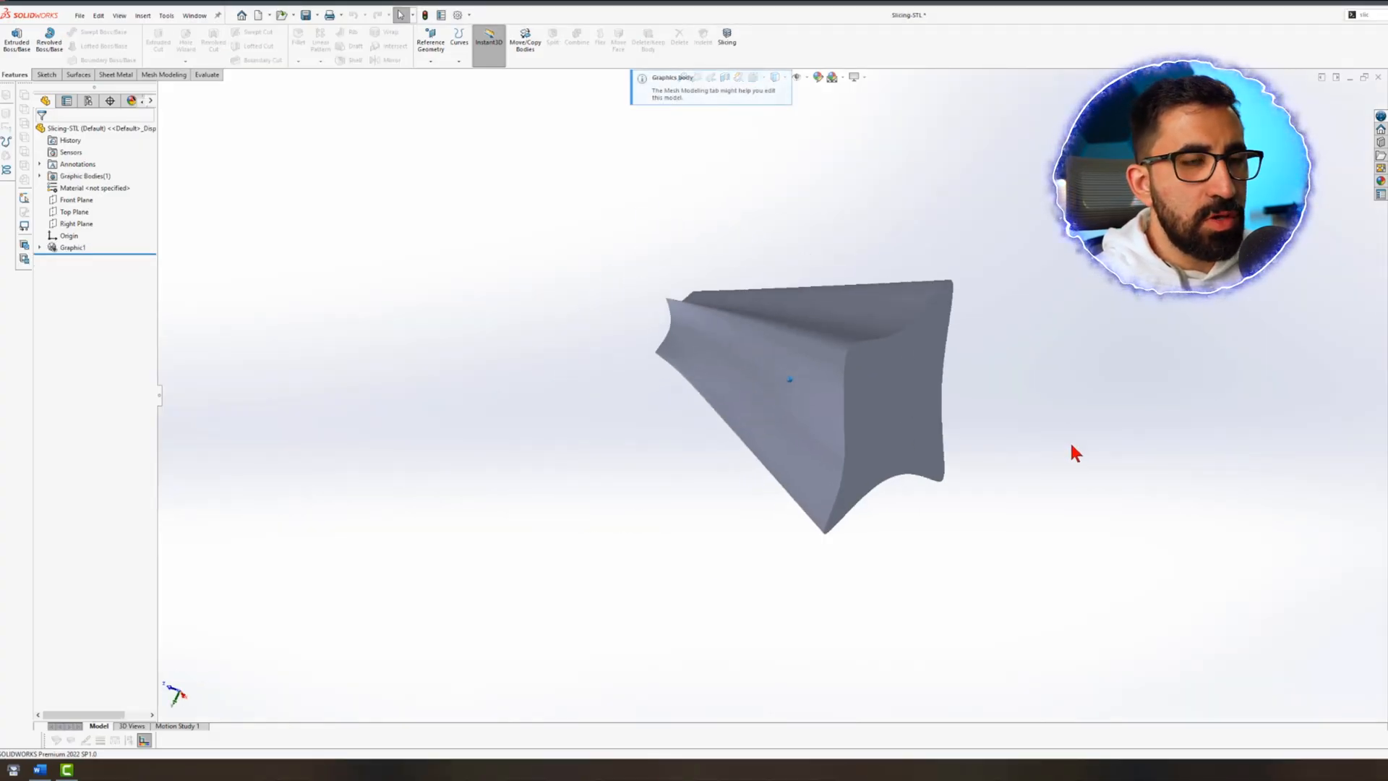
drag(788, 380, 724, 419)
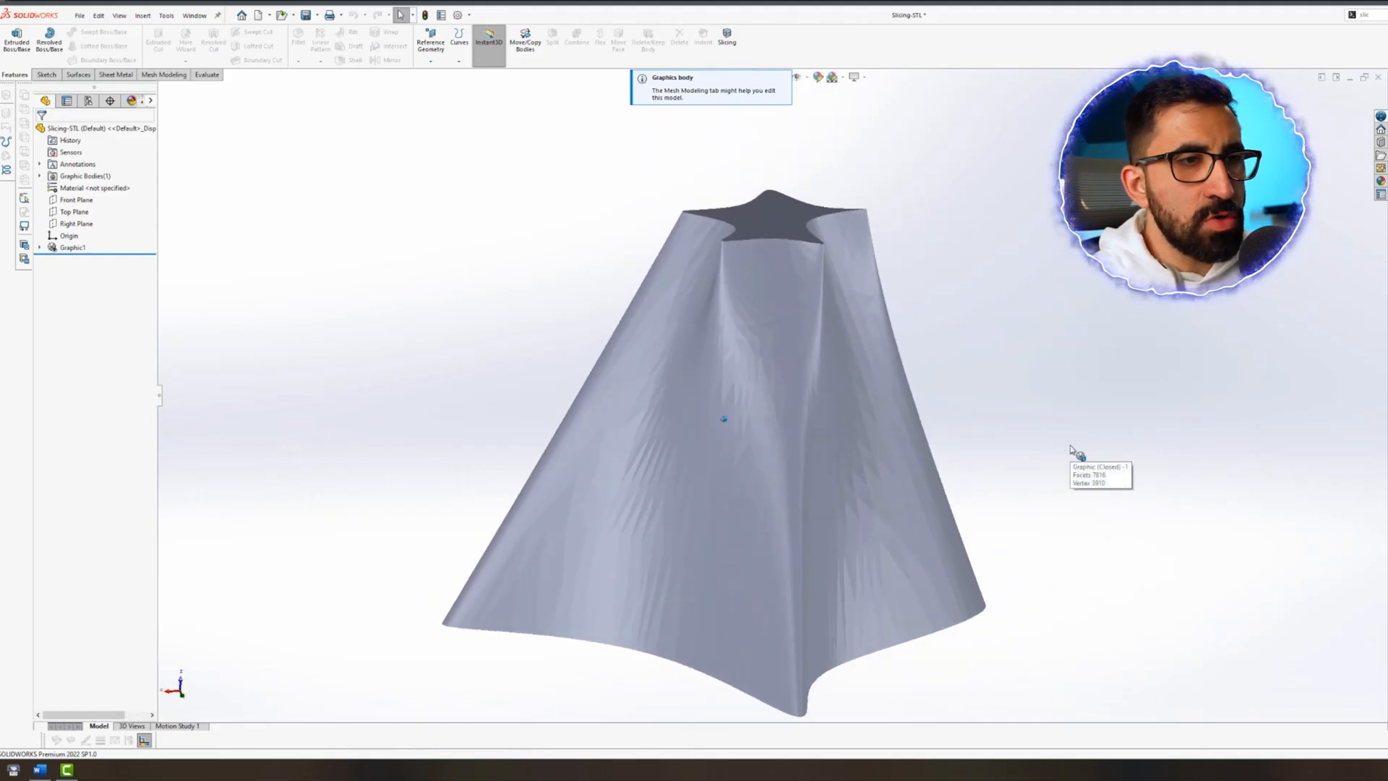
click(72, 248)
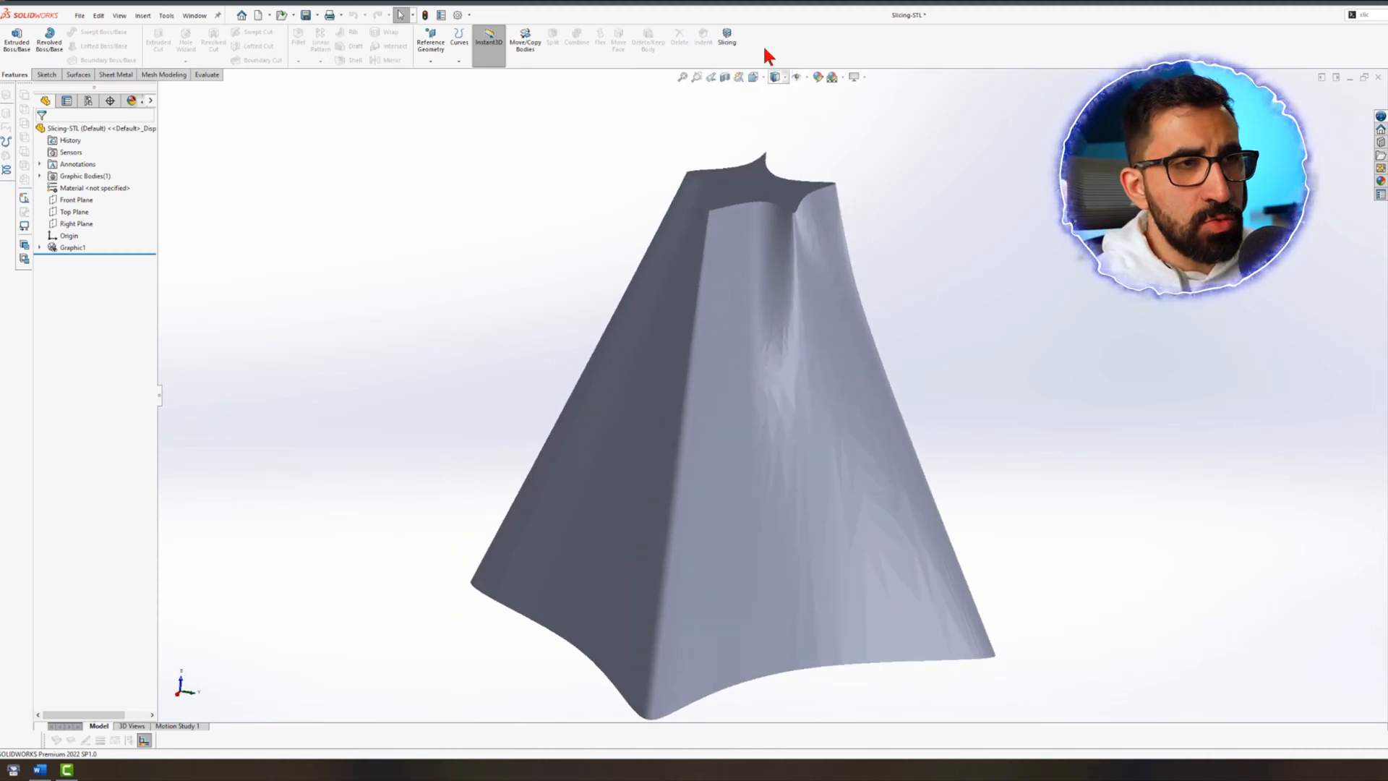
click(730, 36)
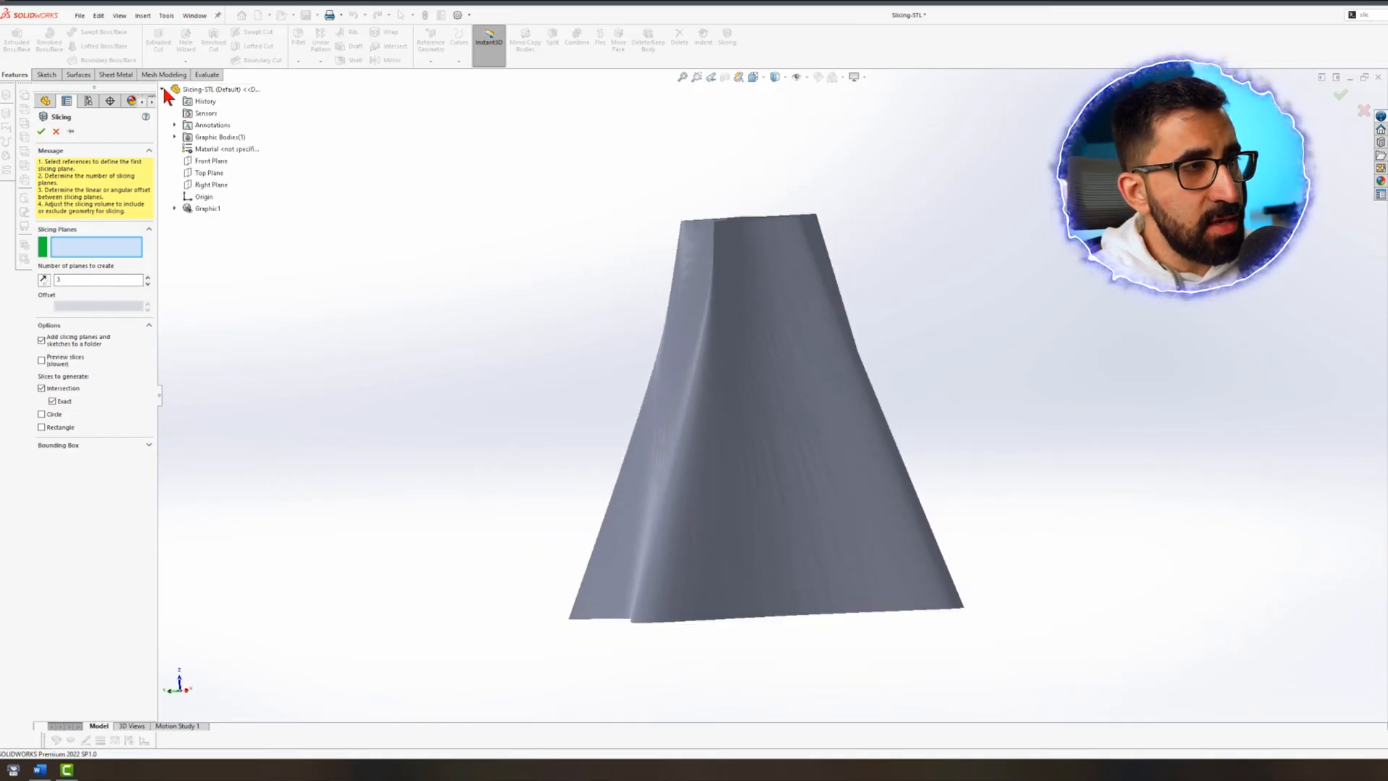
Slice from Front Plane with six planes and the offset spacing entered
click(210, 160)
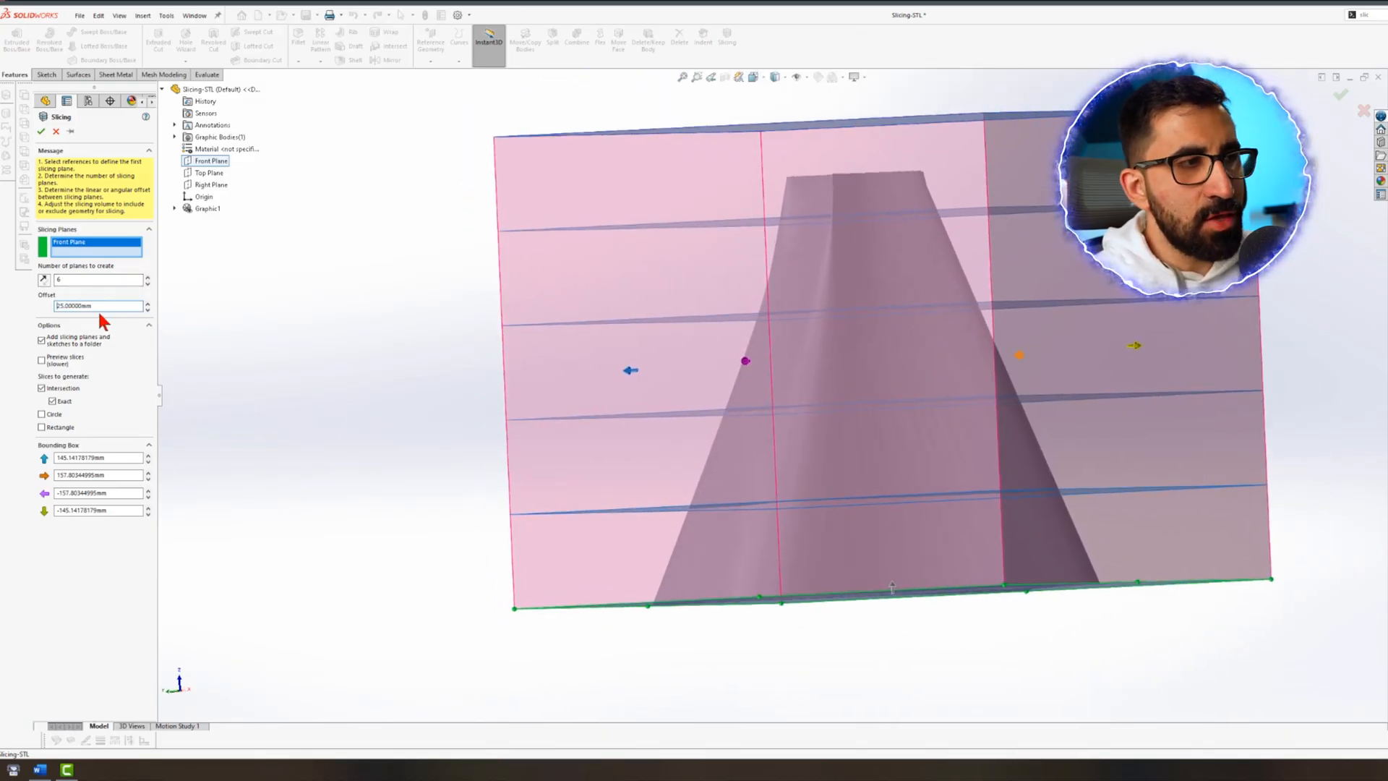
text(23)
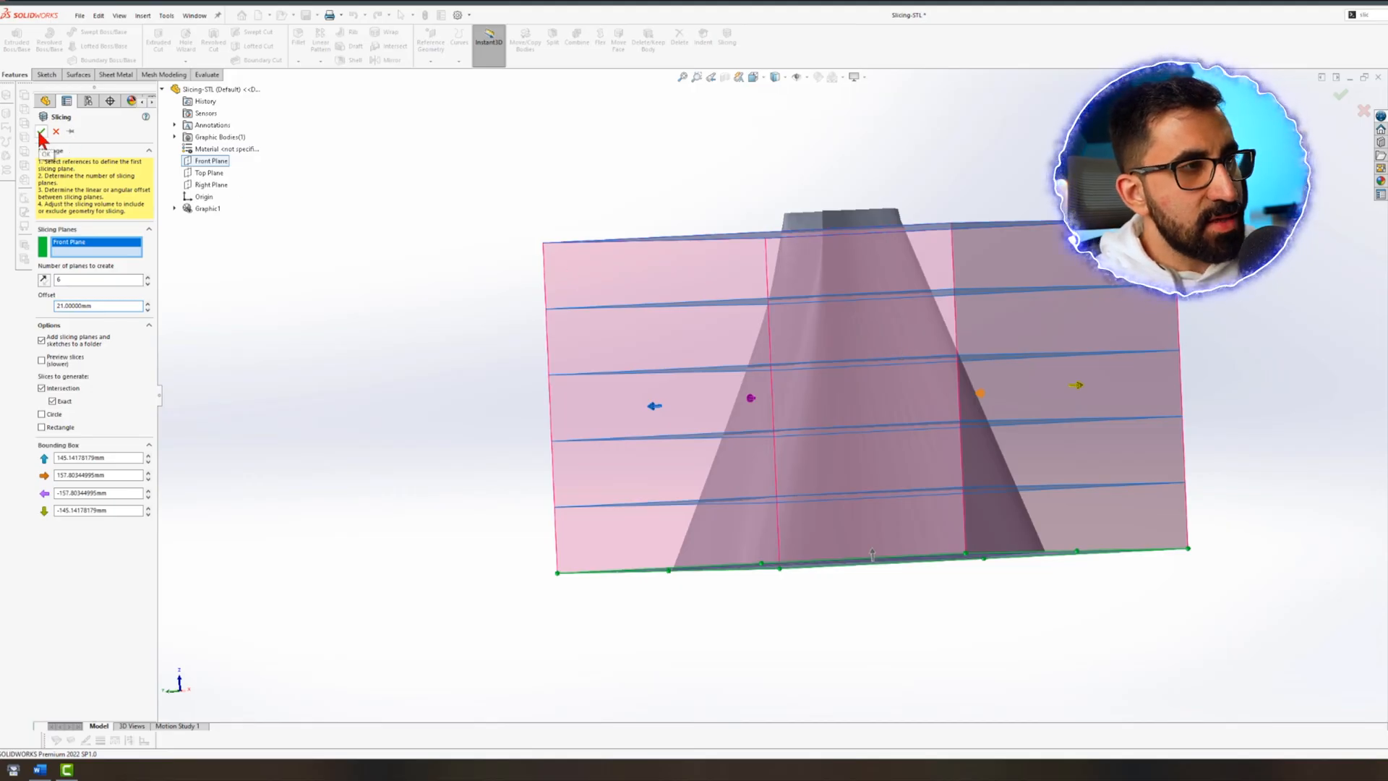
Create Slice1 cross-section curves and reopen the Welcome dialog
click(45, 135)
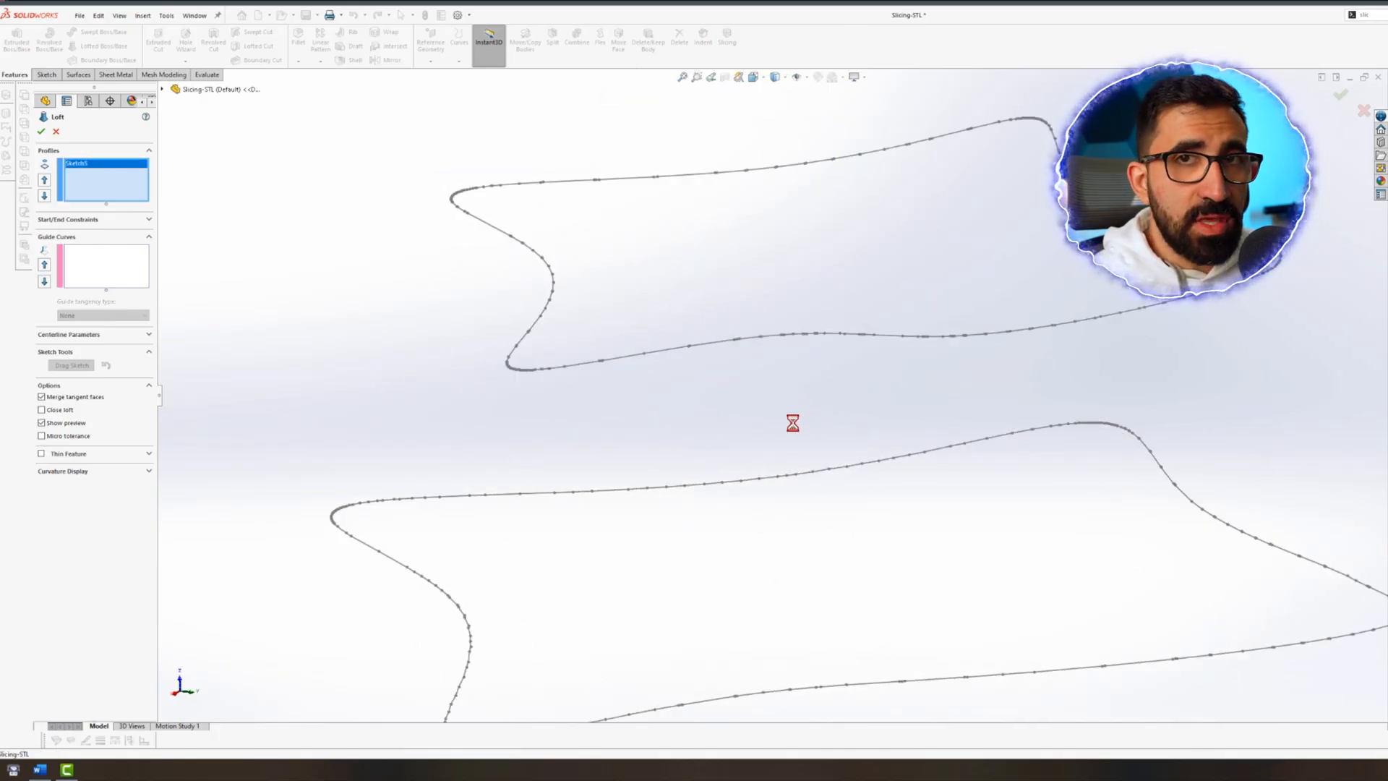
click(44, 132)
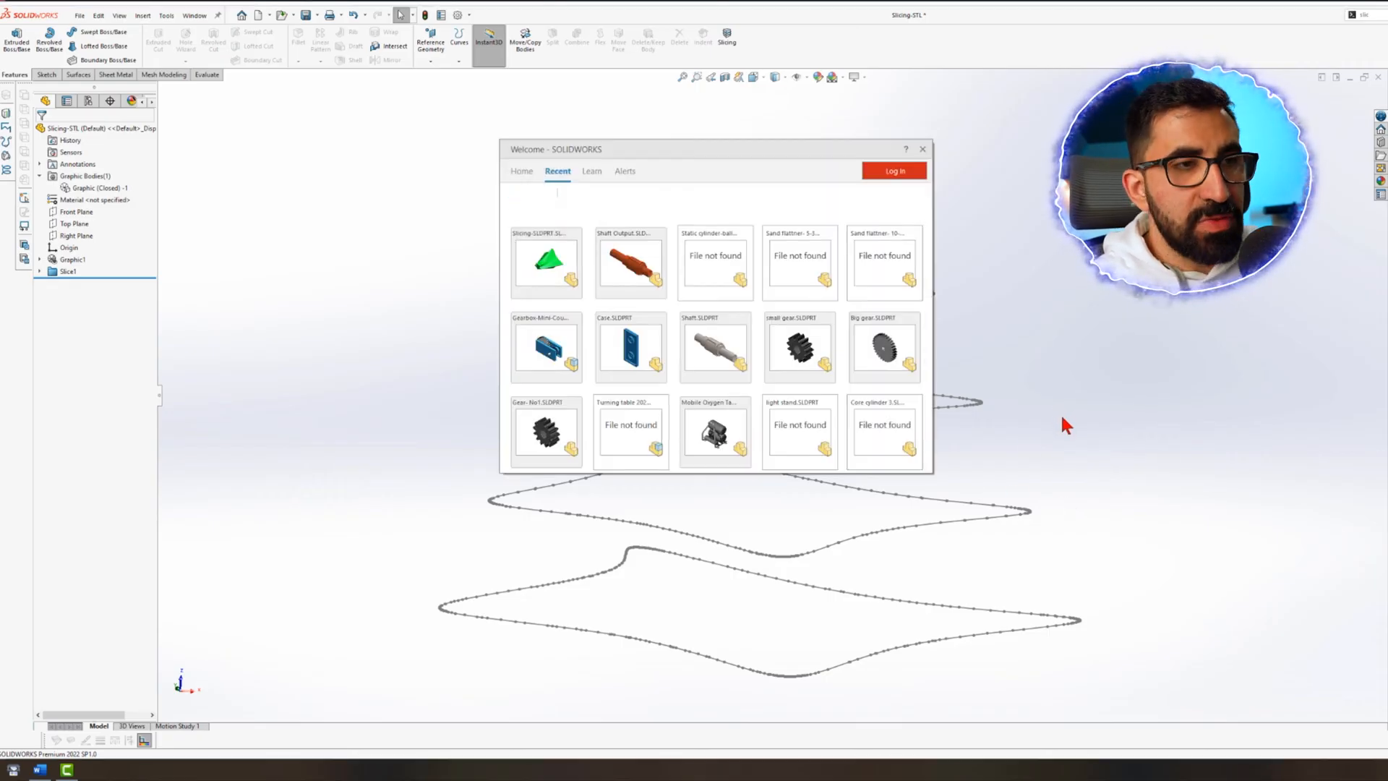
Open Shaft Output, preview a 0.5 mm partial fillet on the ring edge, then open Case
click(922, 149)
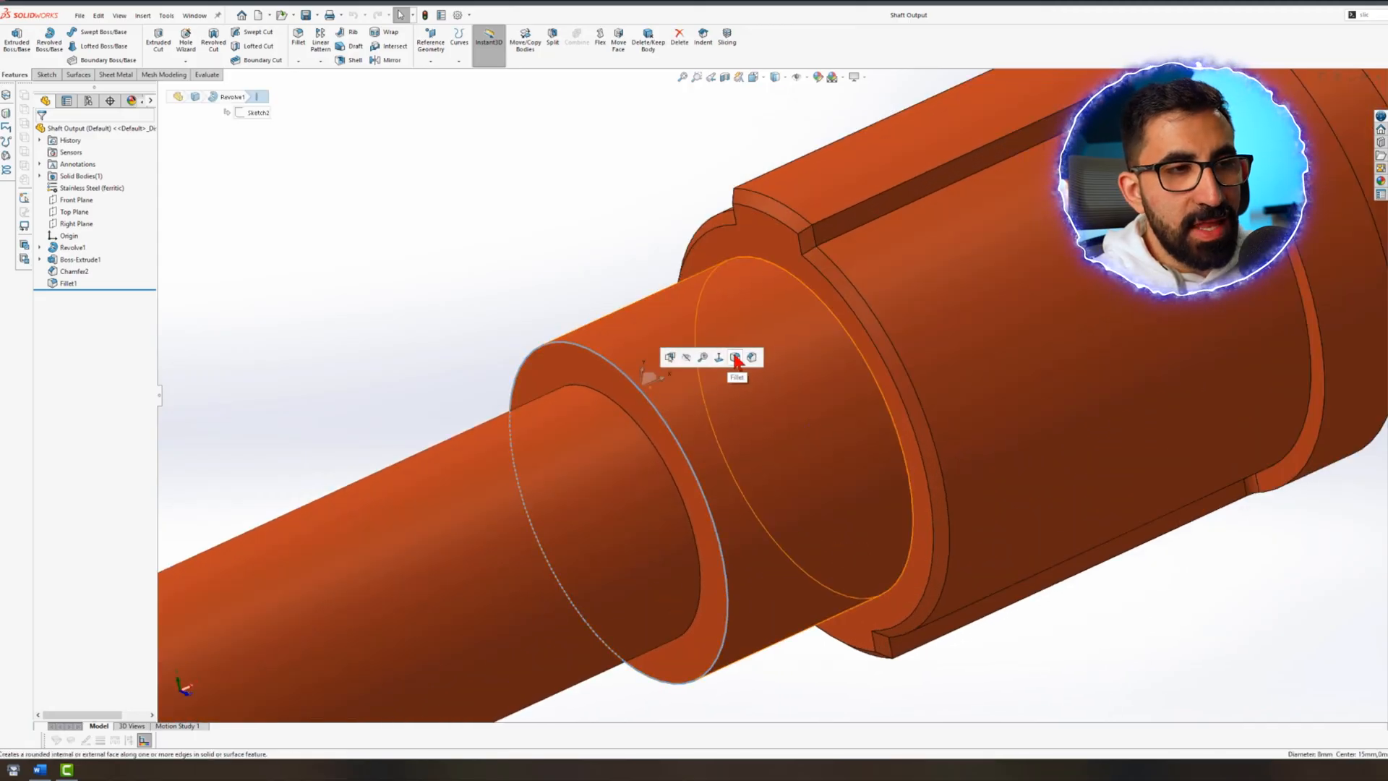
click(735, 357)
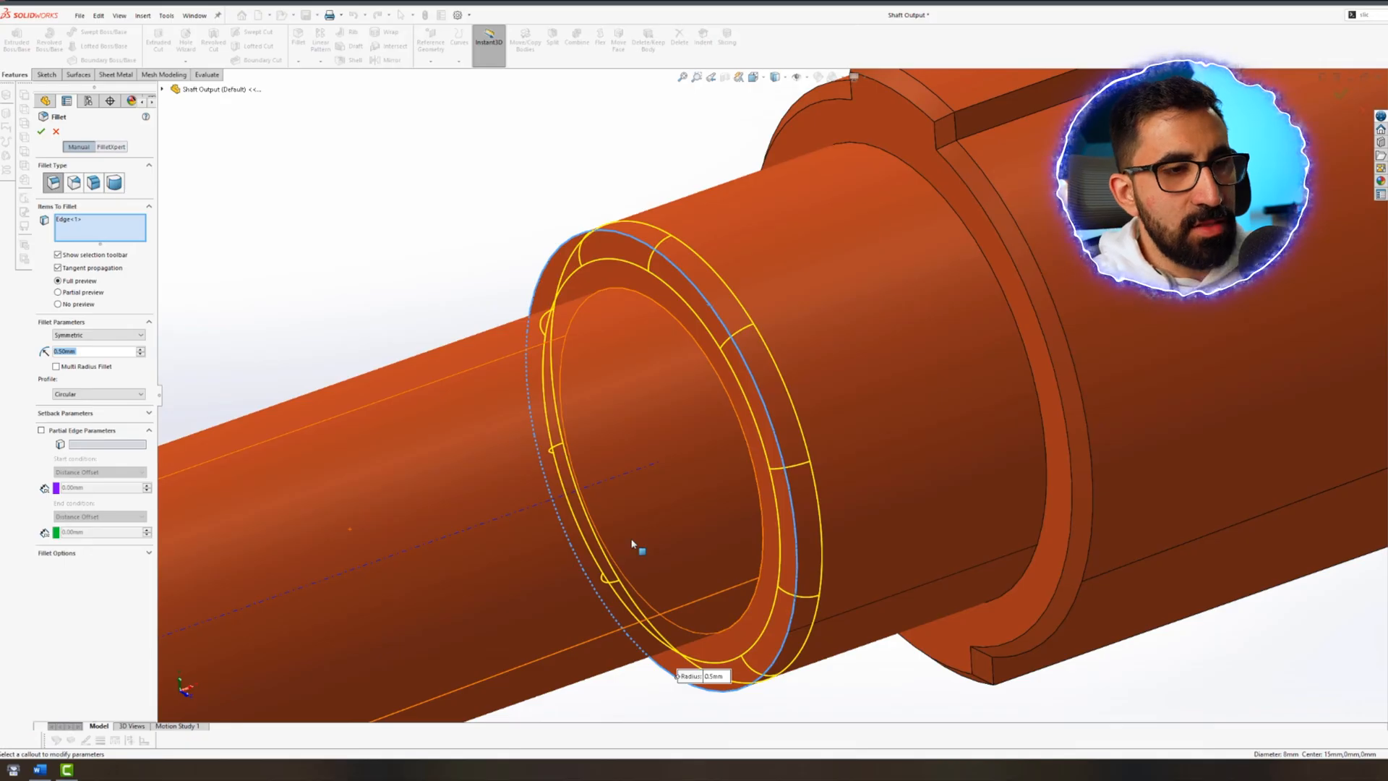
mouse_move(529, 520)
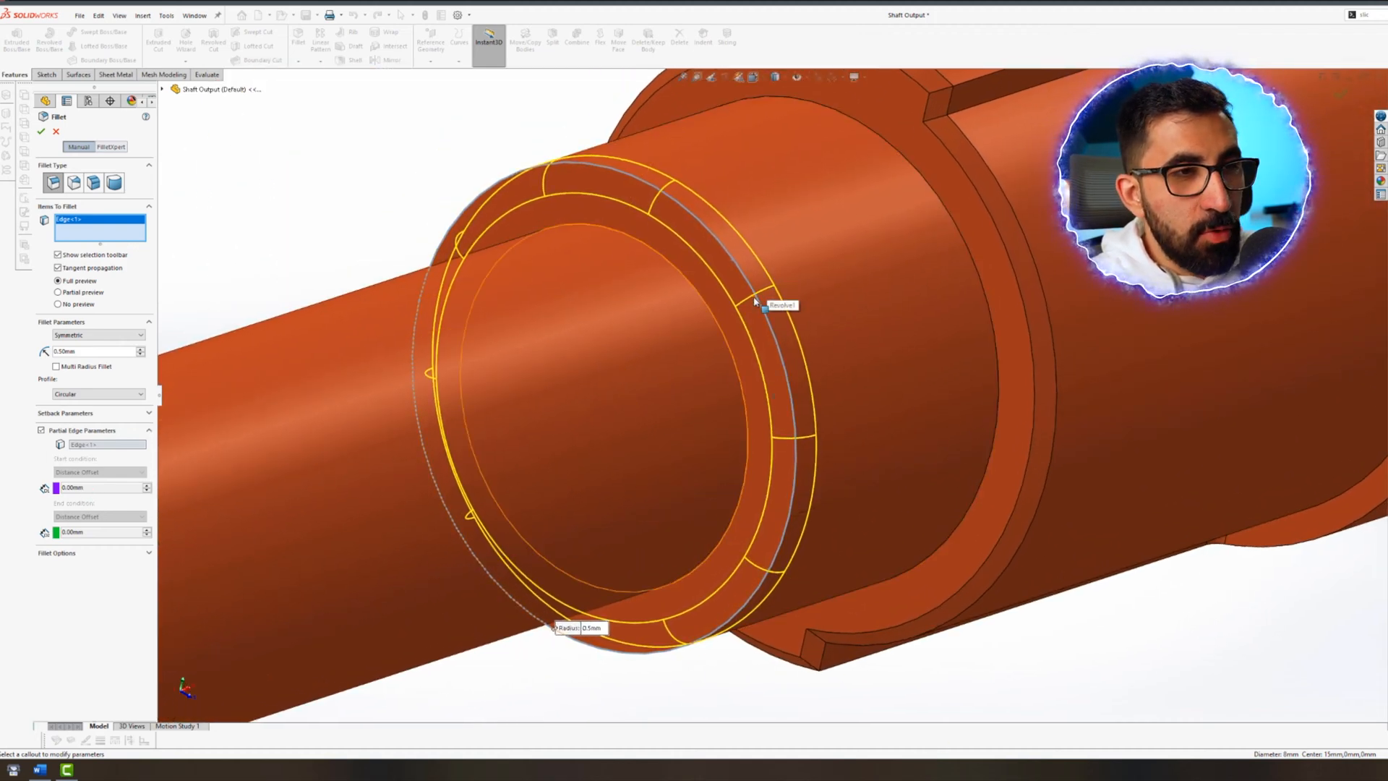
click(754, 303)
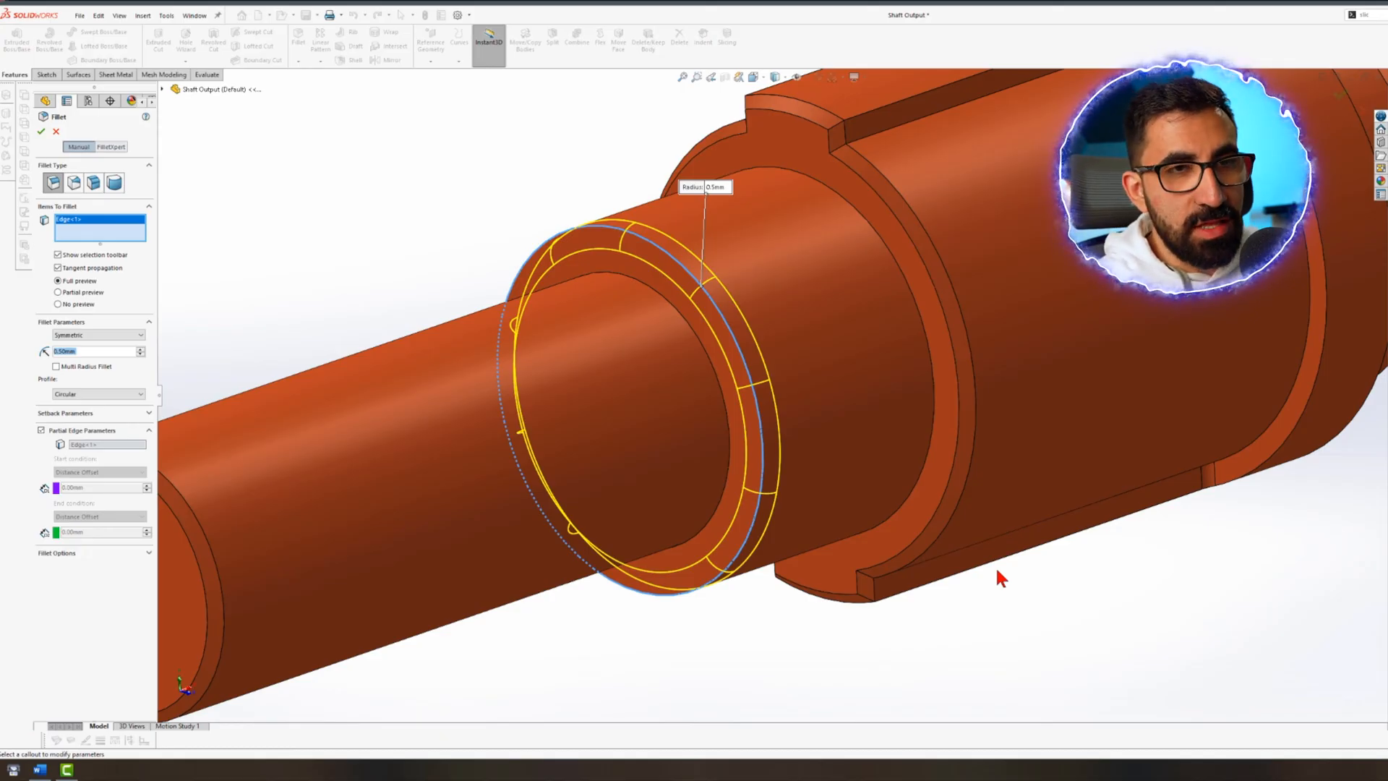
mouse_move(977, 598)
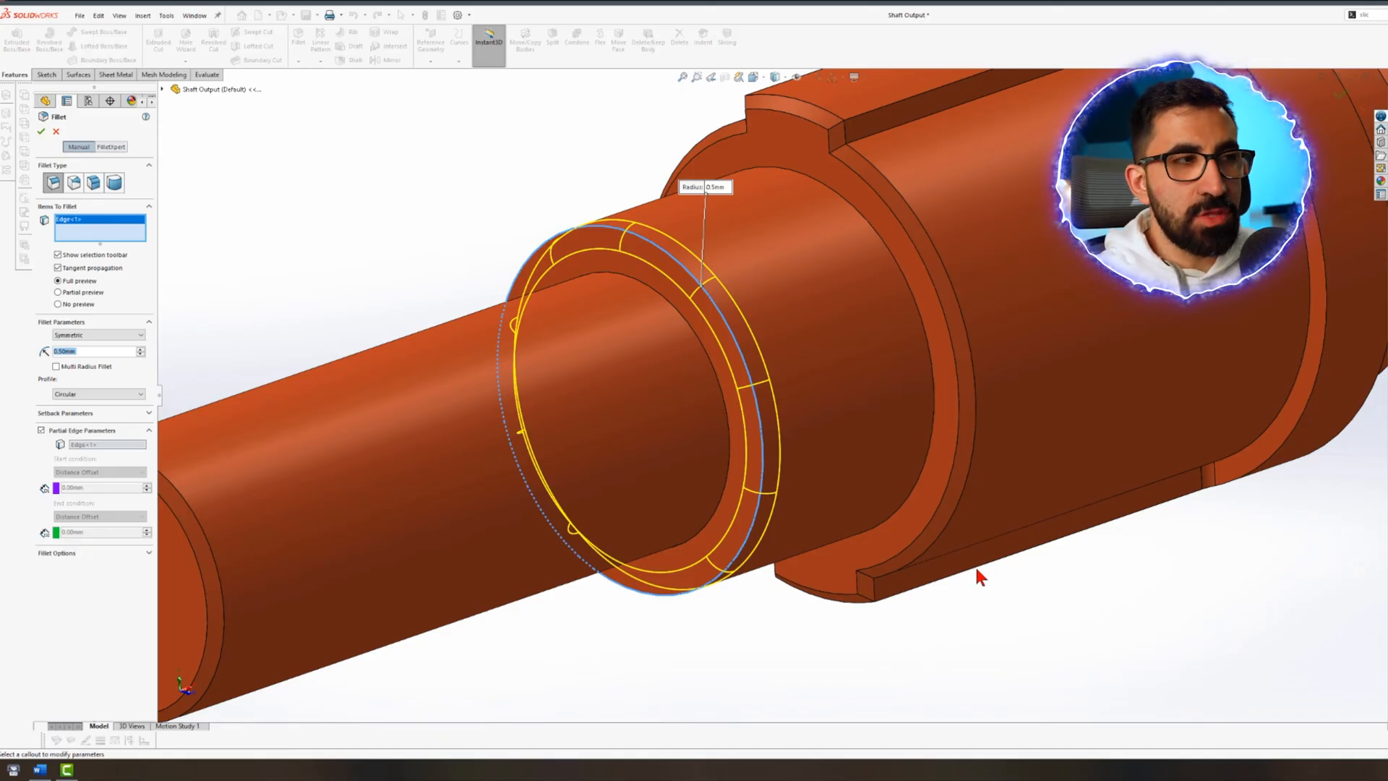
click(41, 133)
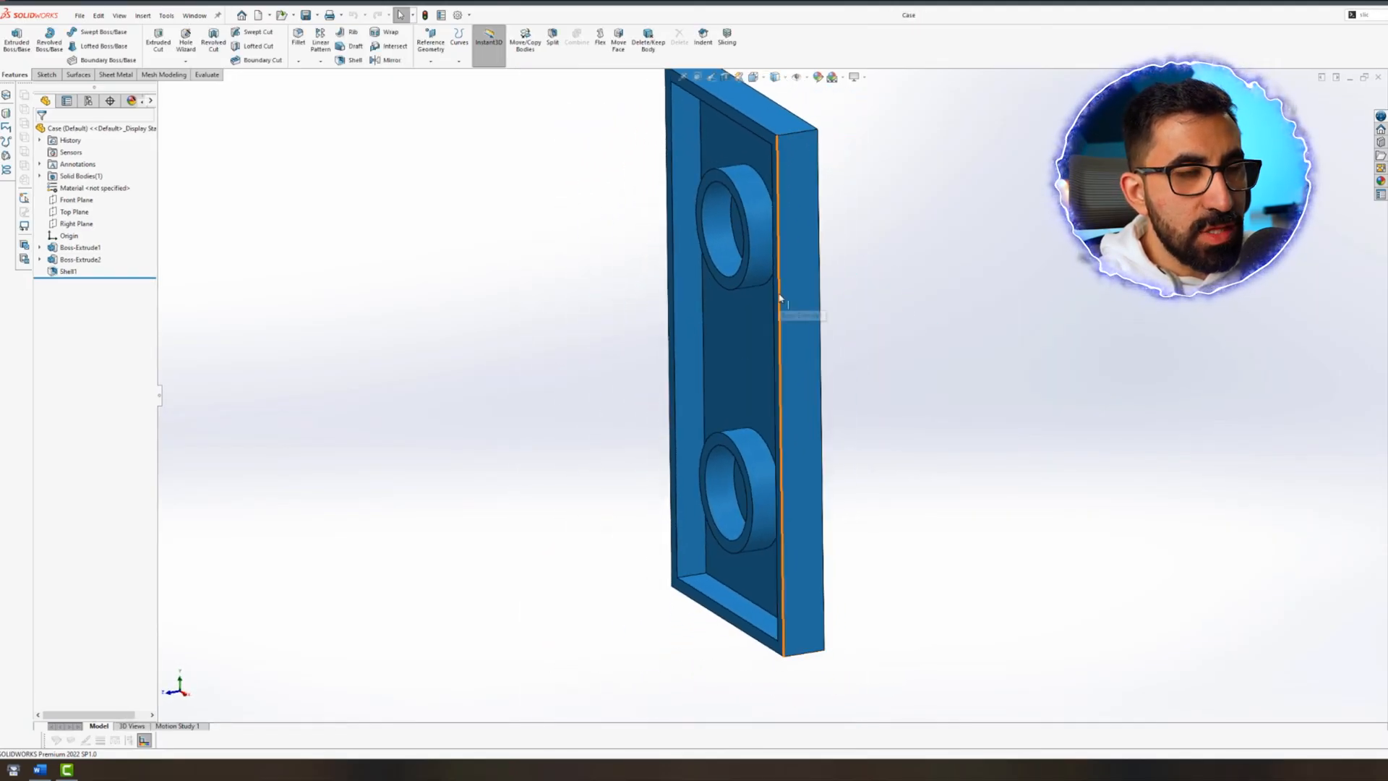
Apply a 1 mm partial-edge fillet to the case's long side edge
click(780, 297)
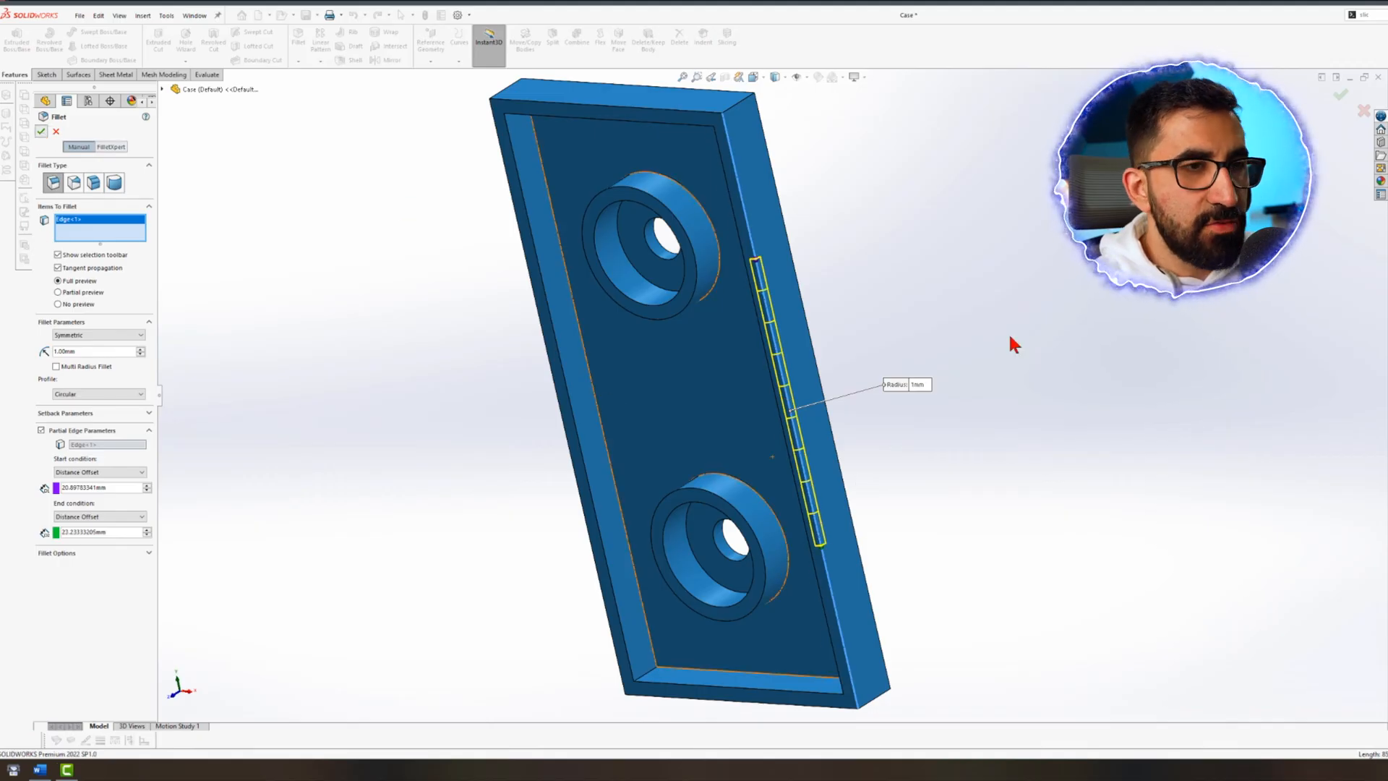
click(39, 132)
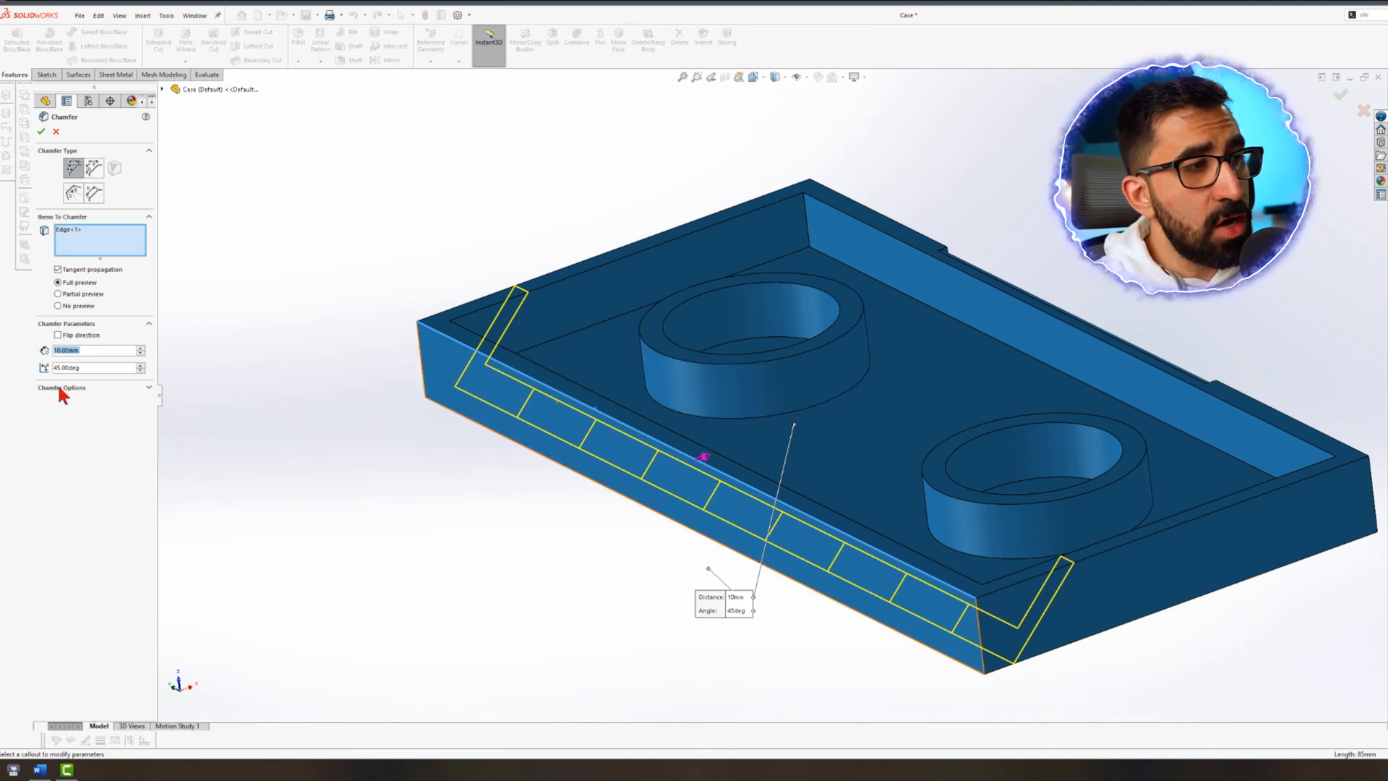
mouse_move(135, 331)
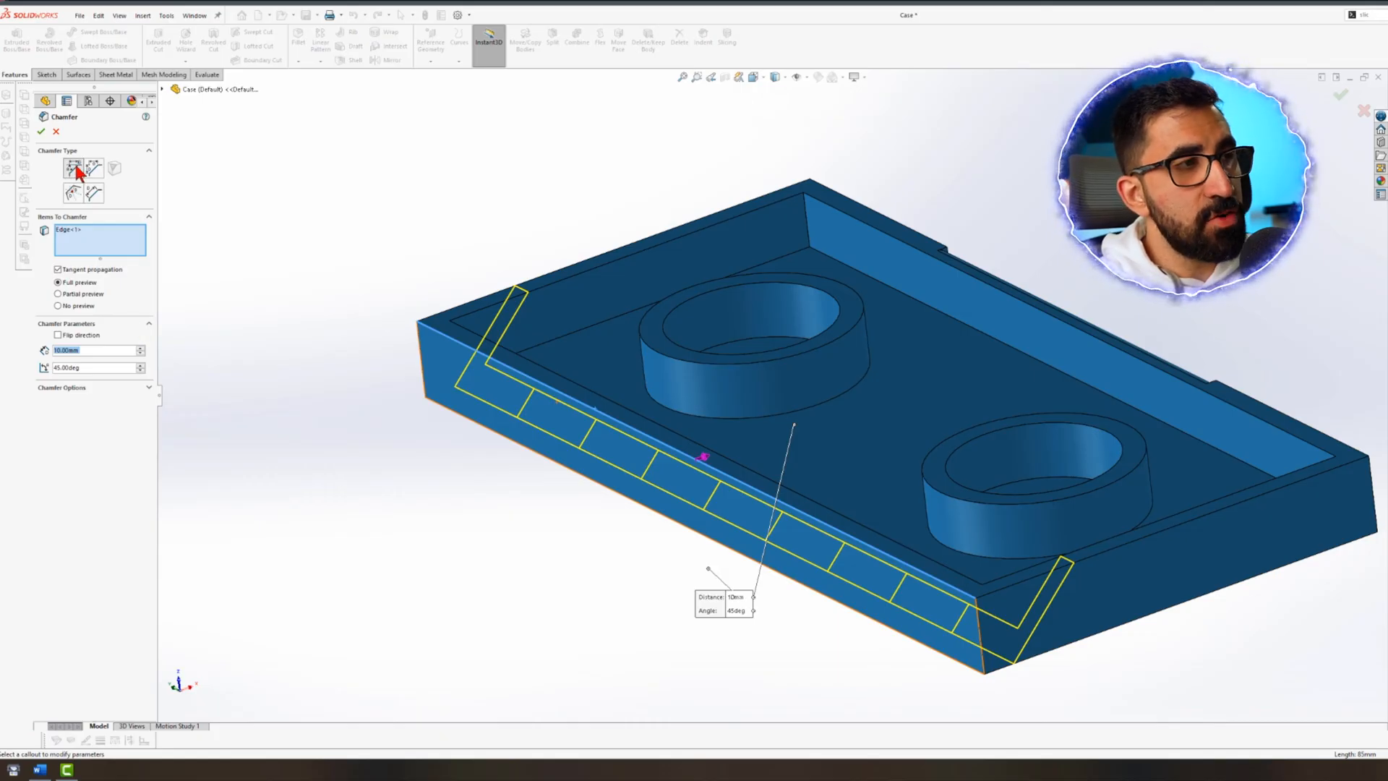
mouse_move(67, 169)
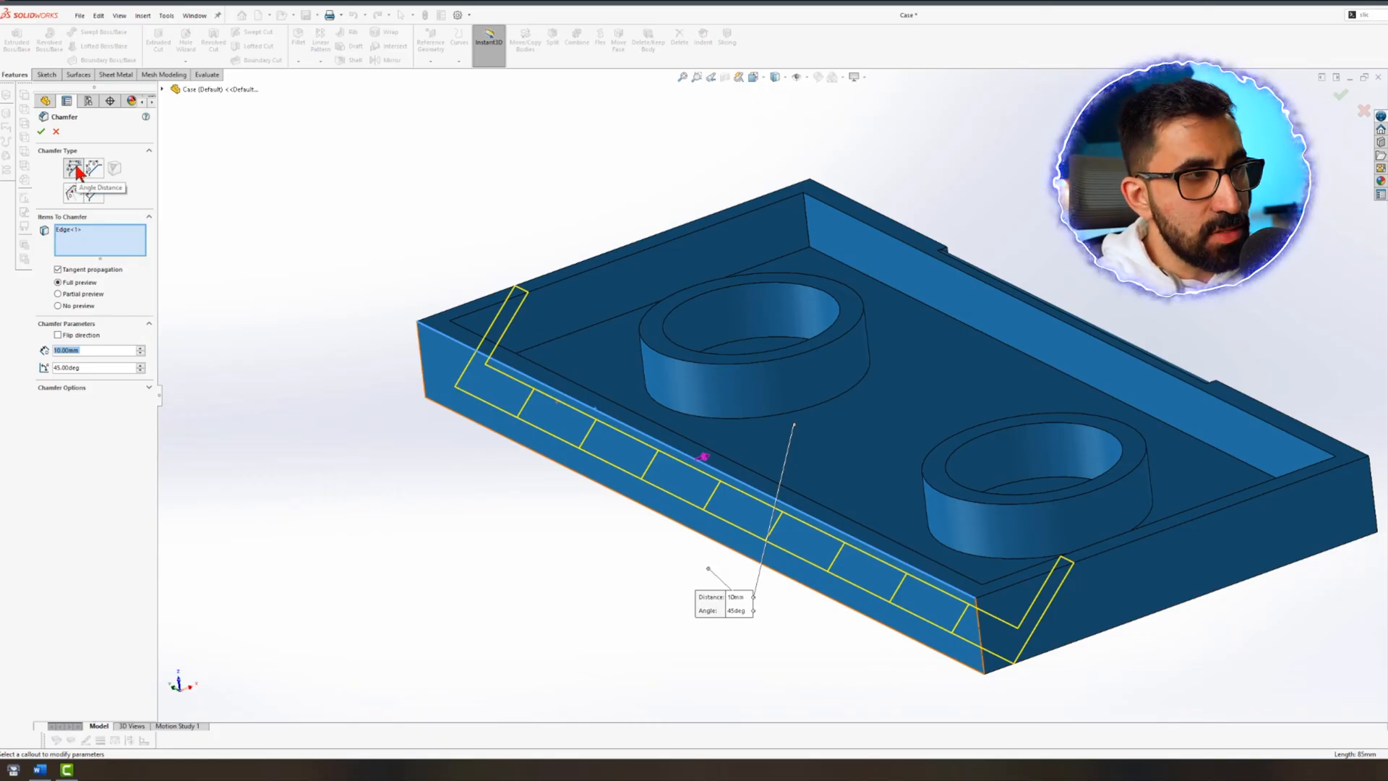
Switch to angle-distance chamfer and confirm the 1 mm partial chamfer on the front edge
click(63, 194)
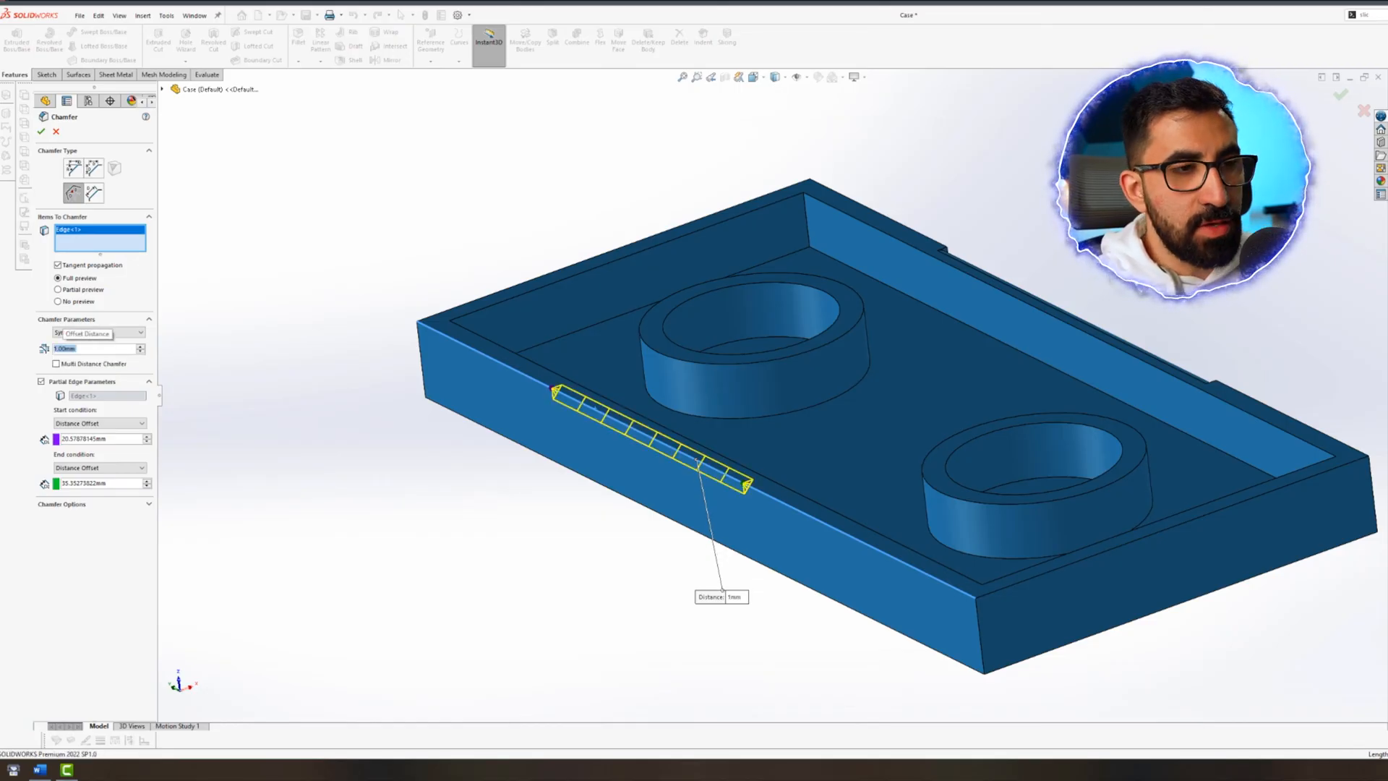
click(42, 132)
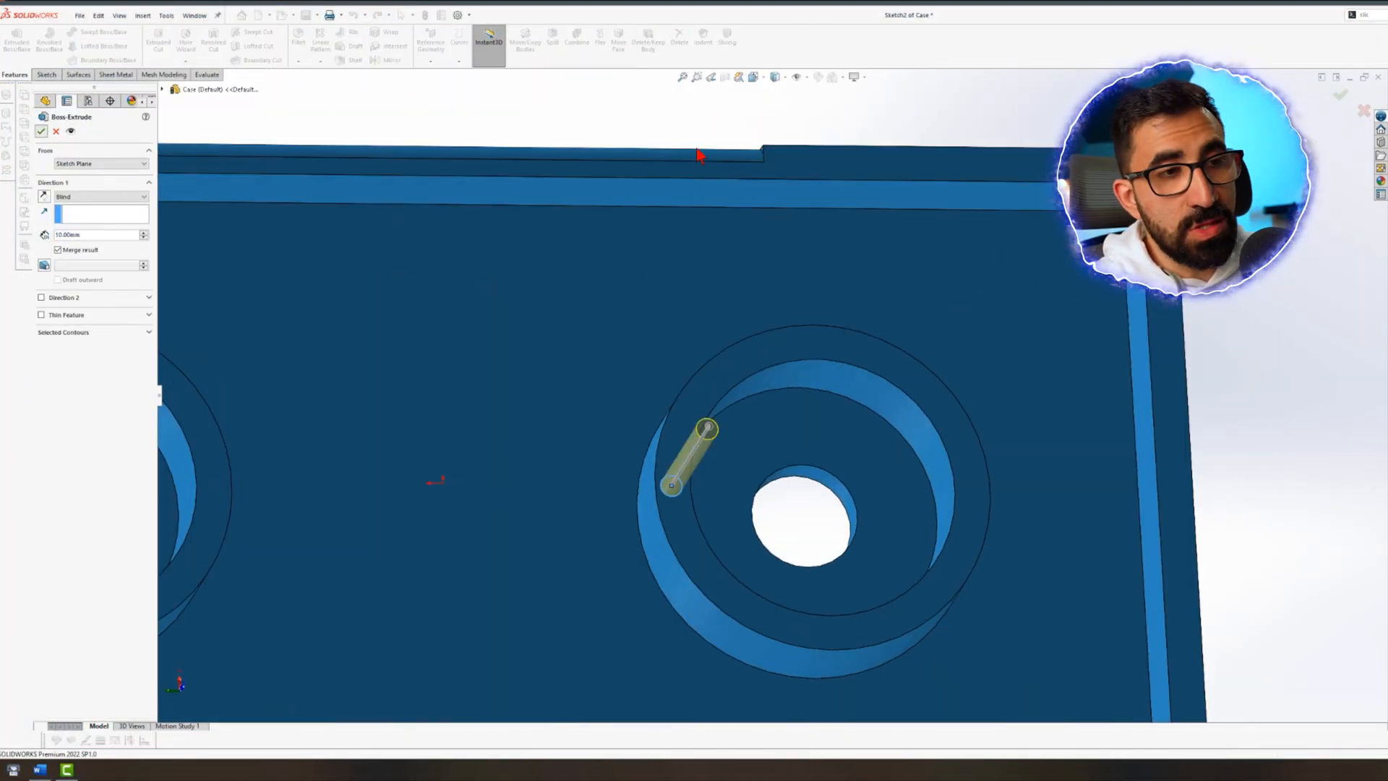
Confirm the Blind boss extrude of the slanted pin sketch
click(42, 132)
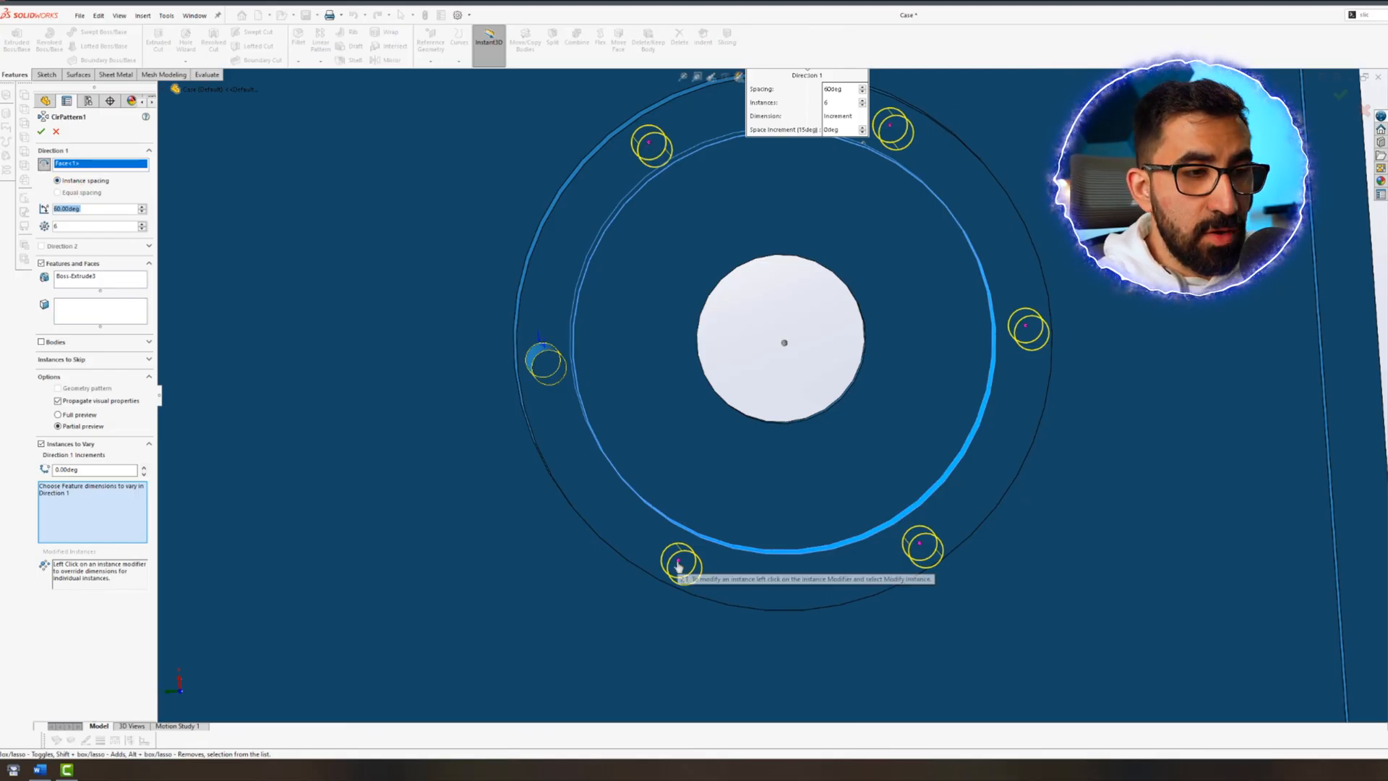
Modify a pattern instance's placement and confirm the six-pin circular pattern
right_click(674, 565)
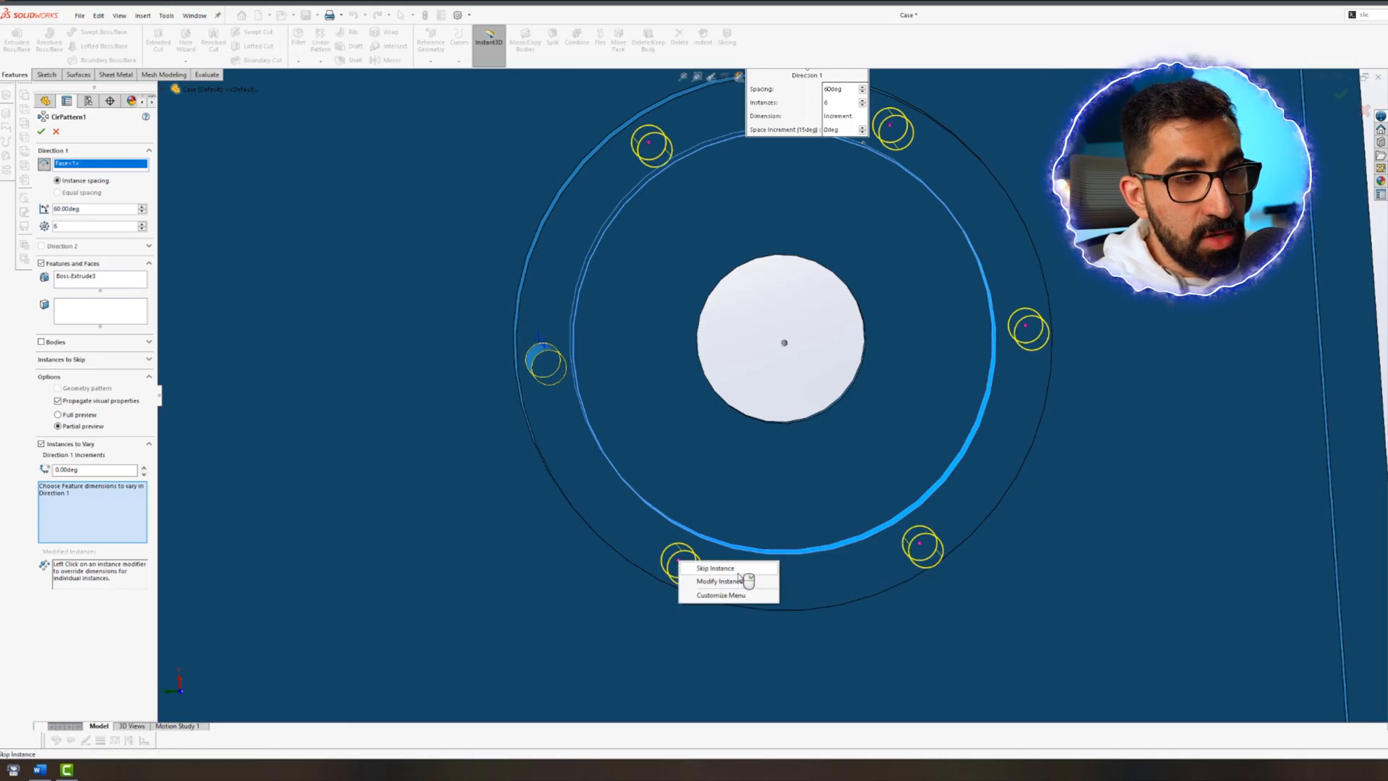
click(719, 581)
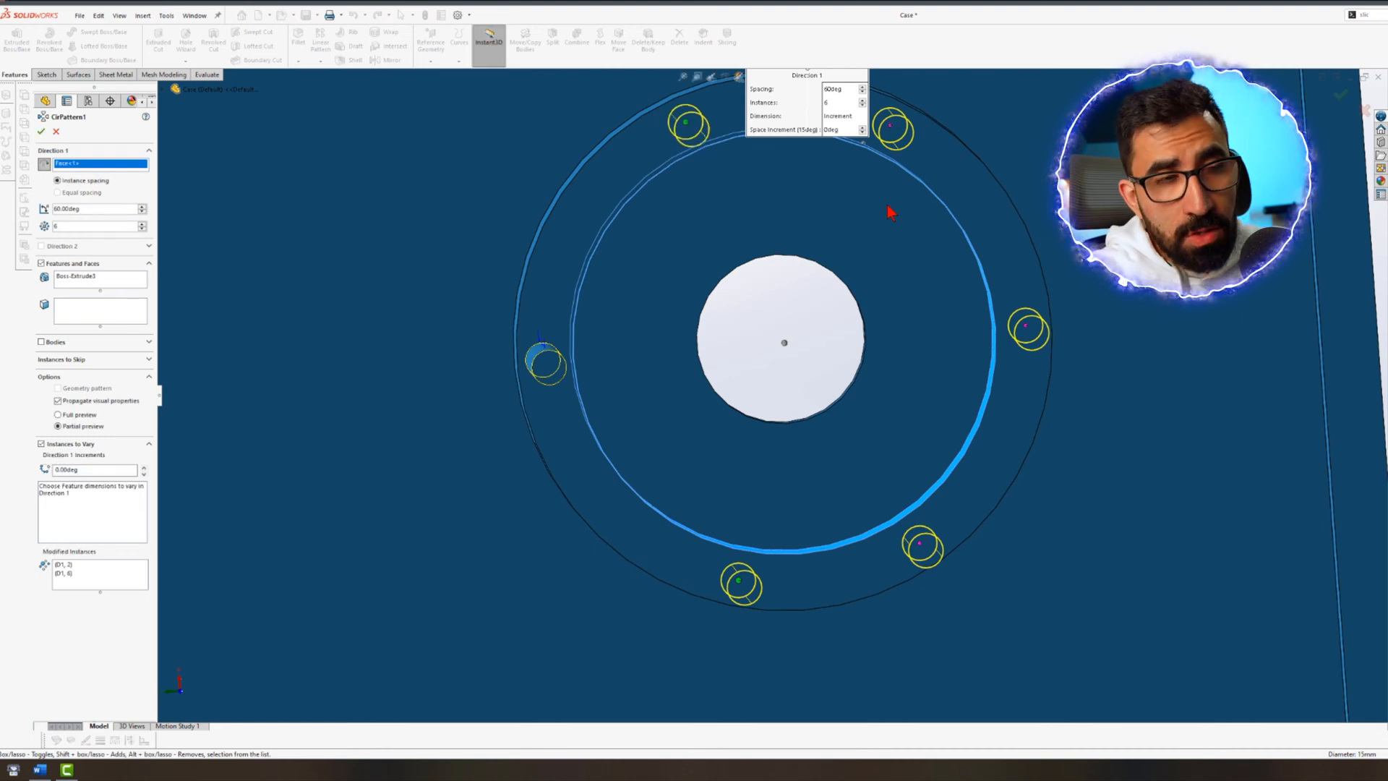
click(42, 135)
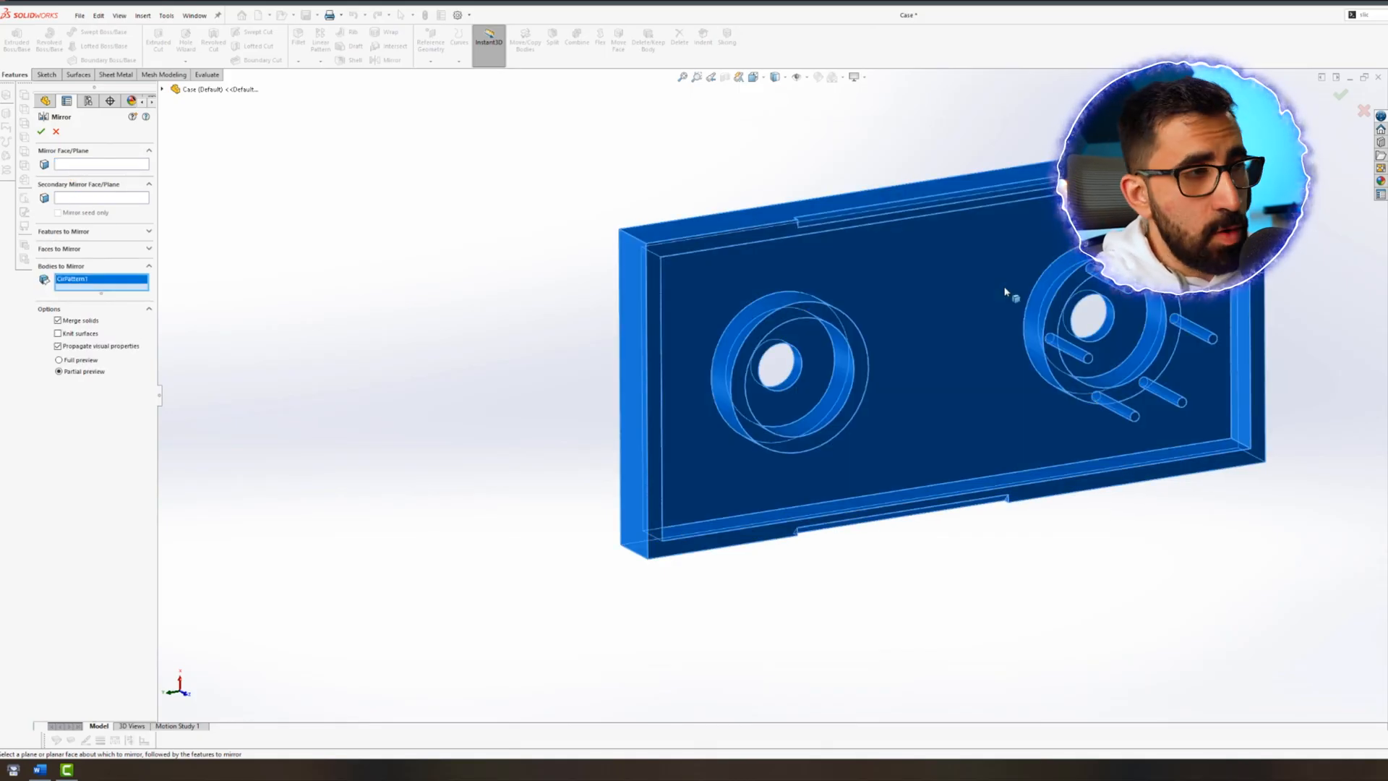
Pick the mirror faces and confirm mirroring the case body into a two-by-two grid
click(98, 164)
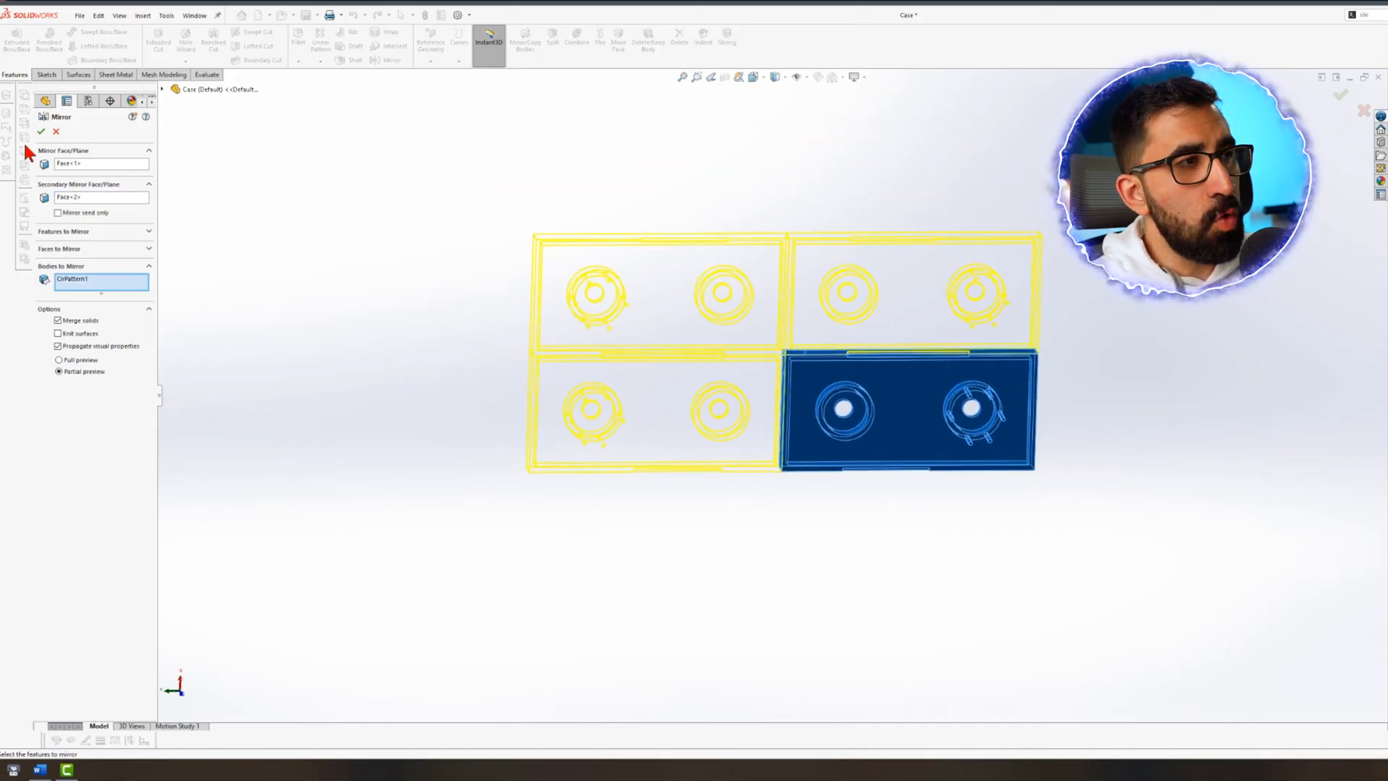
click(42, 133)
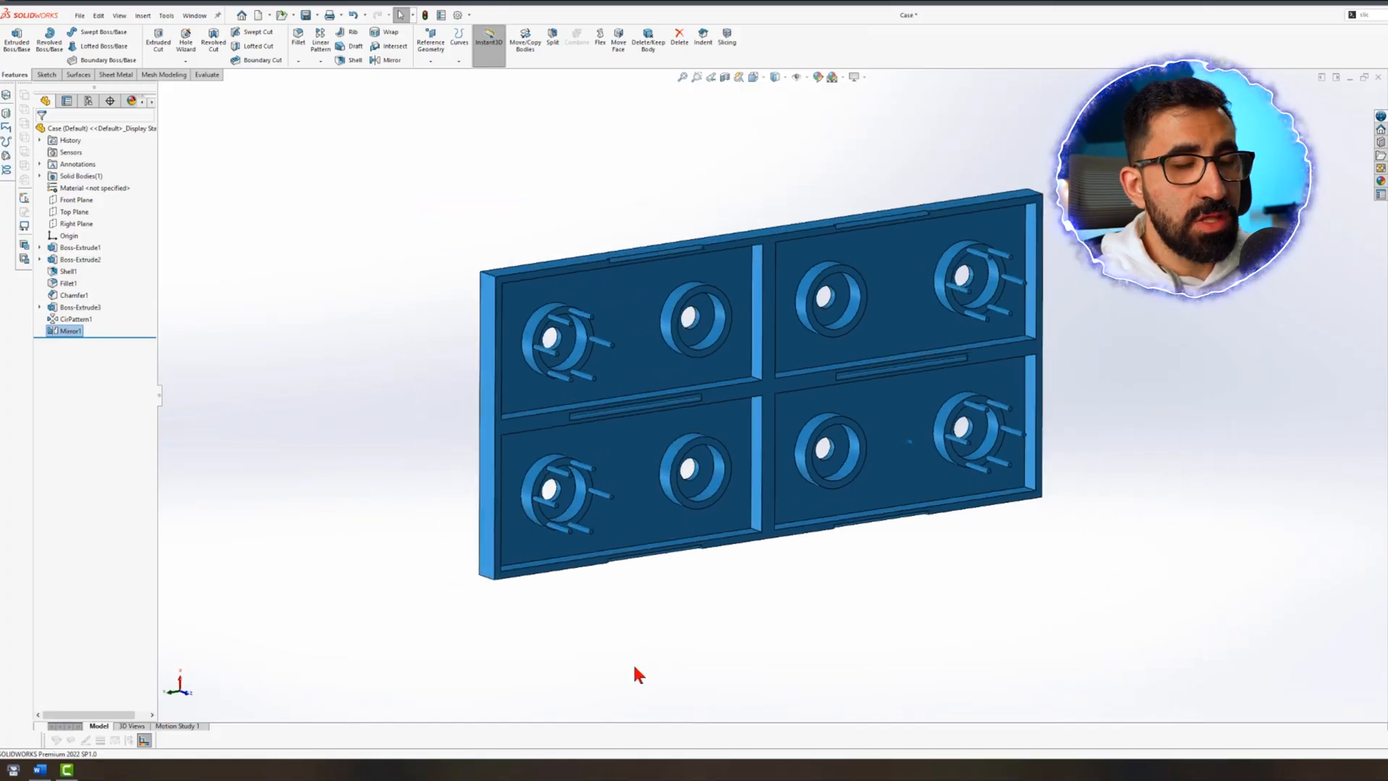
mouse_move(76, 319)
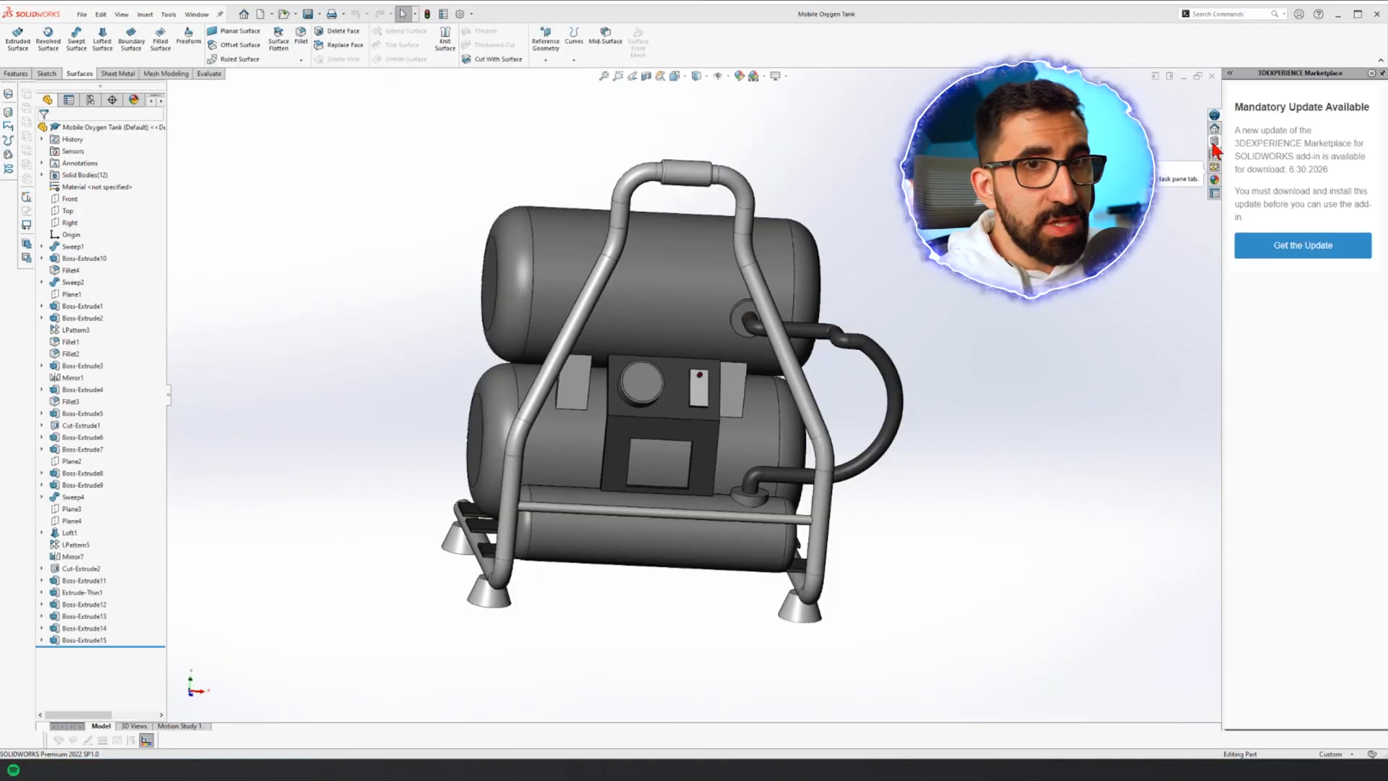
Browse the 3D Textures thumbnails under Miscellaneous in the Appearances, Scenes and Decals pane
click(1210, 137)
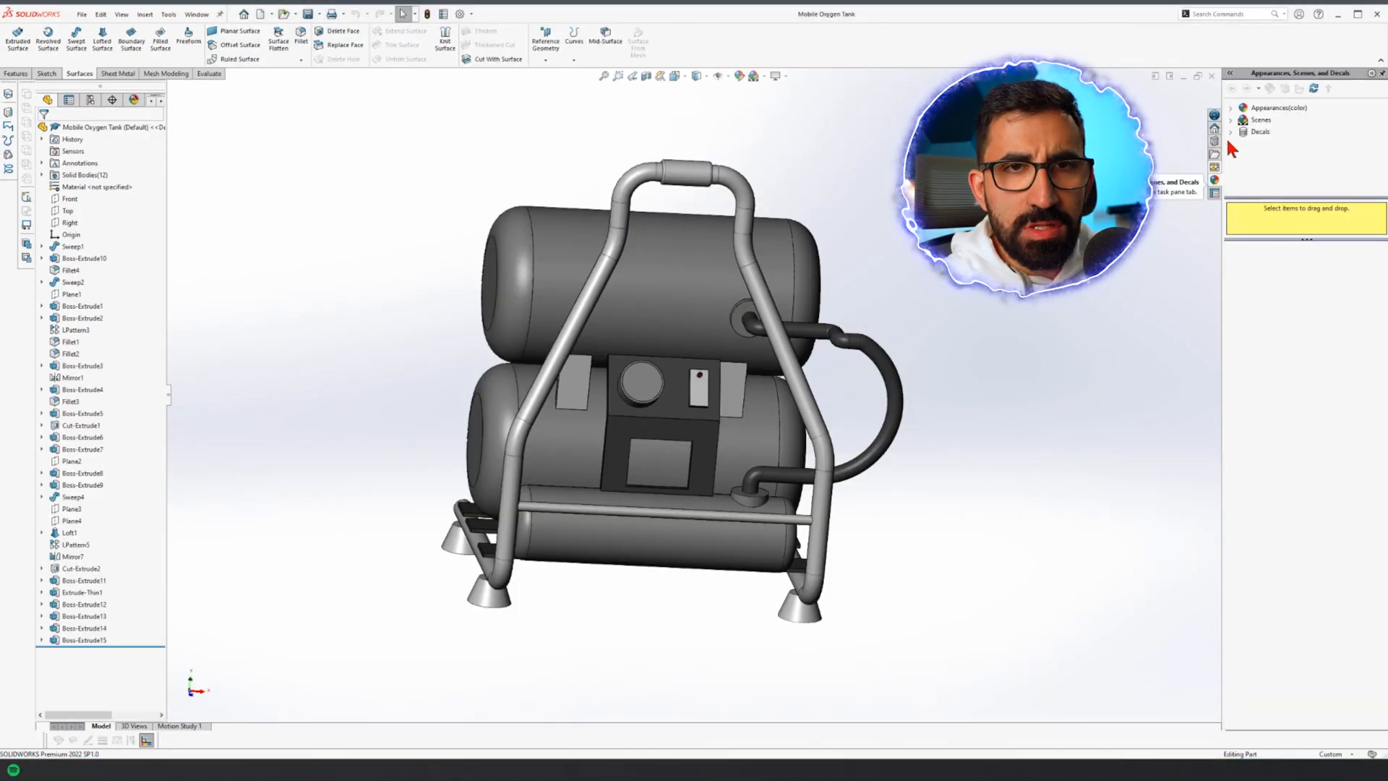
click(1236, 107)
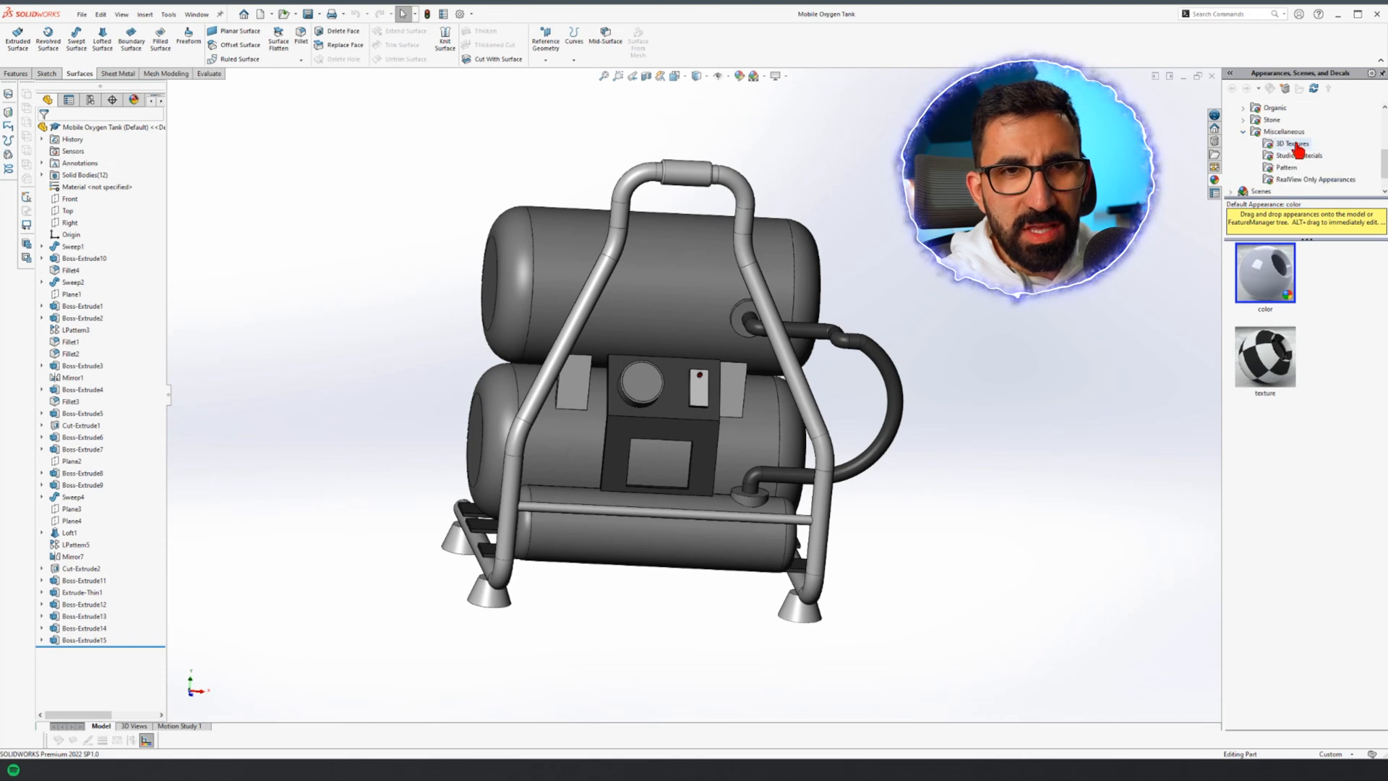
click(1286, 144)
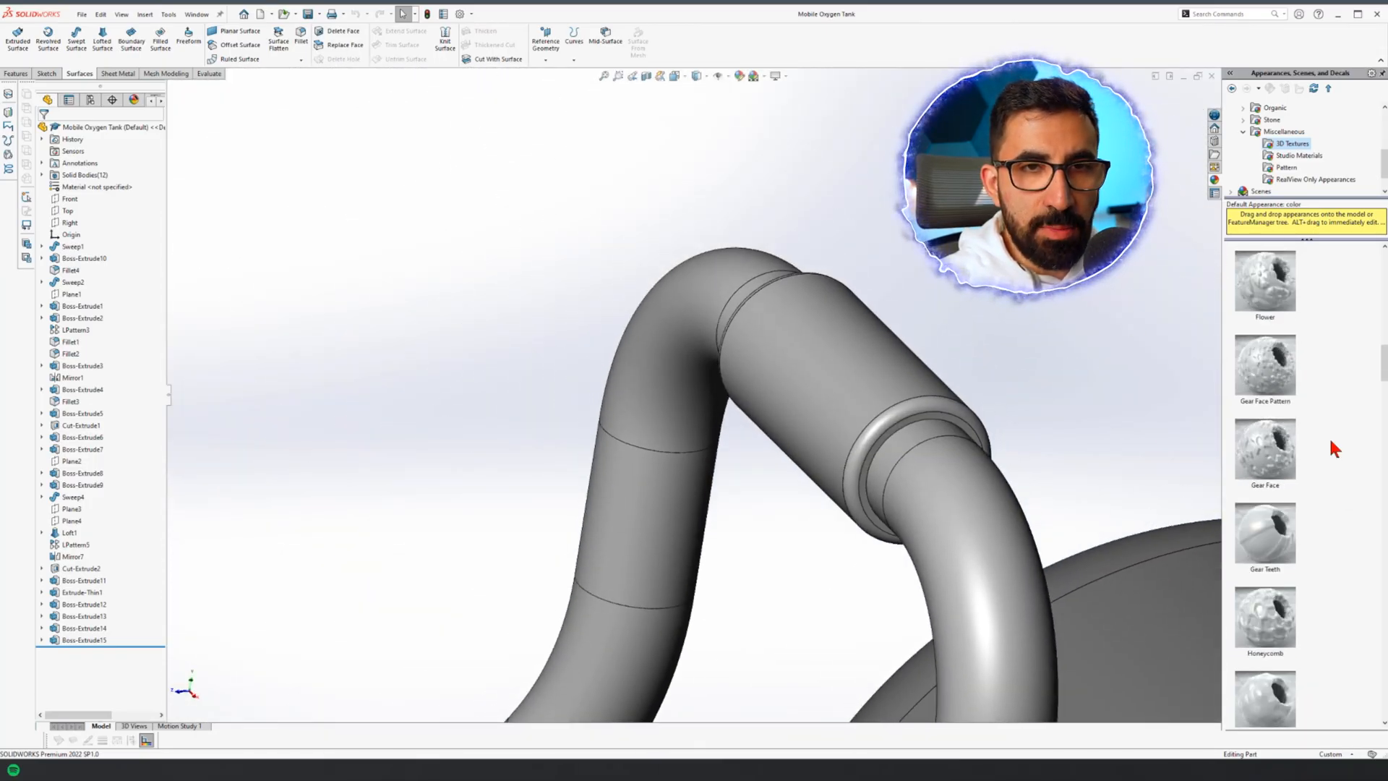
scroll(down, 3)
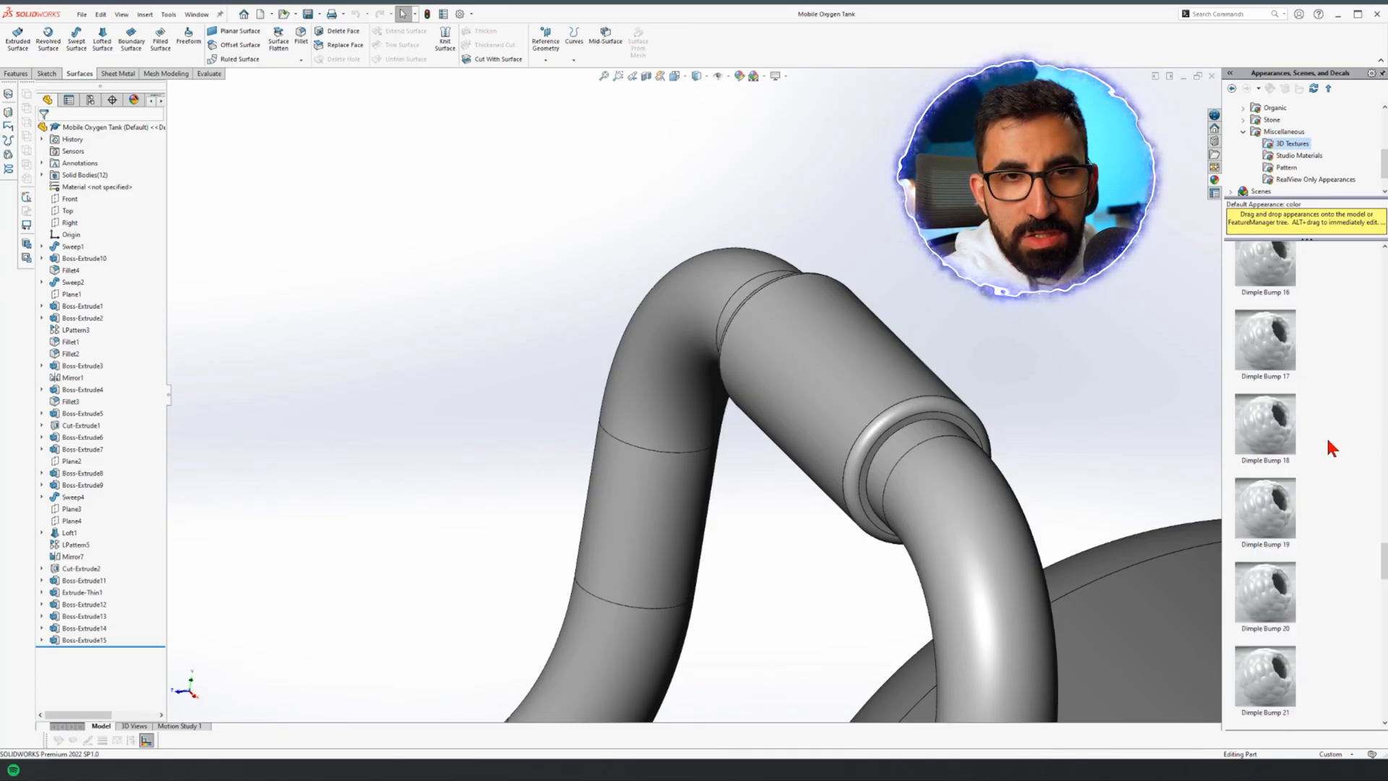
scroll(down, 3)
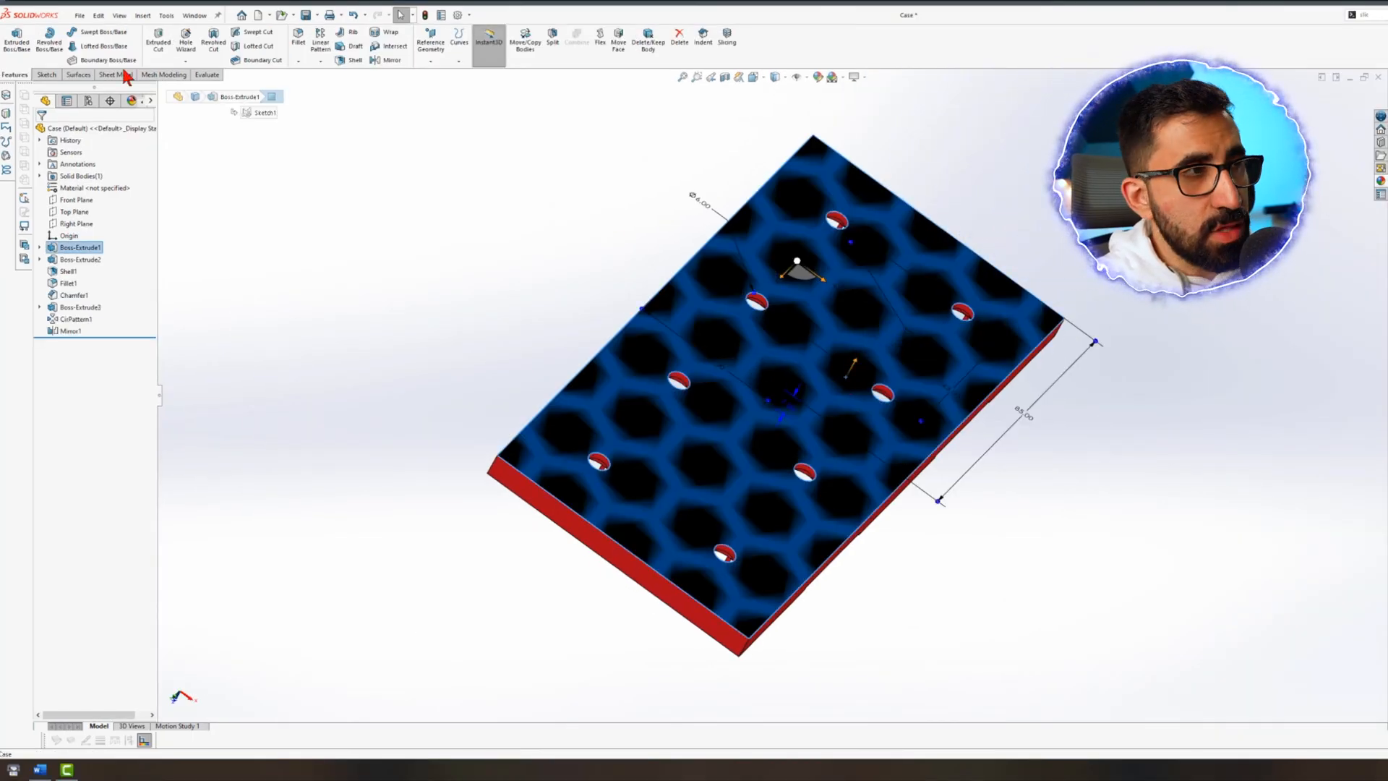
Edit the Honeycomb appearance from the DisplayManager and show its Mapping settings
click(126, 102)
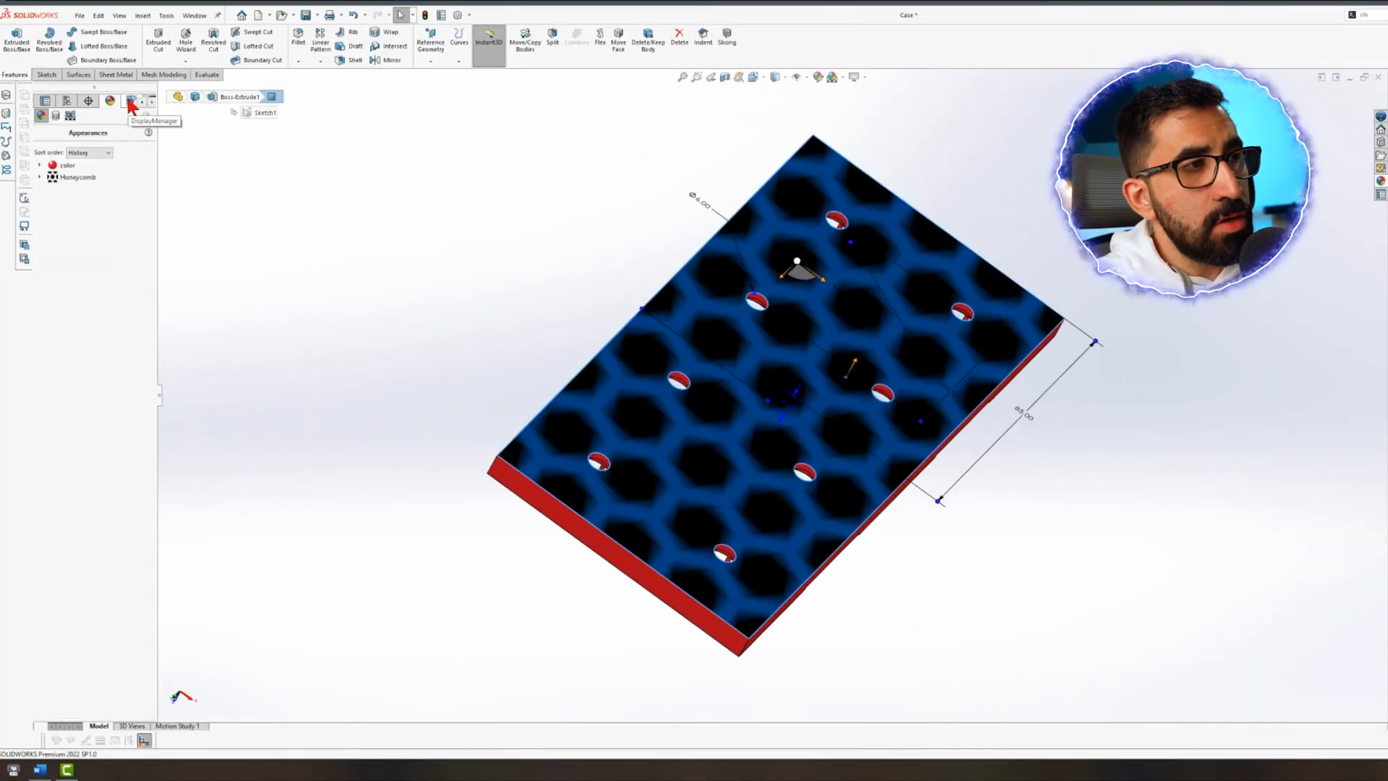
right_click(76, 177)
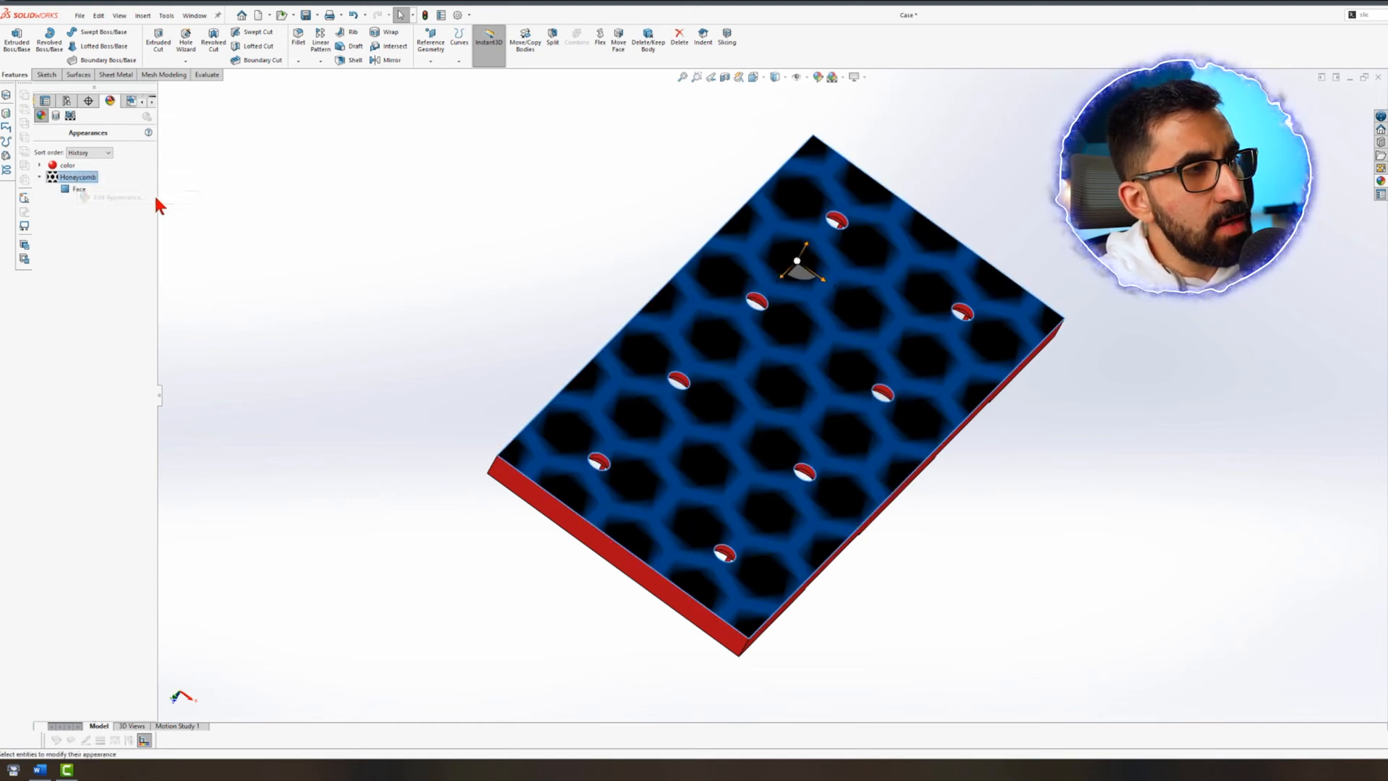
click(115, 164)
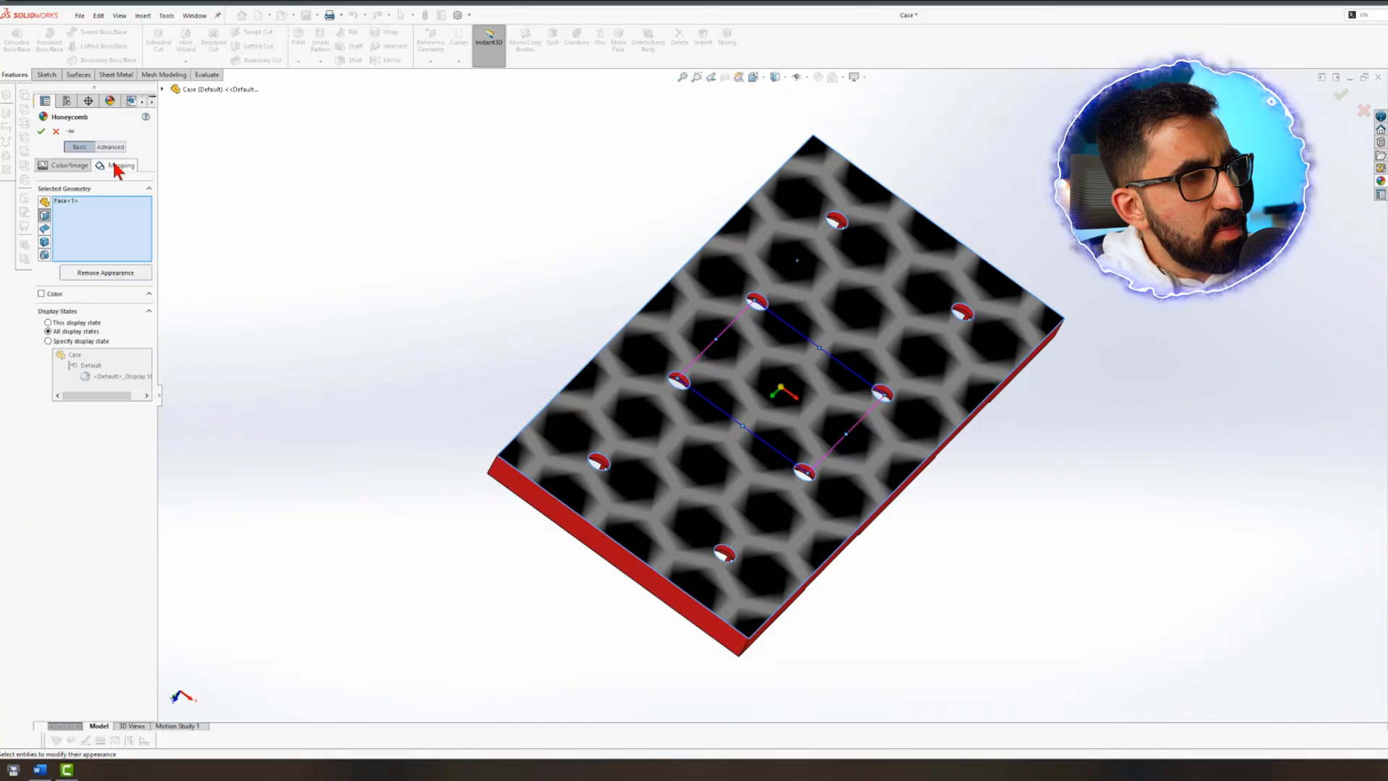
click(119, 164)
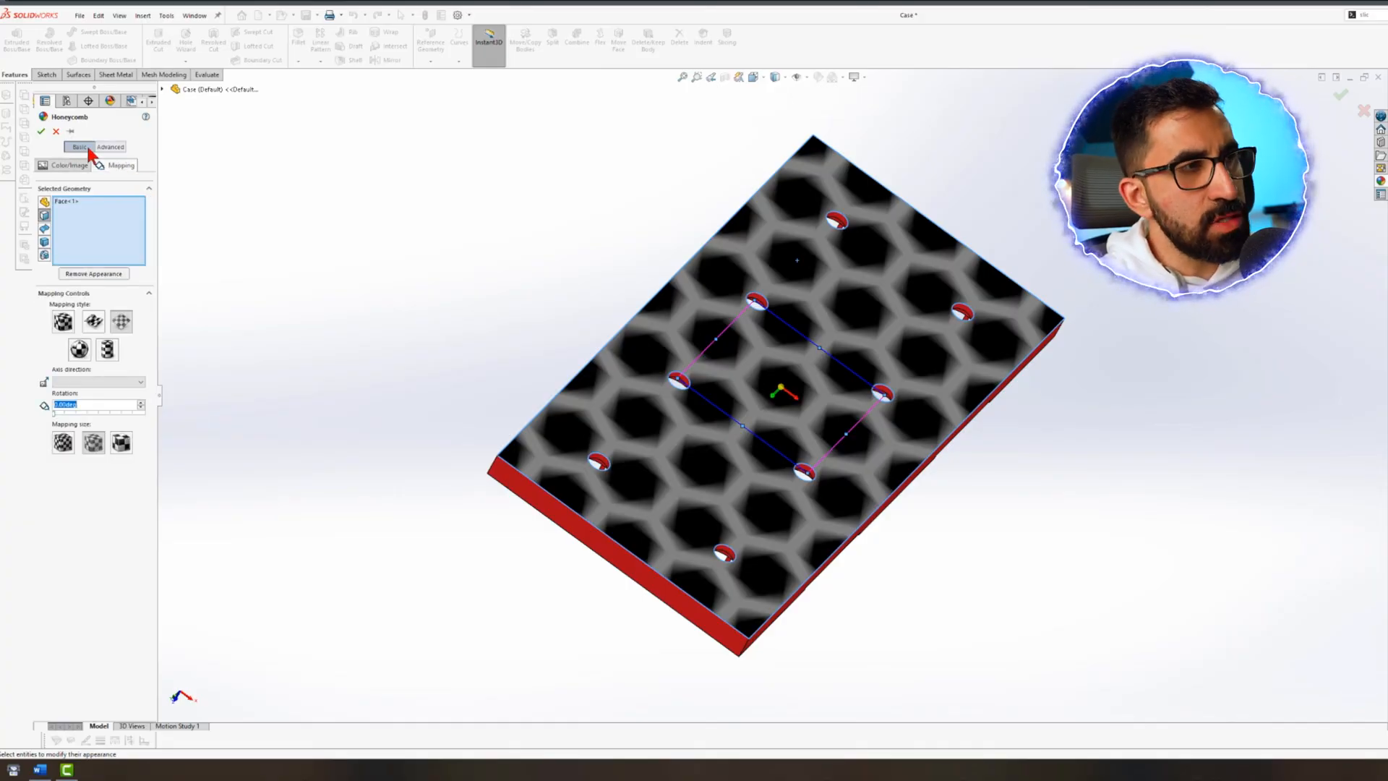
mouse_move(65, 431)
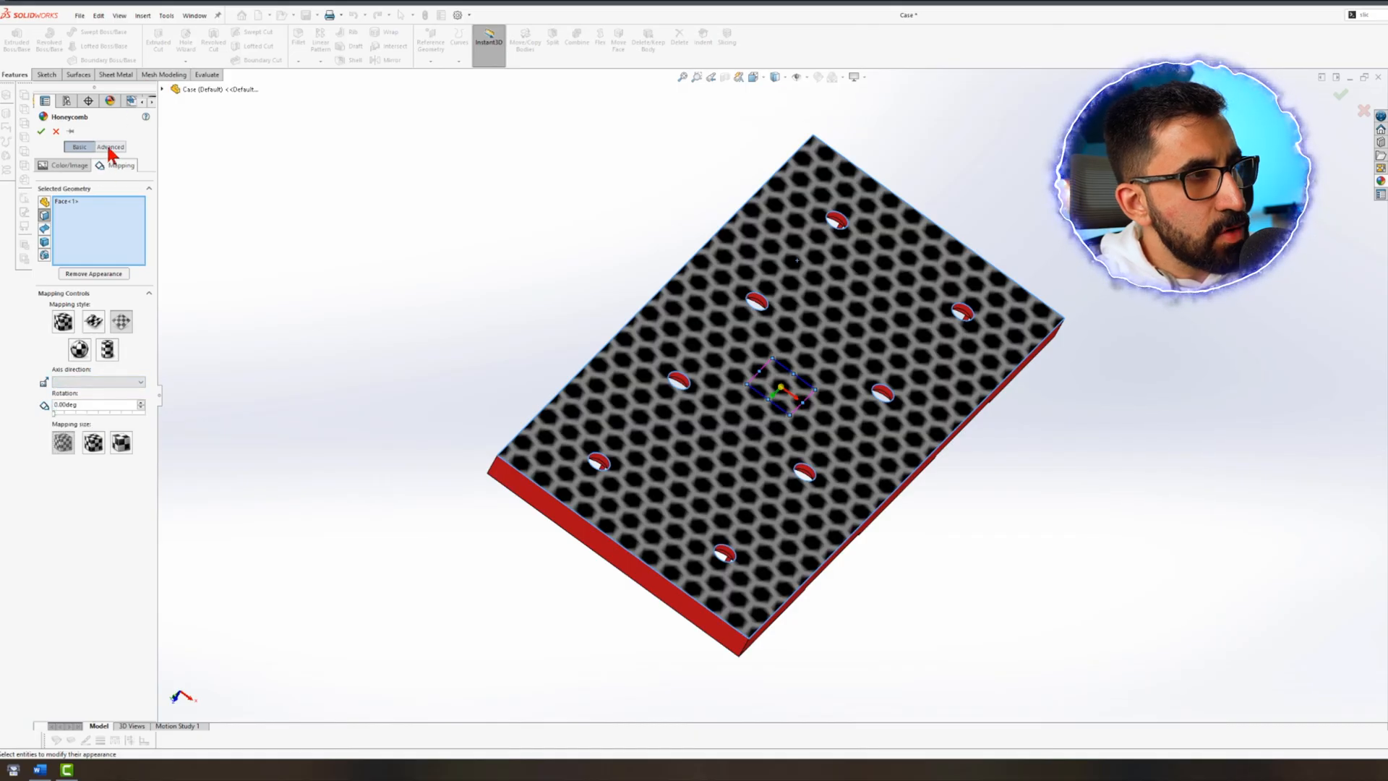
Enter a larger honeycomb mapping size in Advanced options, confirm, and start a 3D Texture feature
click(110, 147)
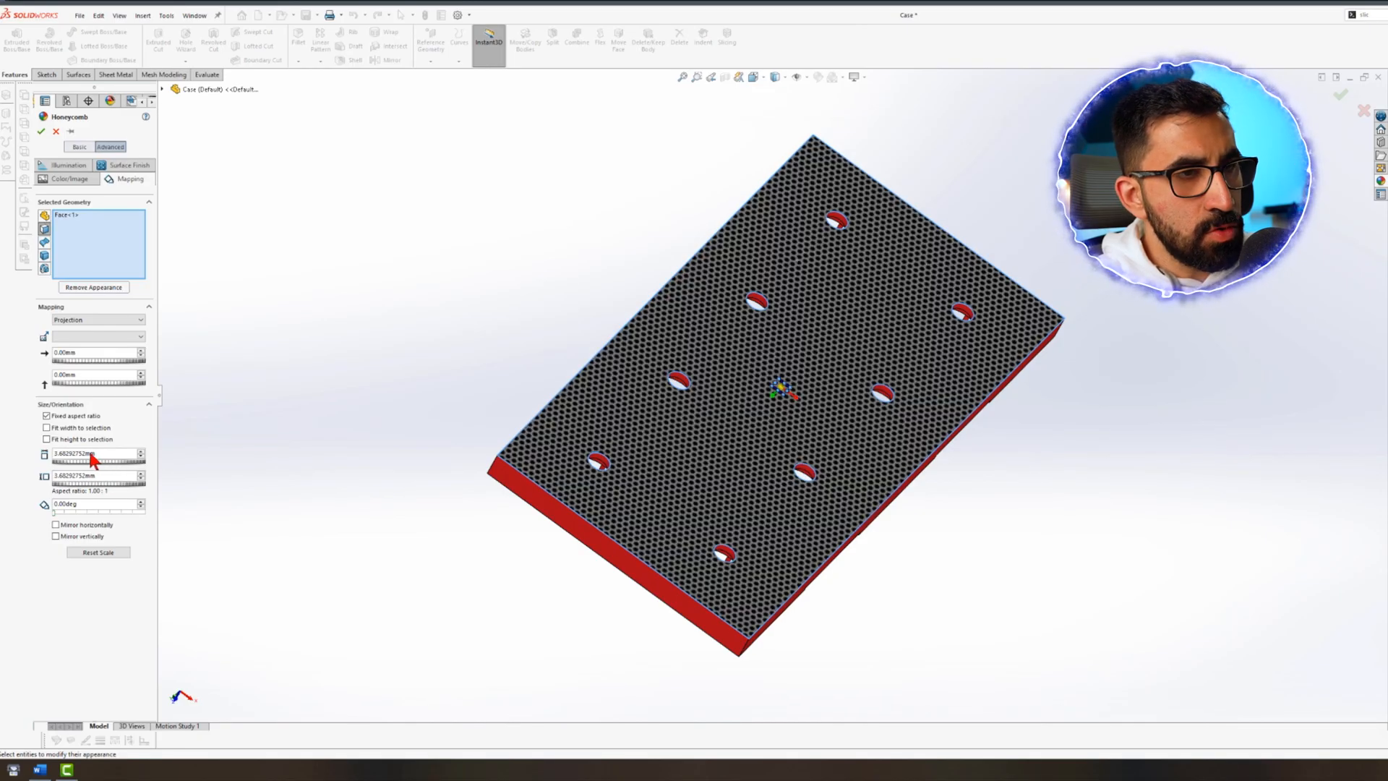
triple_click(80, 454)
text(23.68292752)
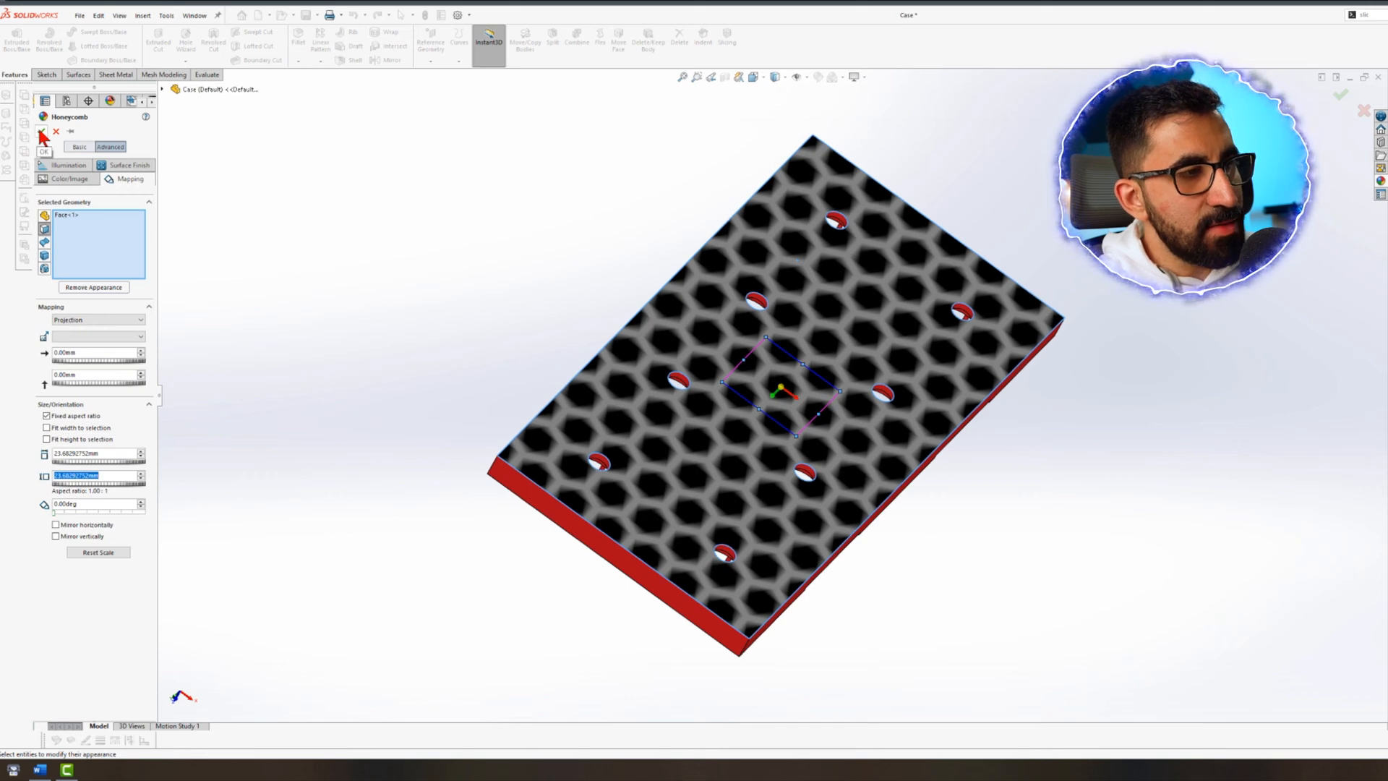
click(40, 138)
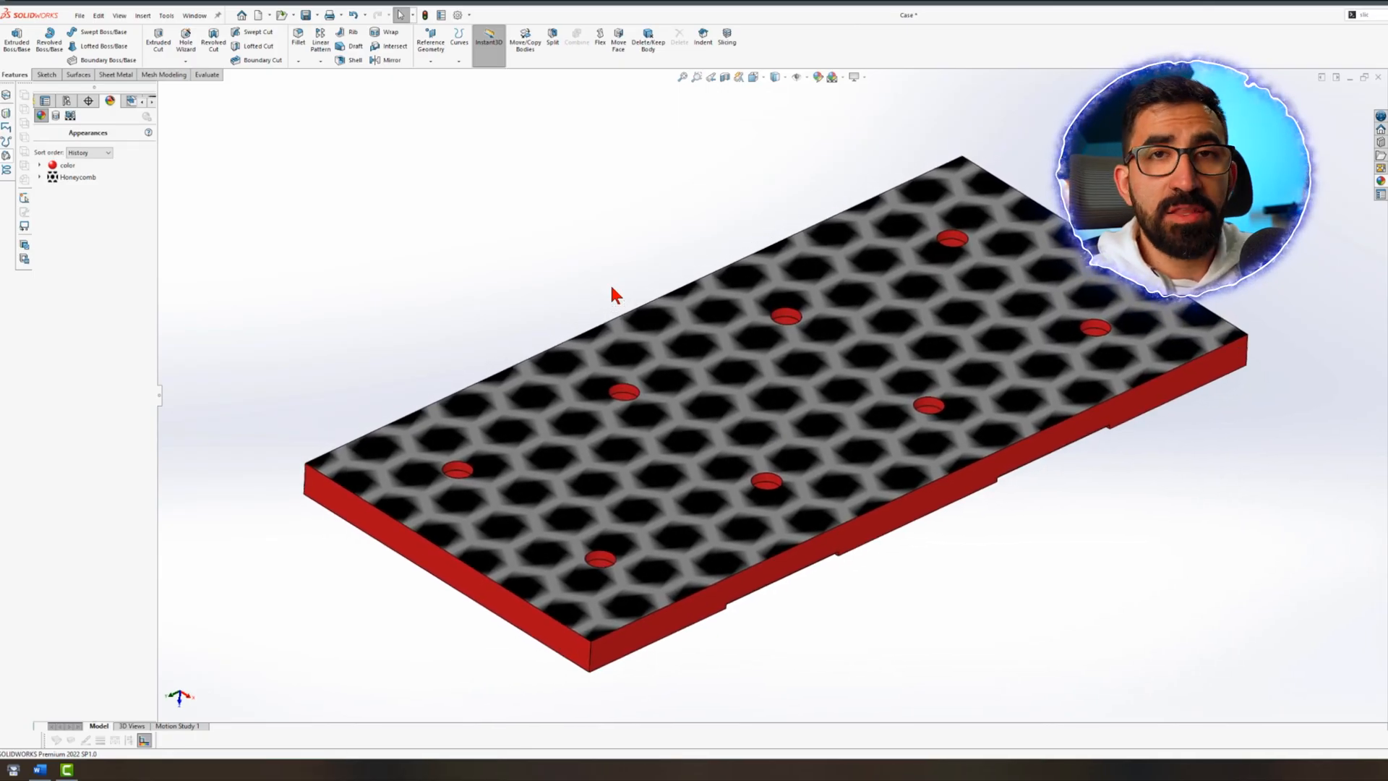
click(143, 16)
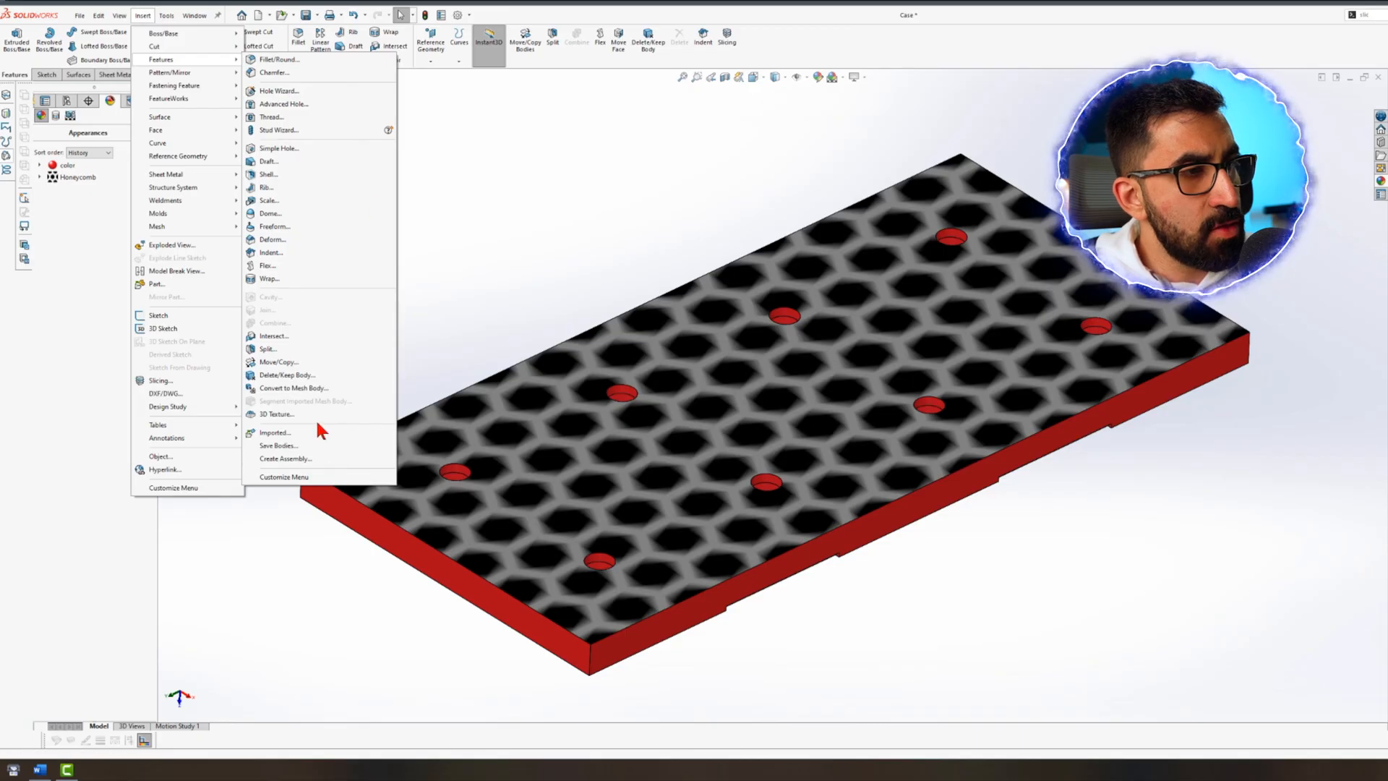
click(273, 414)
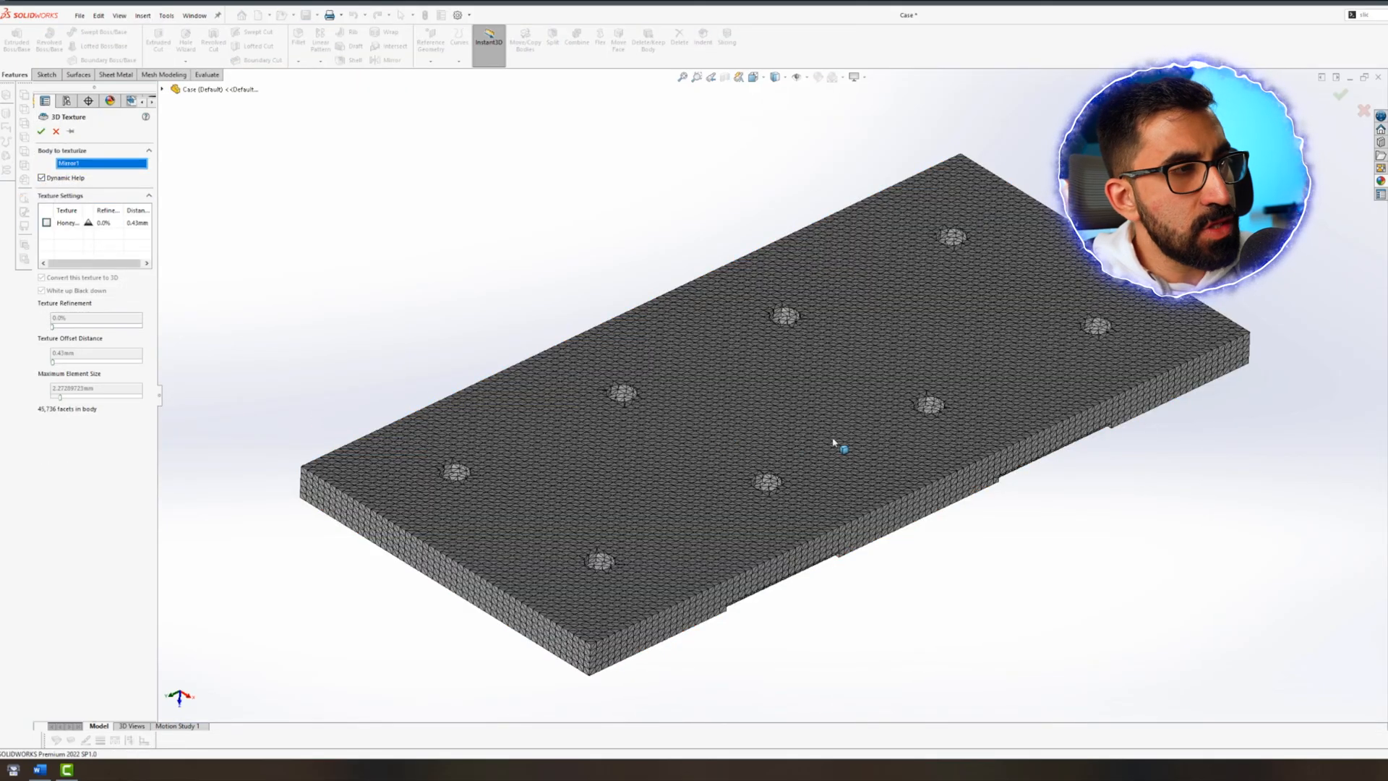
Convert the Honeycomb texture to 3D geometry with Texture Refinement raised to about 84%
click(48, 222)
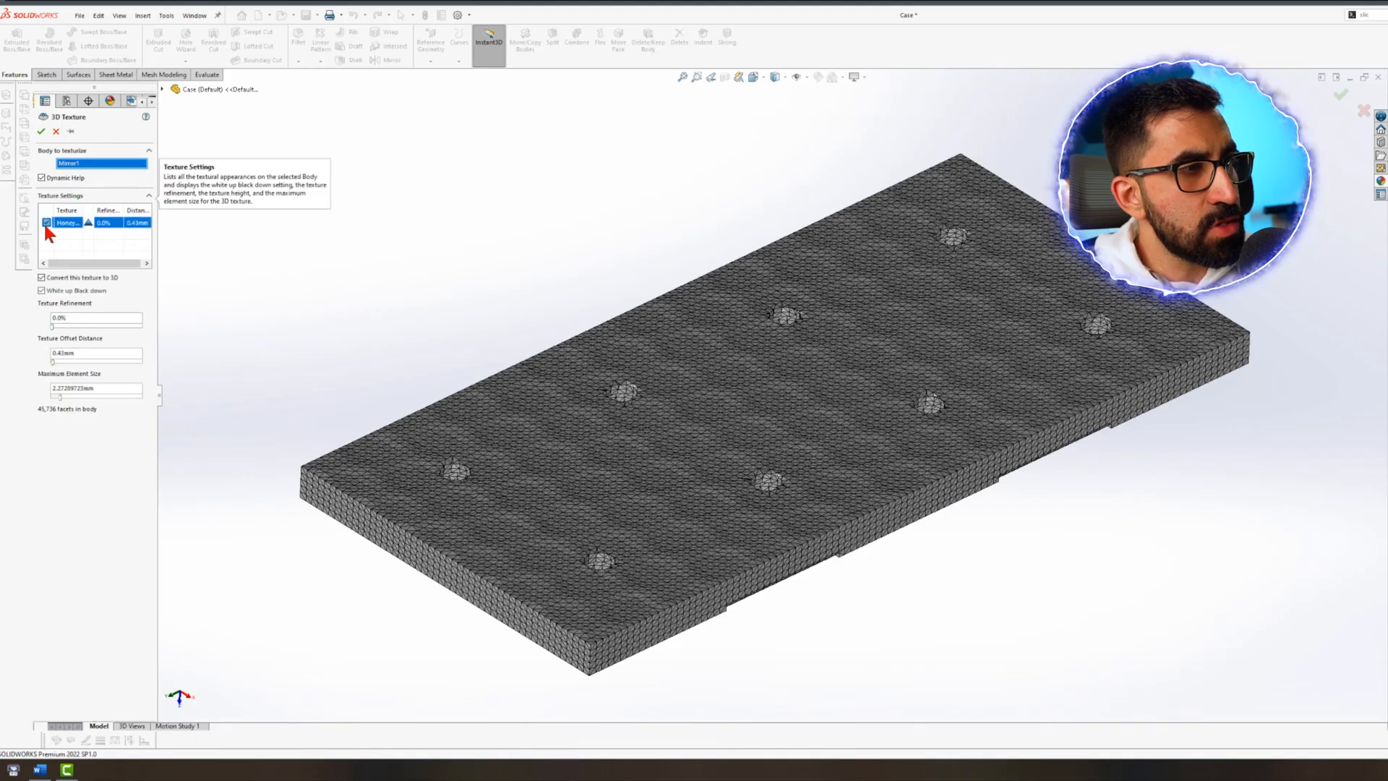
mouse_move(82, 319)
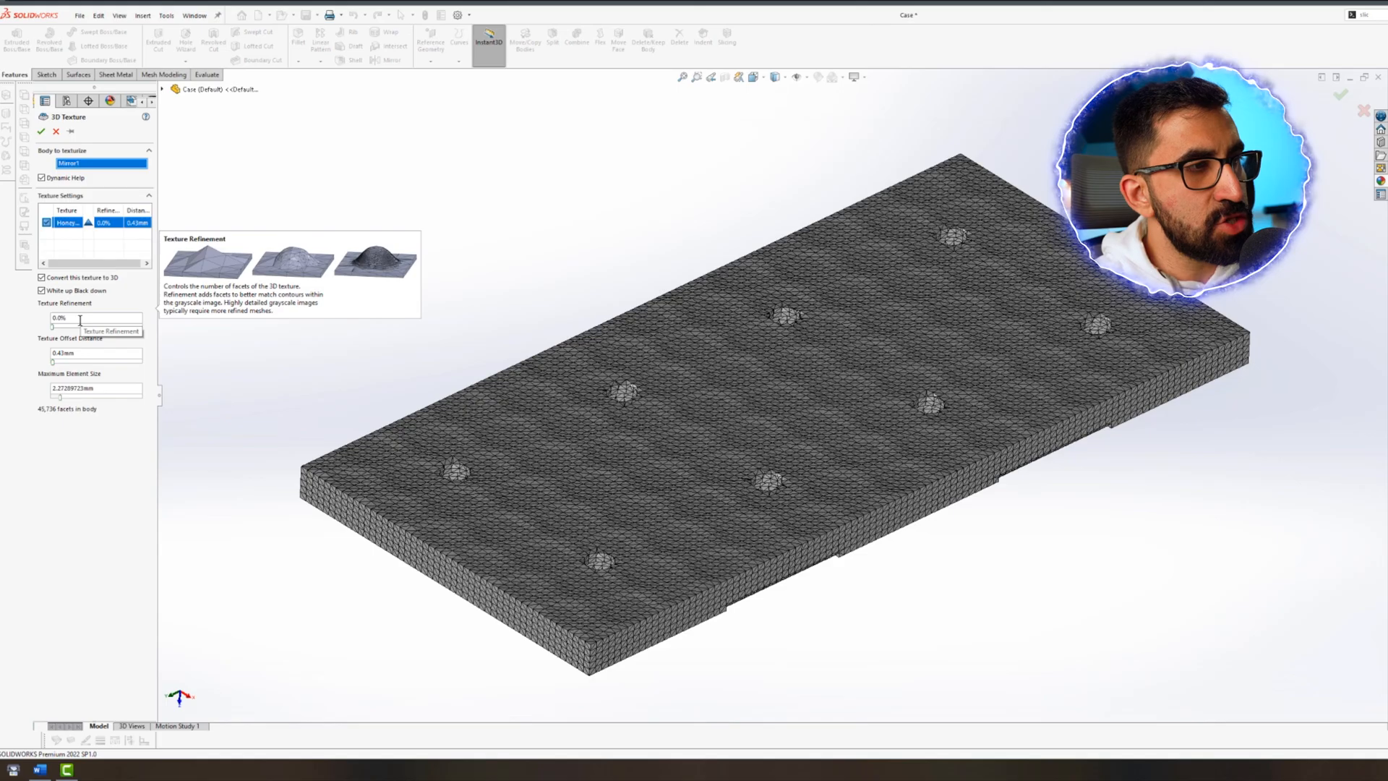
mouse_move(108, 356)
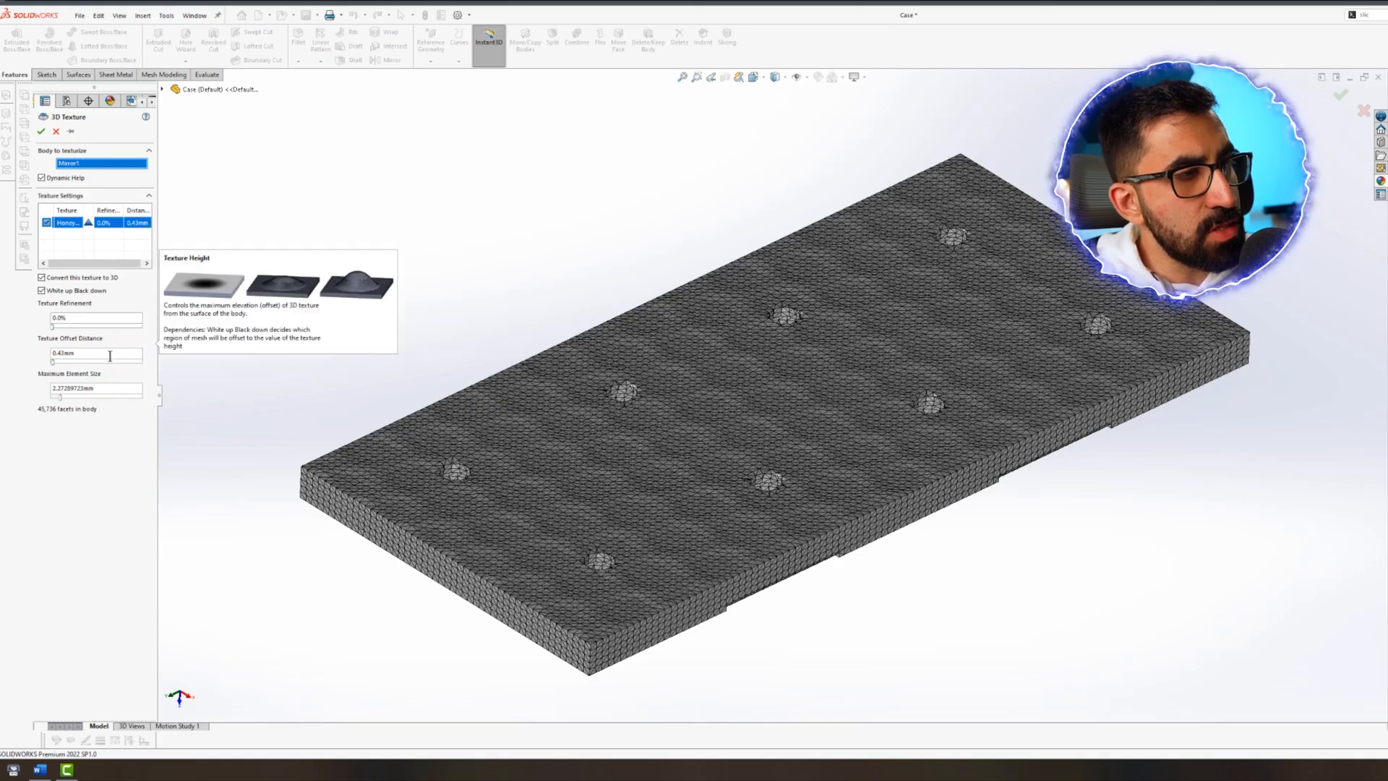
mouse_move(98, 388)
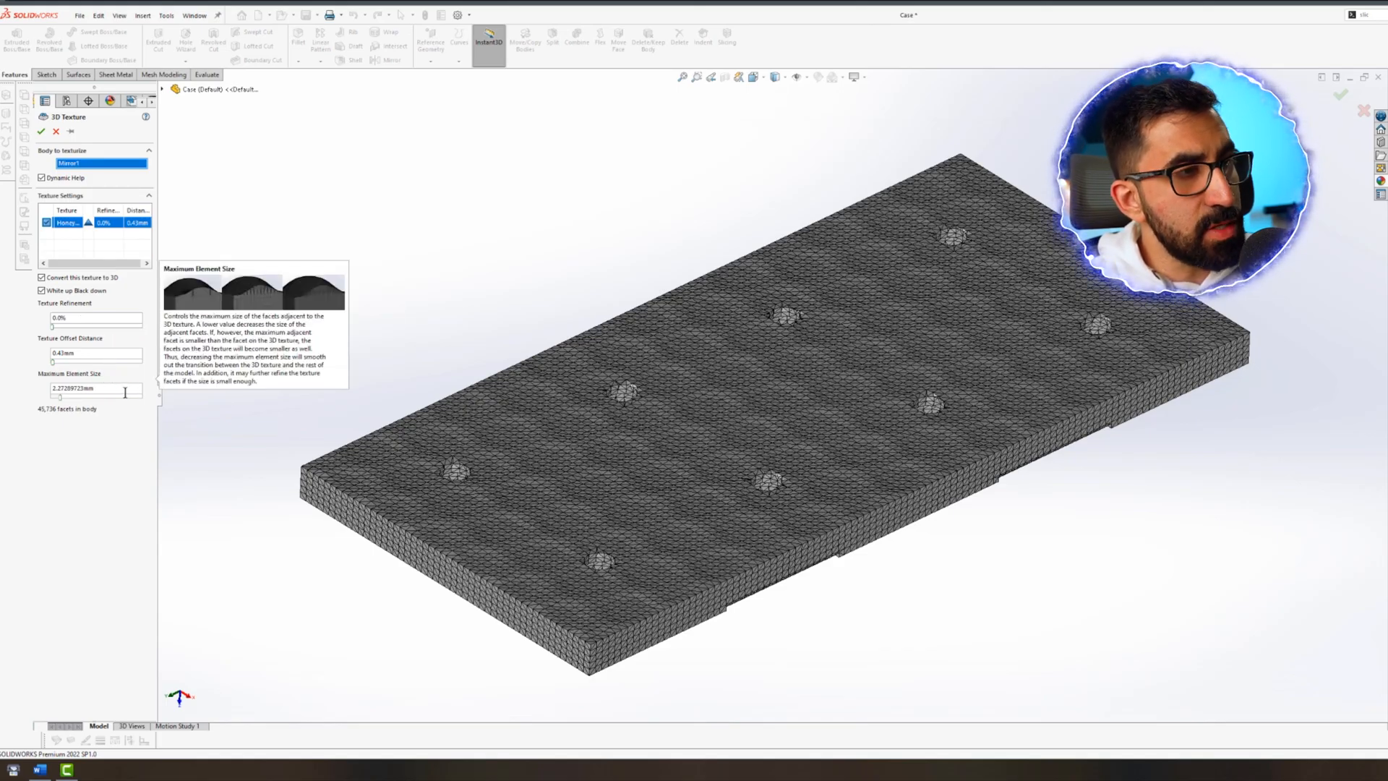
mouse_move(87, 320)
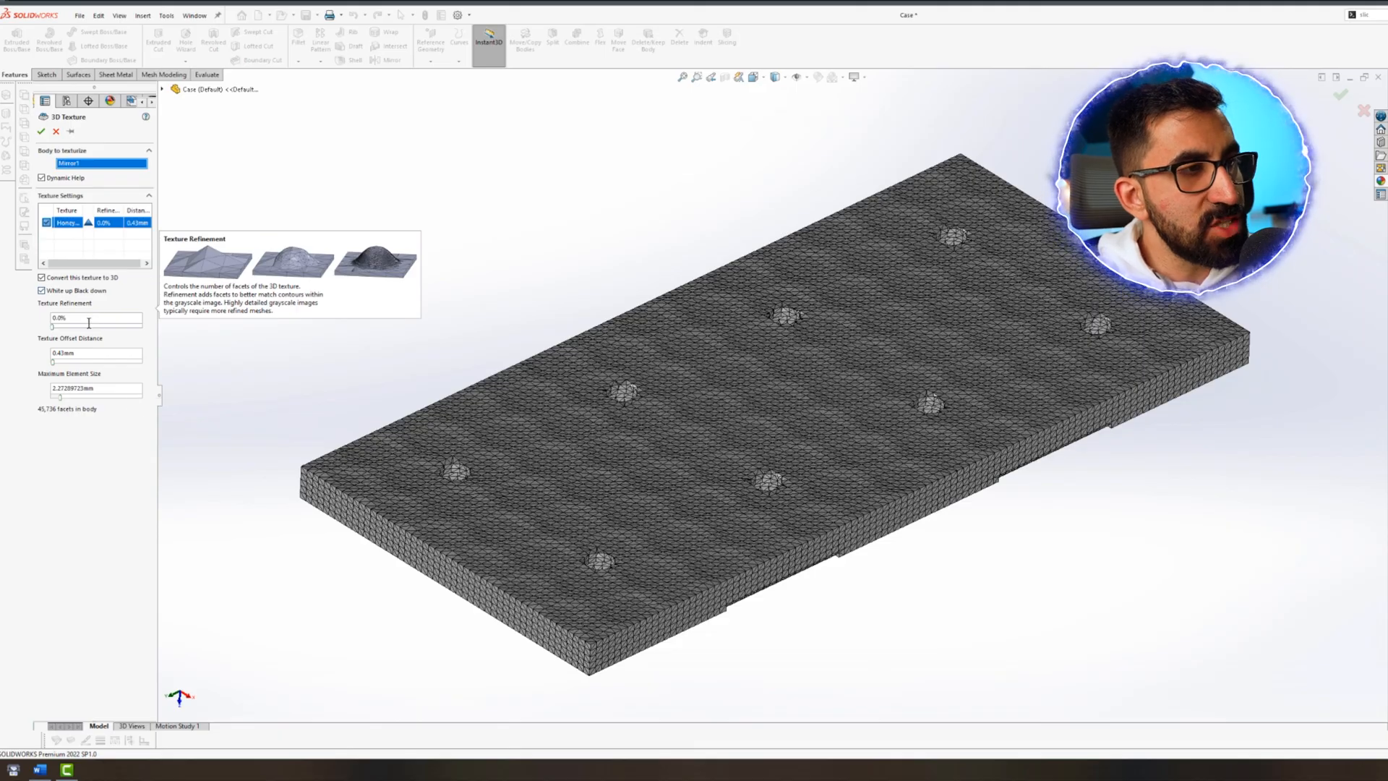
mouse_move(76, 330)
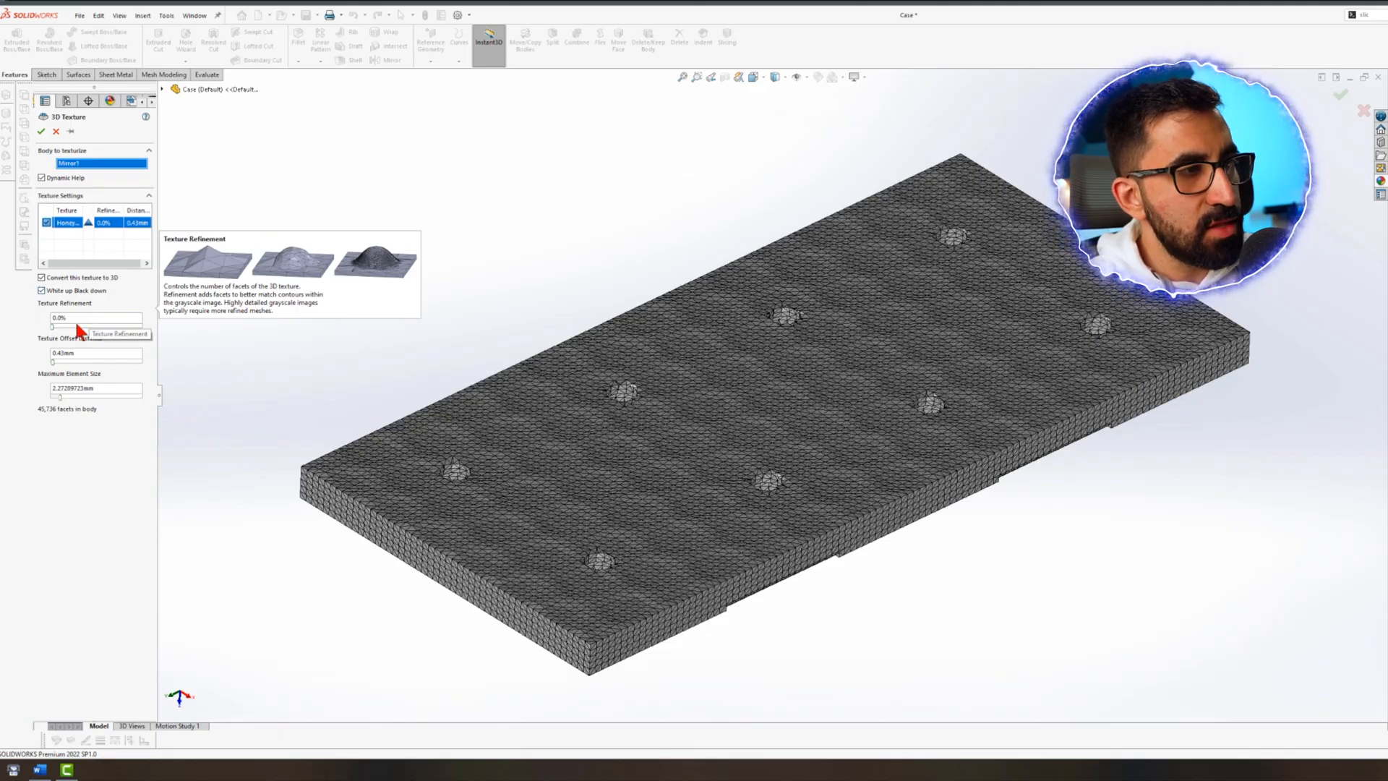
drag(51, 326, 123, 327)
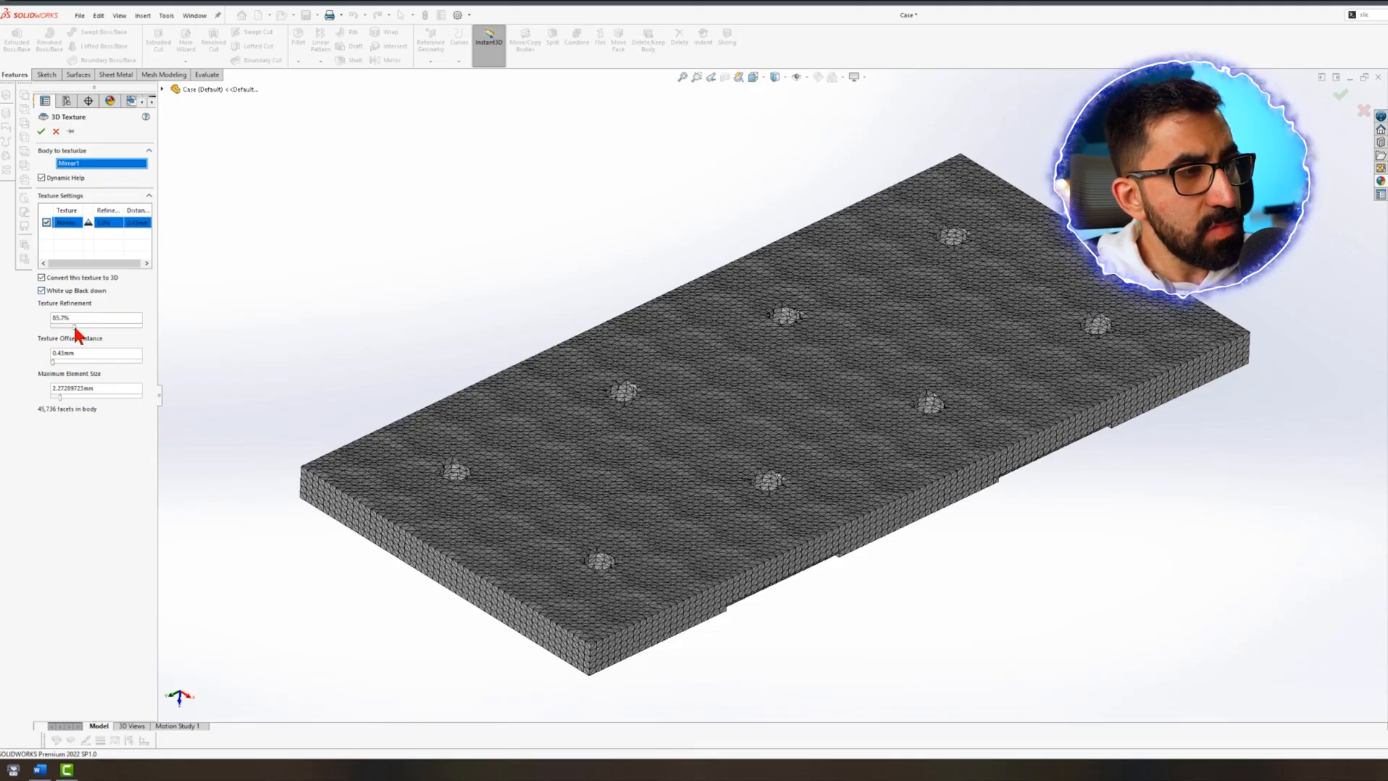
drag(52, 326, 82, 326)
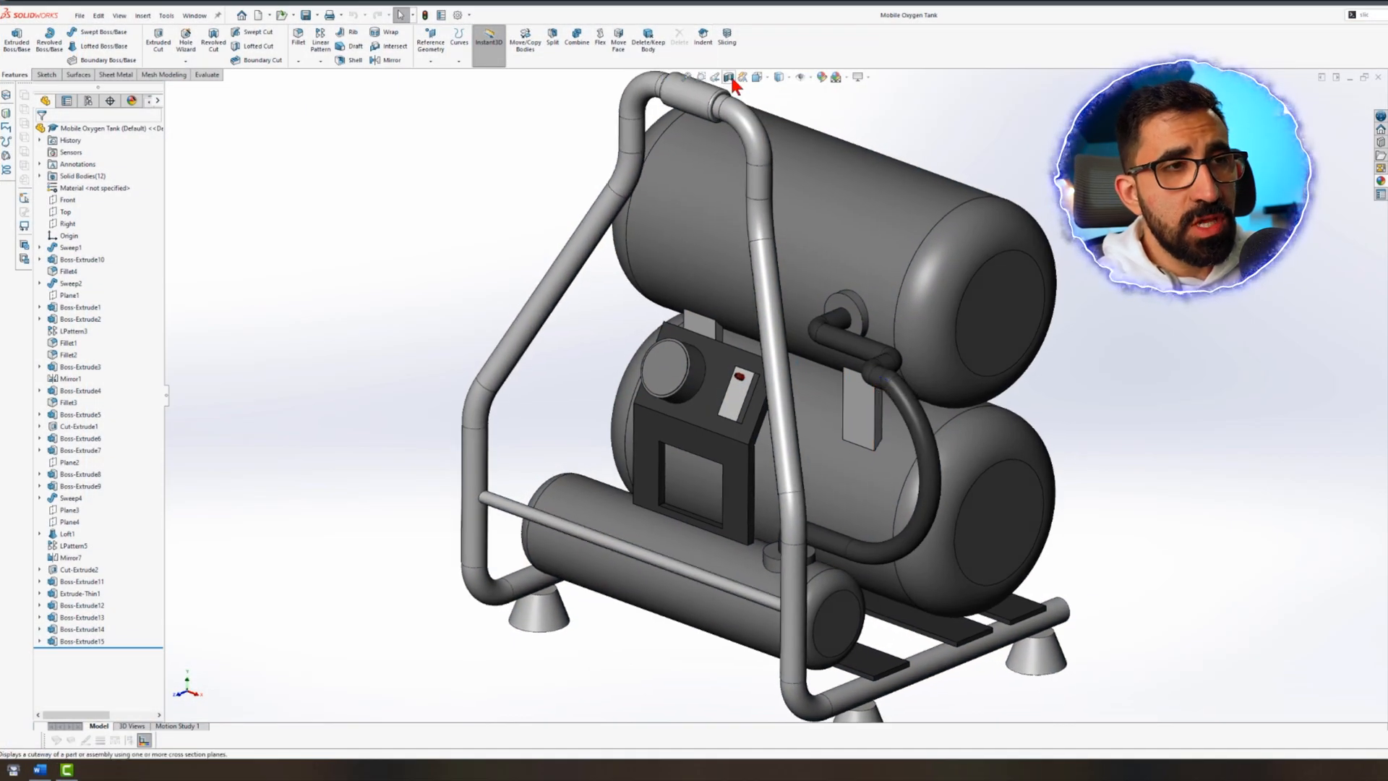
click(728, 77)
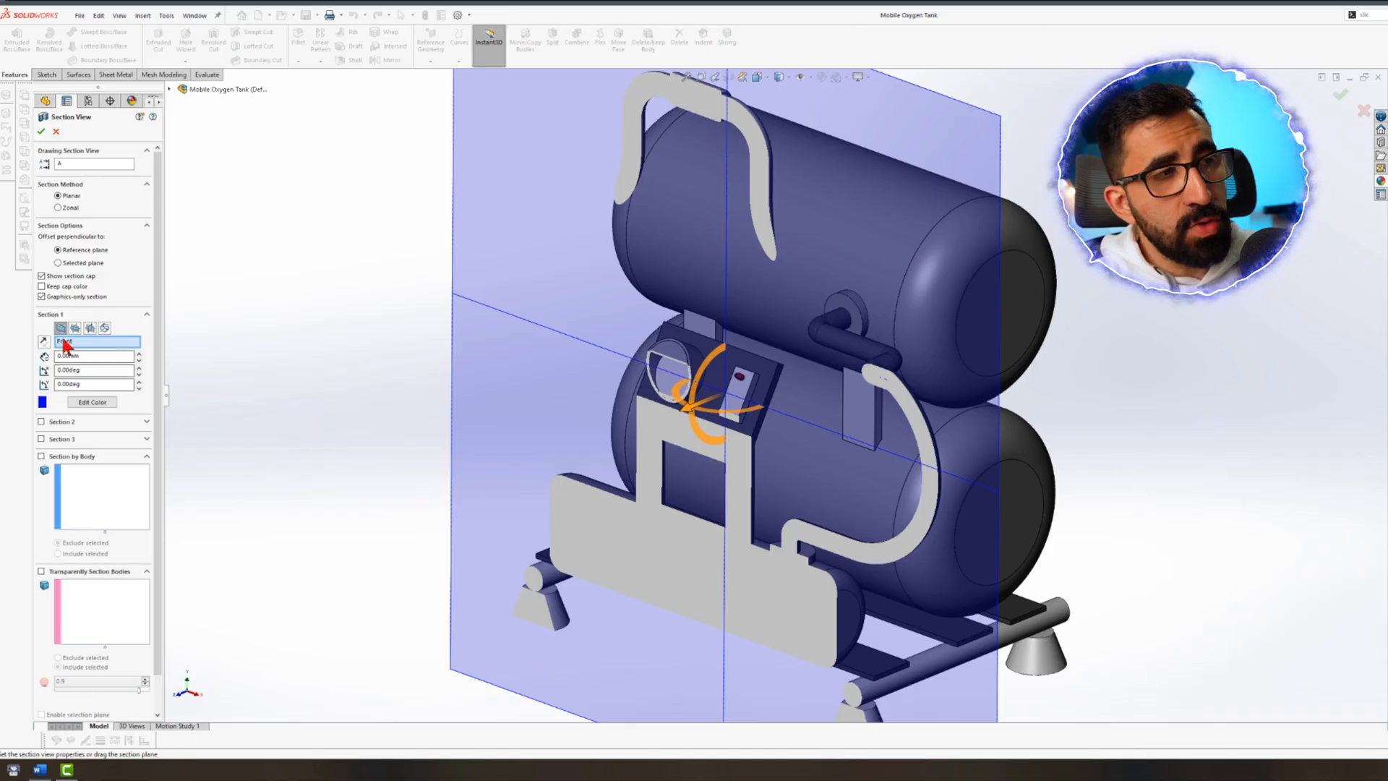
click(60, 328)
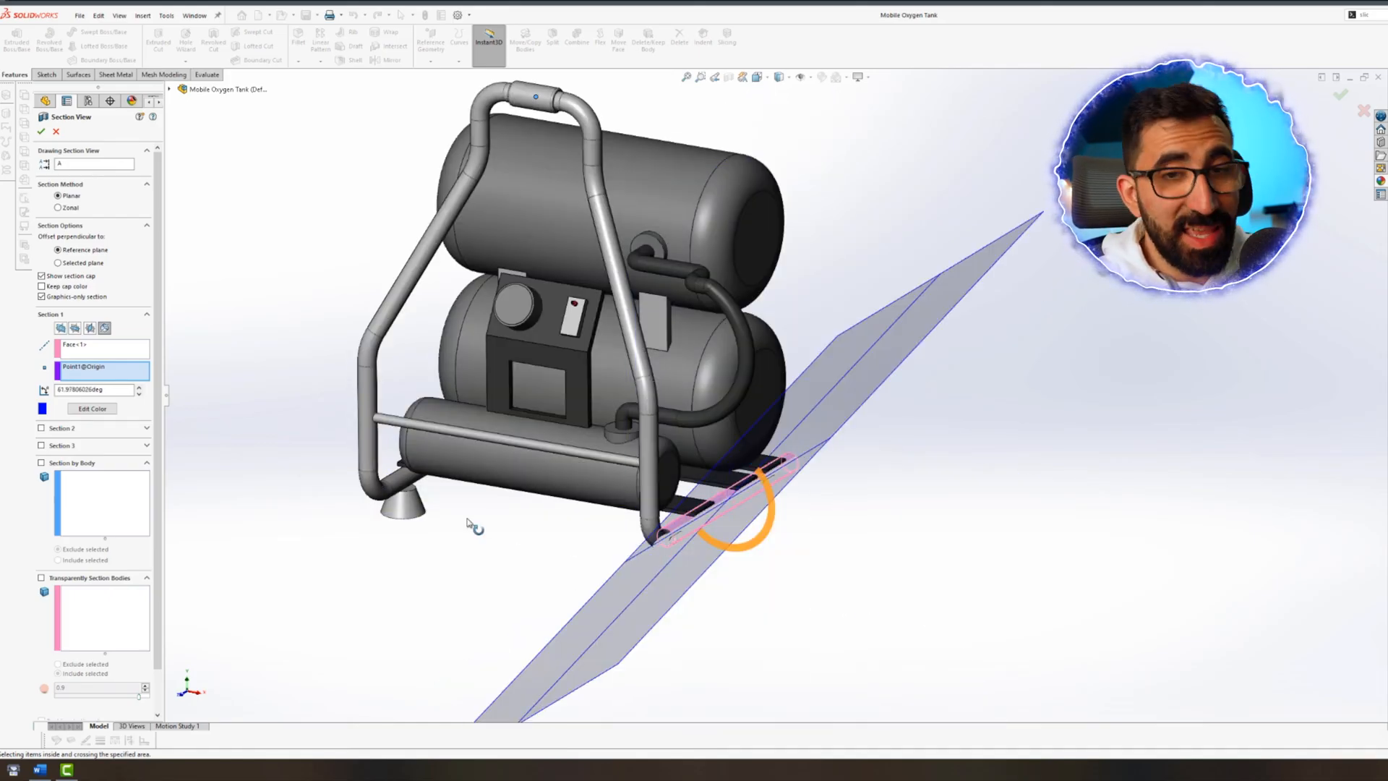
click(41, 131)
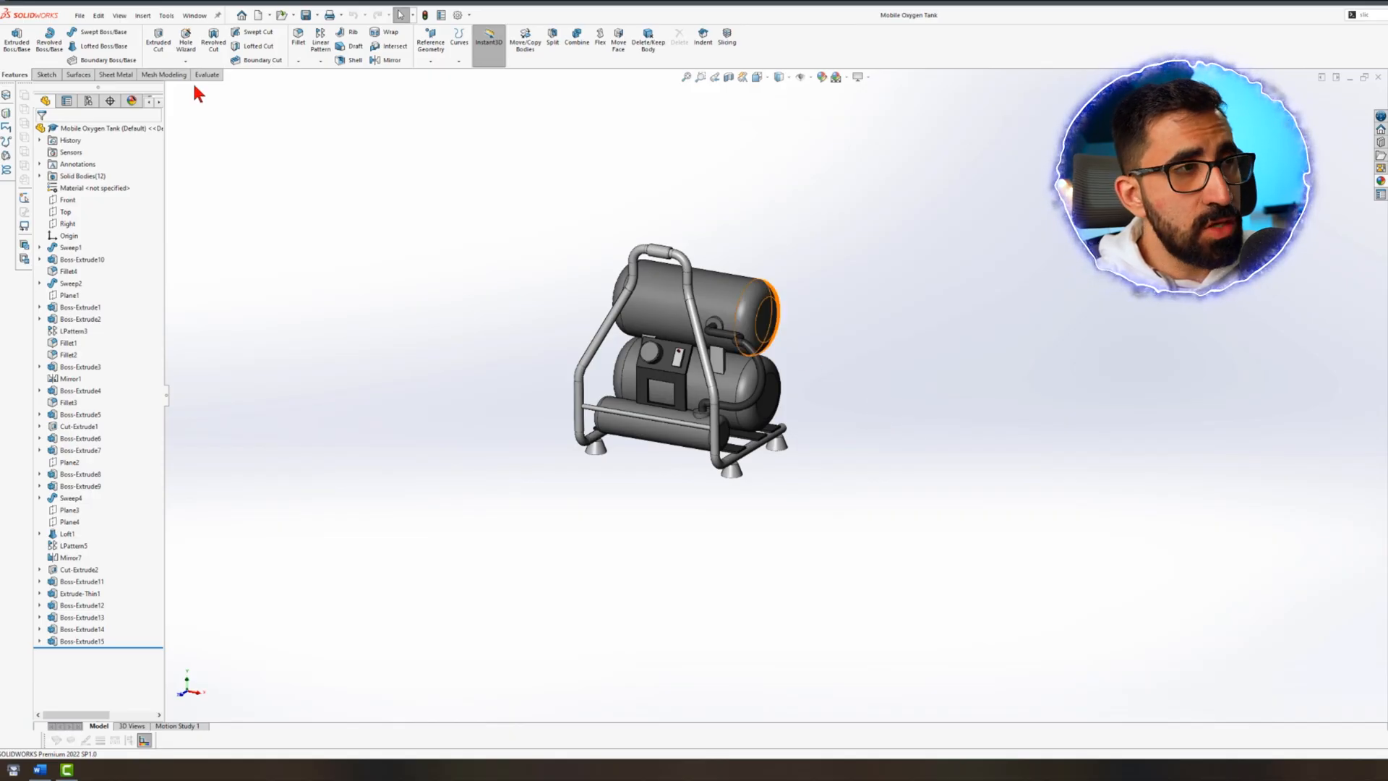
Make the arc tangent to both sketched straight lines
click(116, 74)
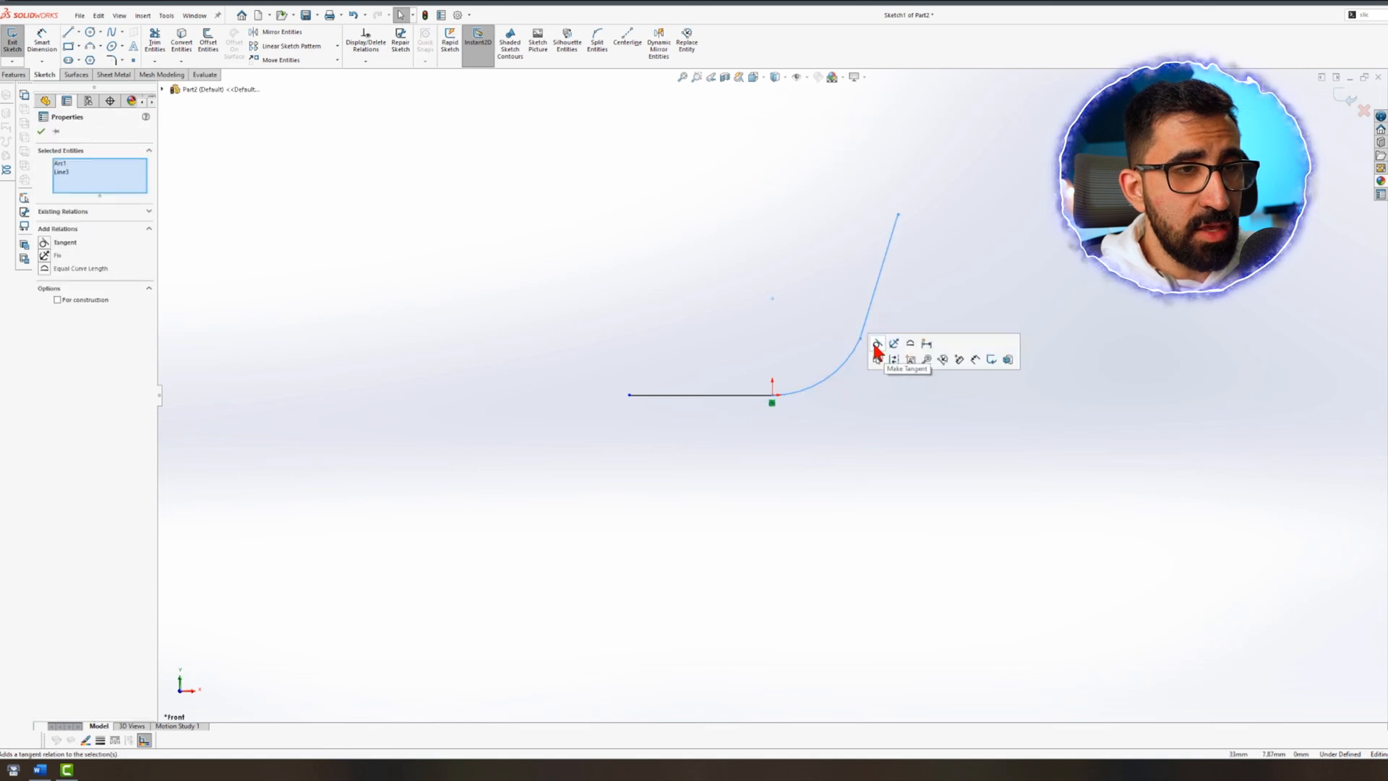
click(874, 344)
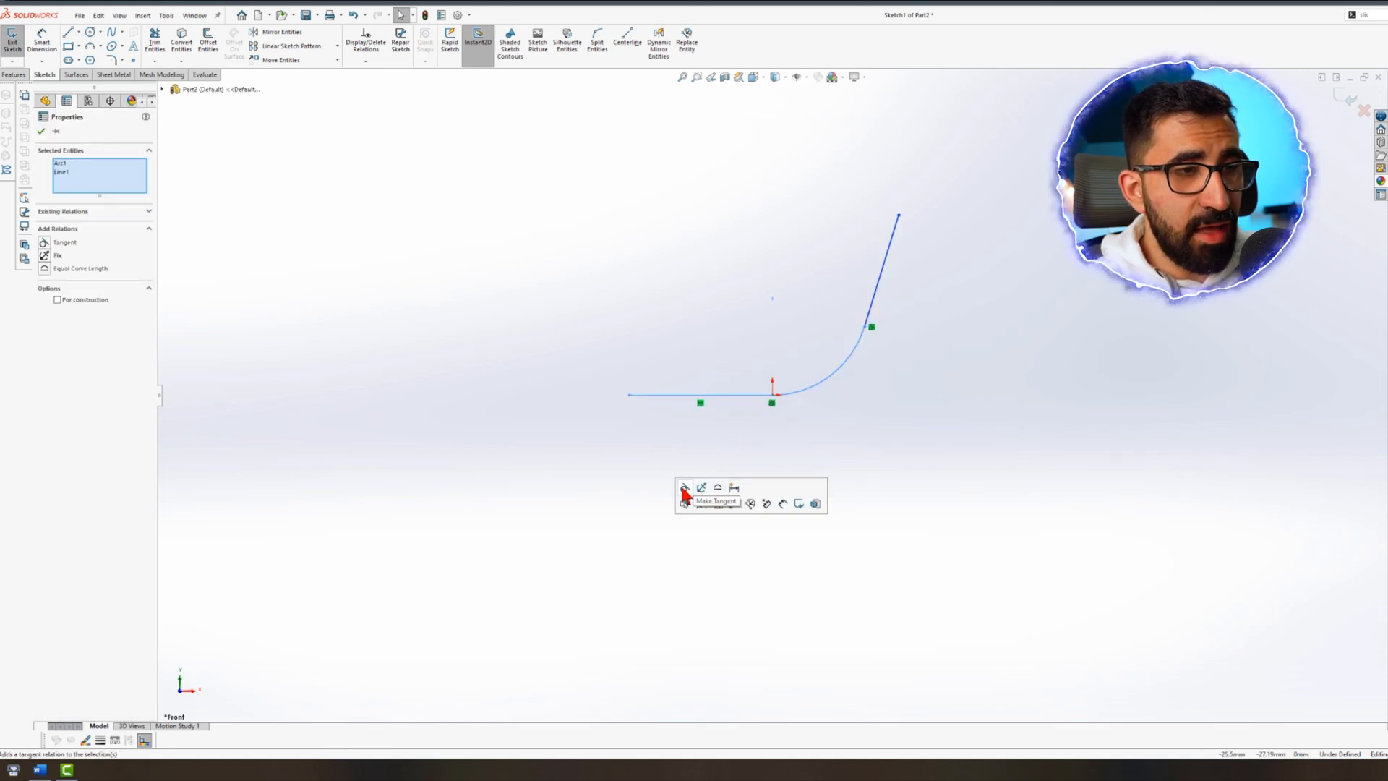
click(683, 501)
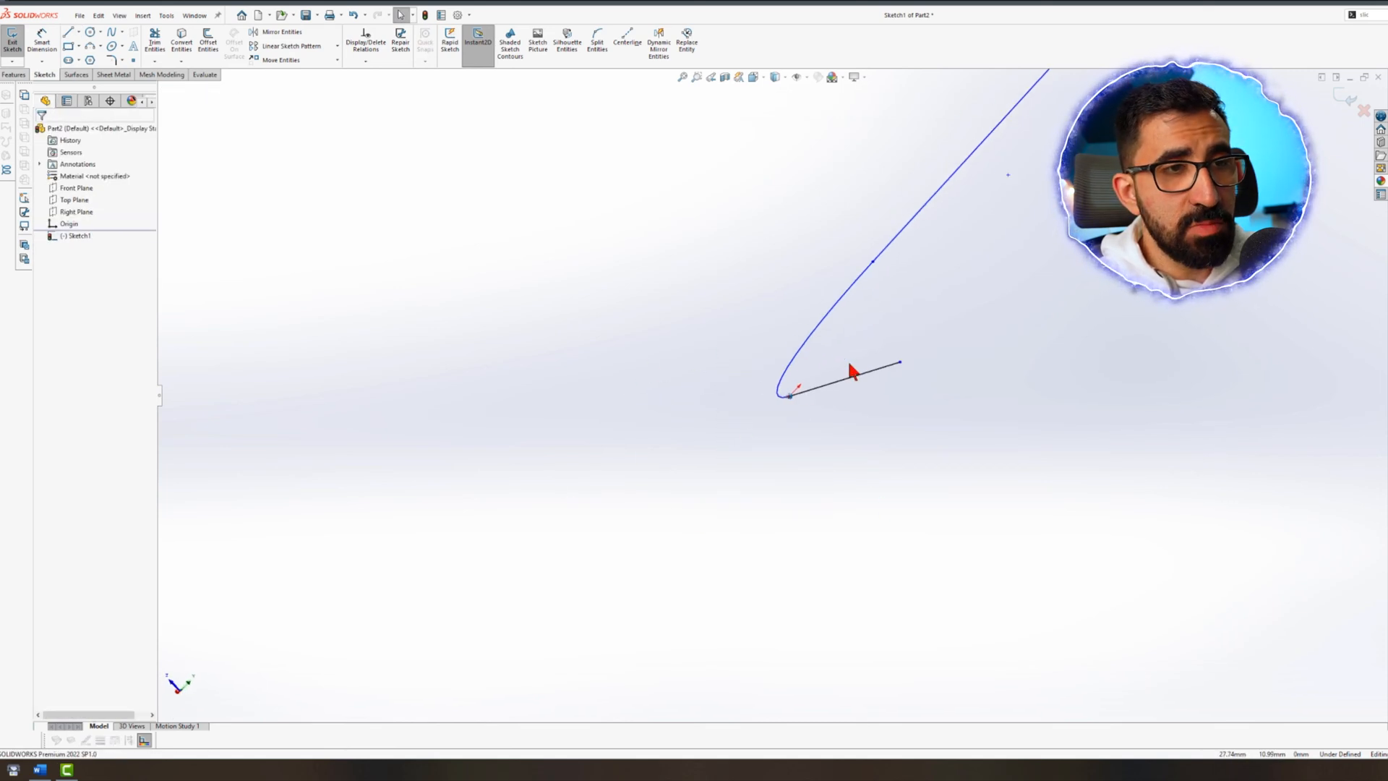
Create a curved sheet-metal base flange from the line-and-arc profile
click(116, 75)
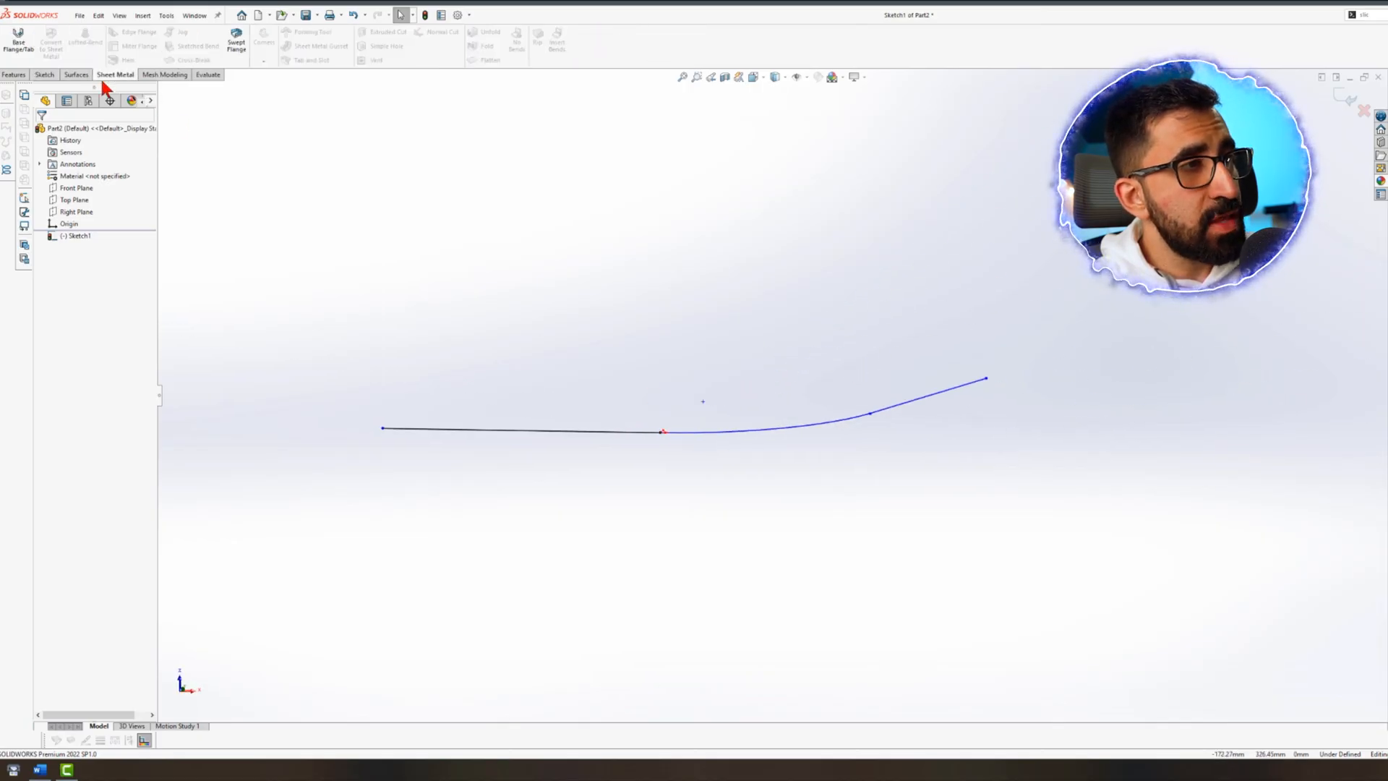
click(16, 38)
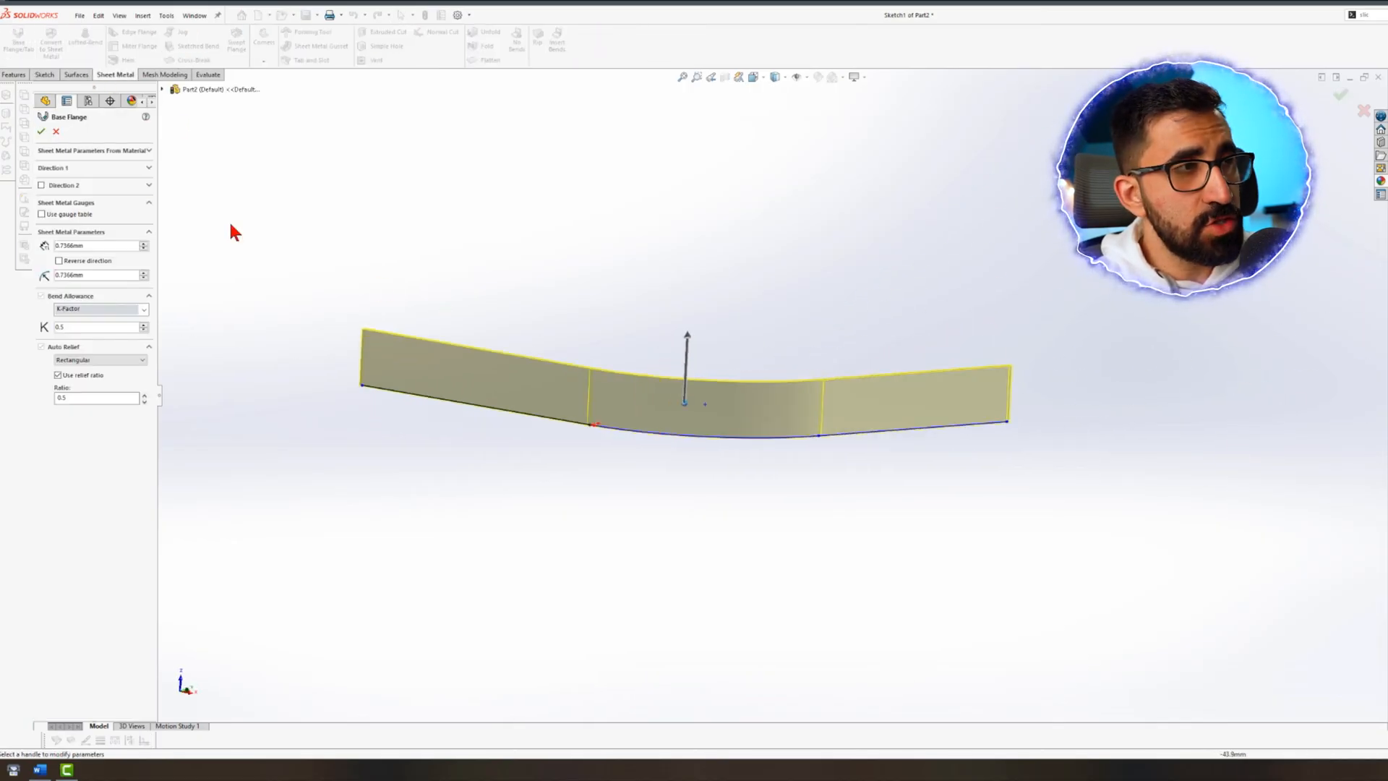
click(42, 132)
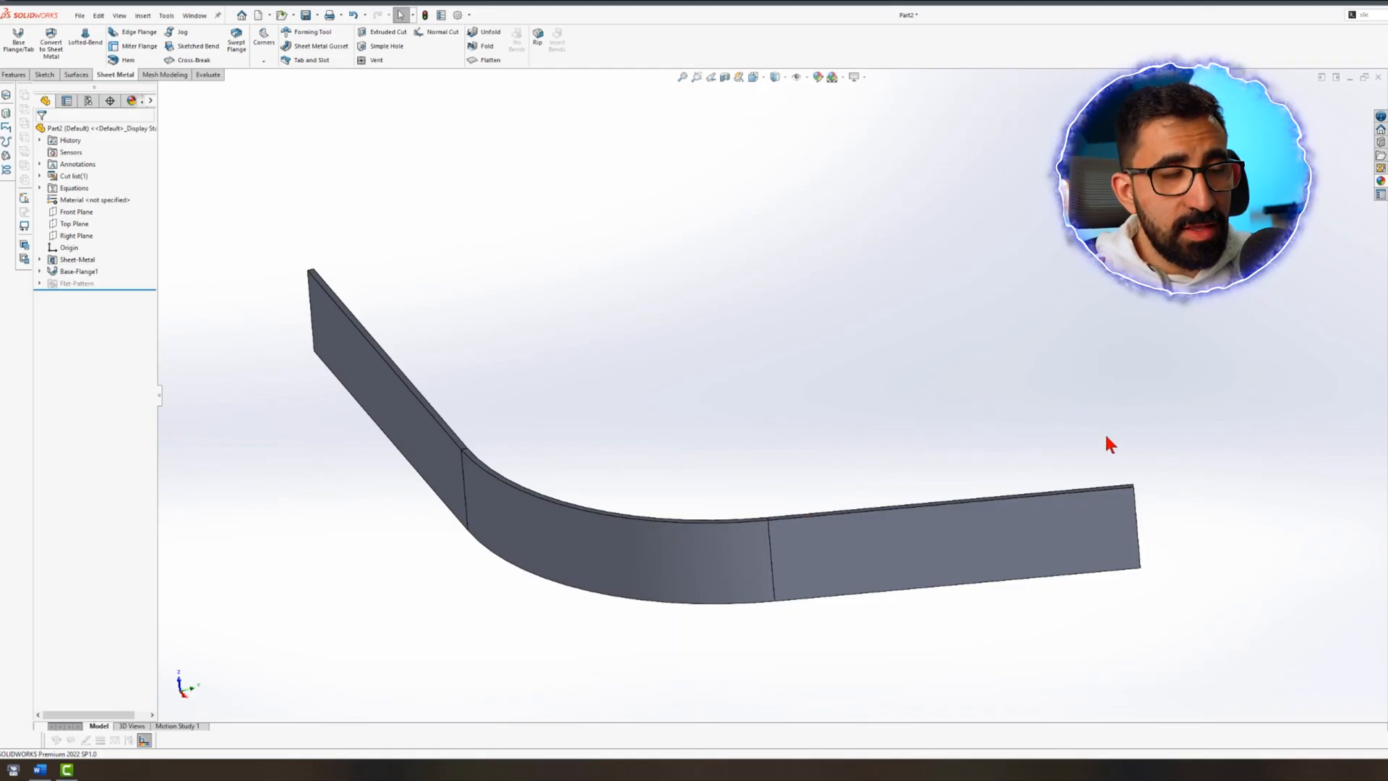
mouse_move(1043, 484)
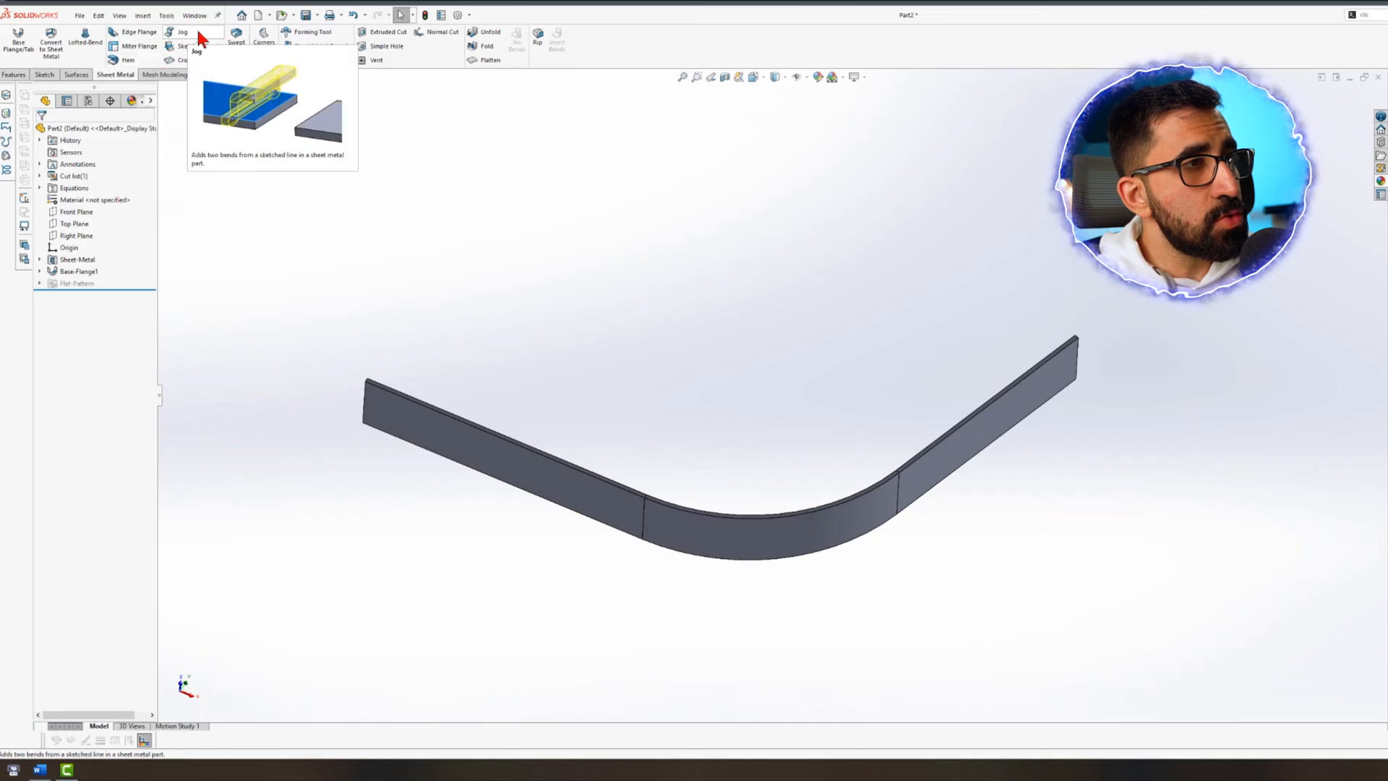
Add one edge flange along the strip's straight and curved top edges
click(137, 32)
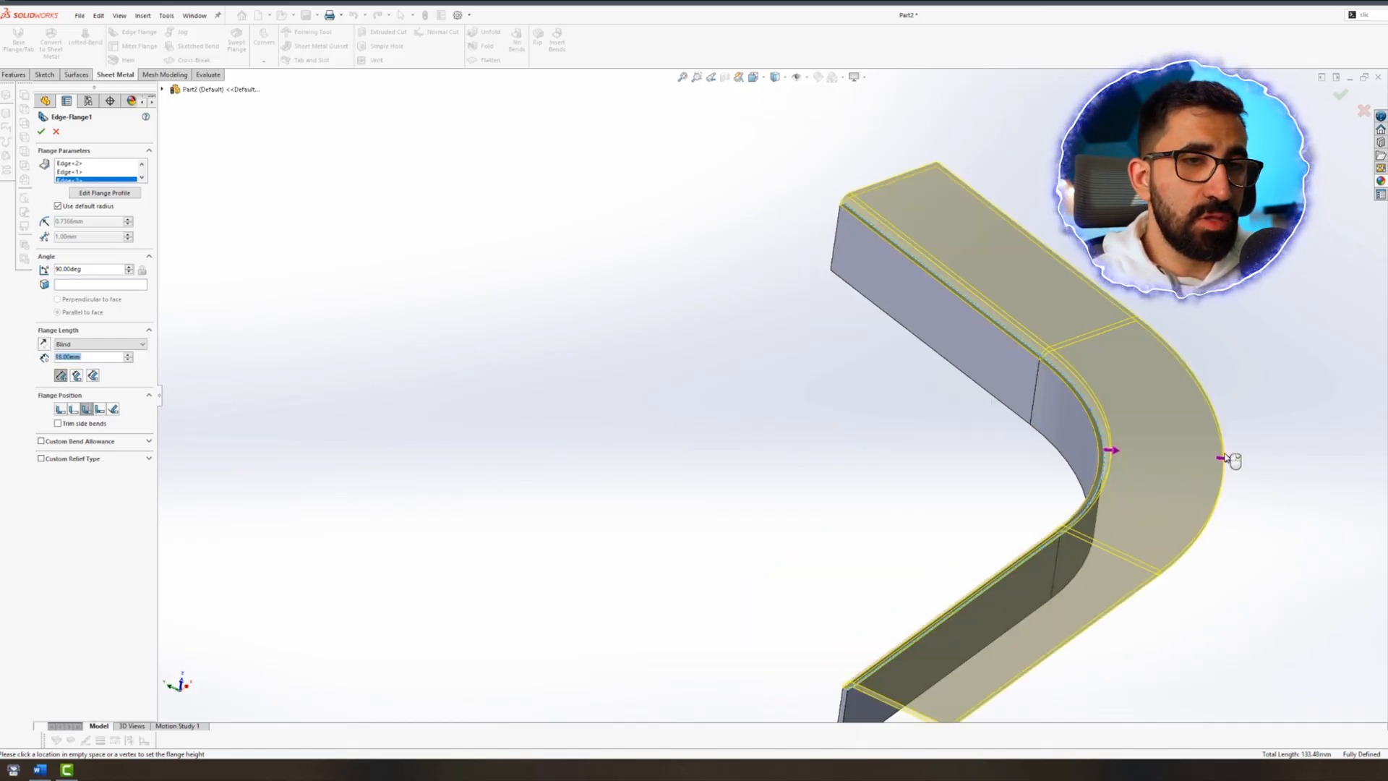
click(42, 135)
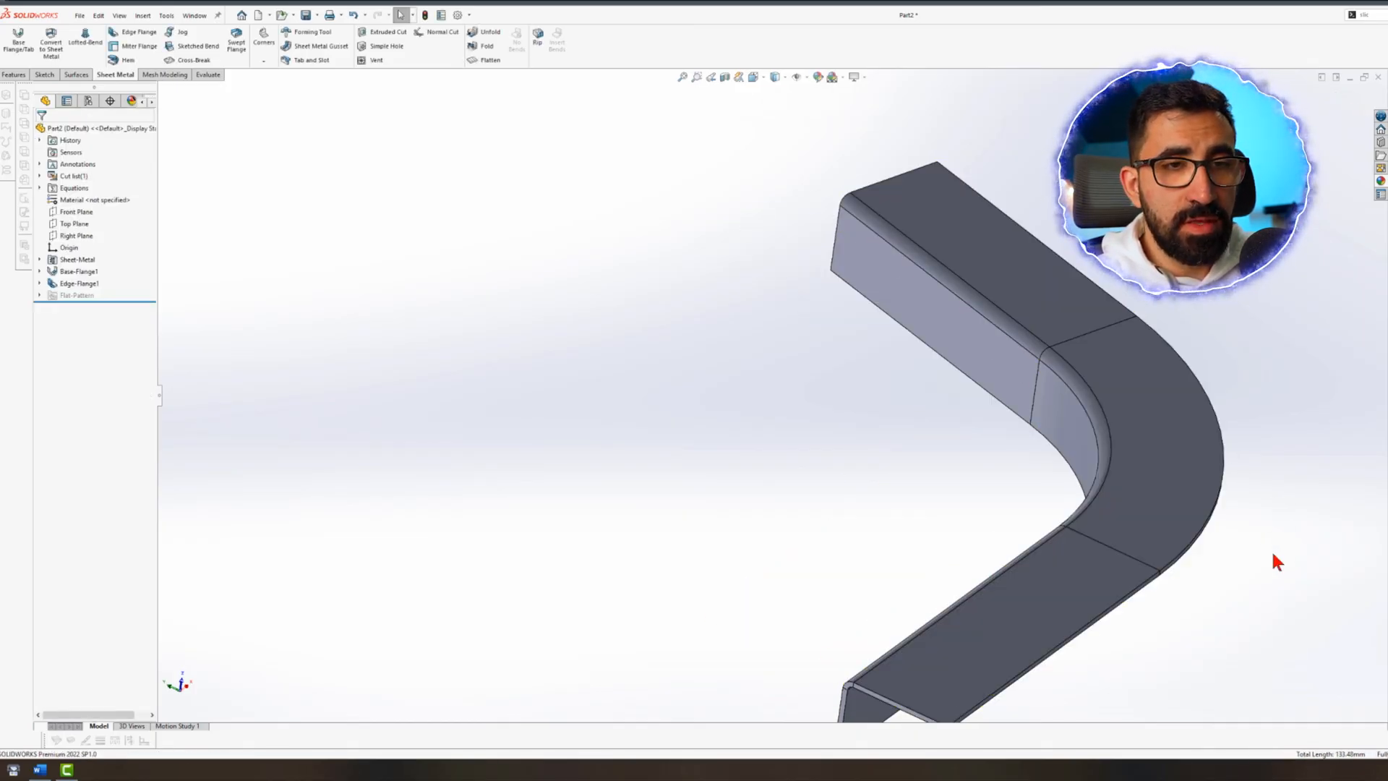